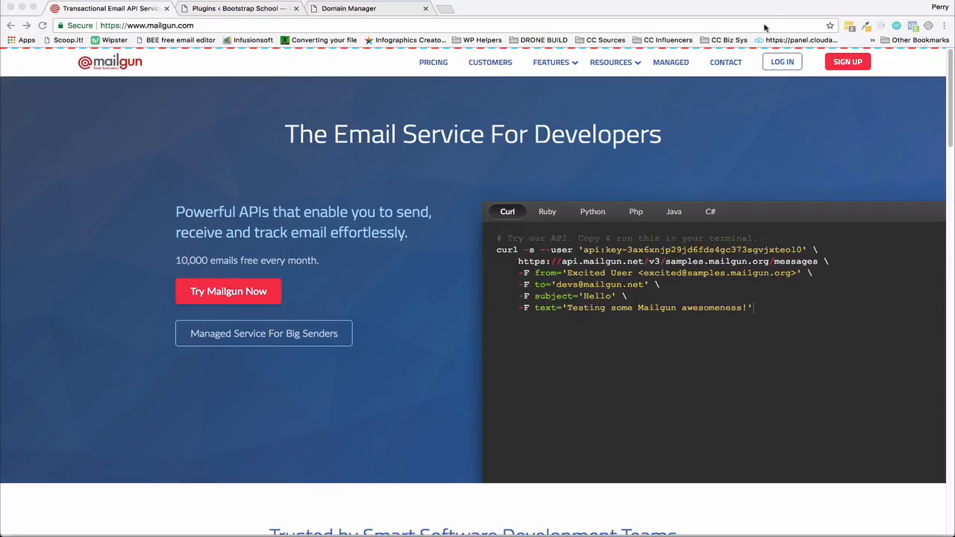
mouse_move(118, 158)
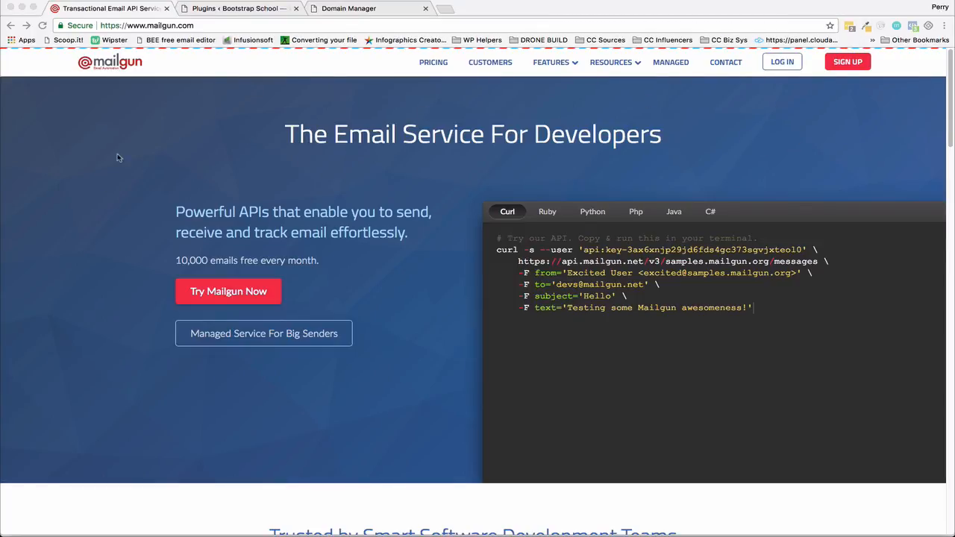
mouse_move(320, 174)
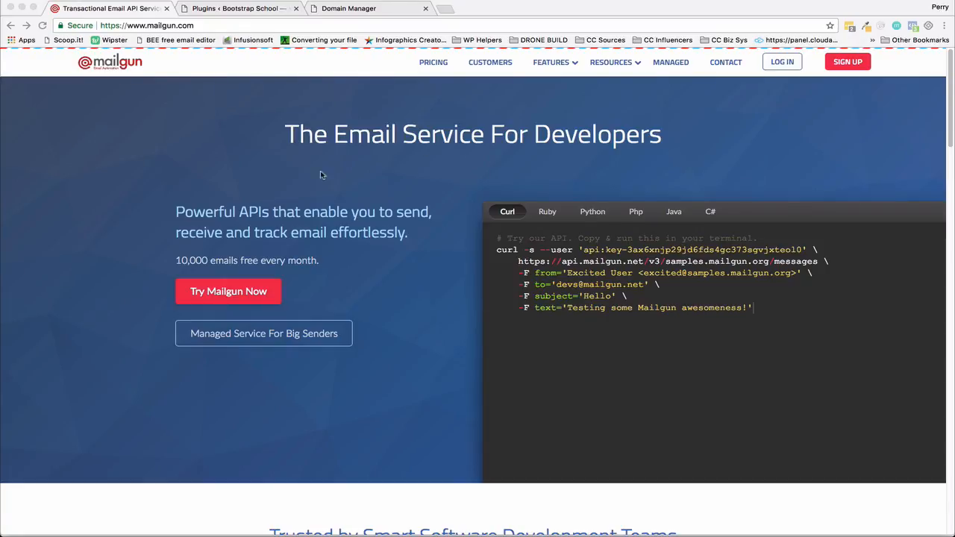
mouse_move(234, 276)
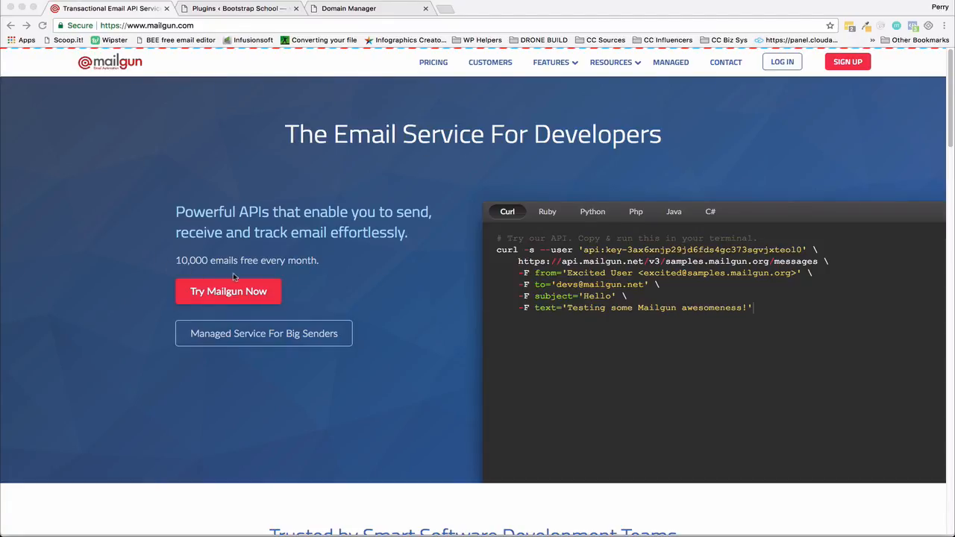
mouse_move(322, 282)
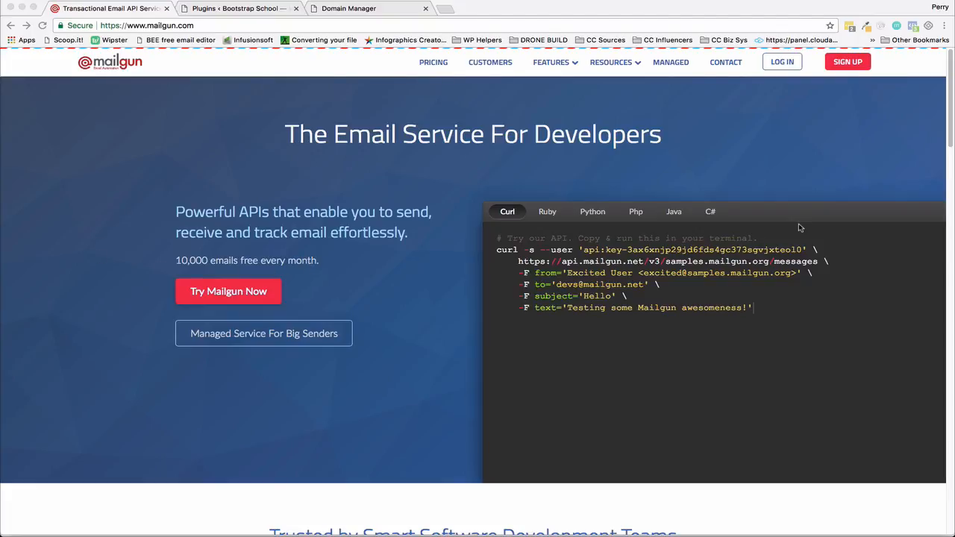
mouse_move(251, 109)
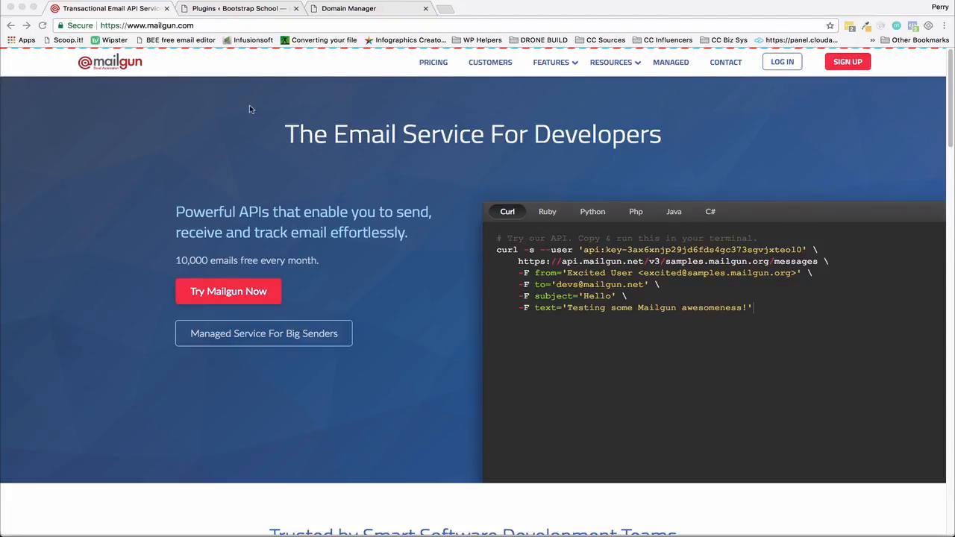
mouse_move(224, 92)
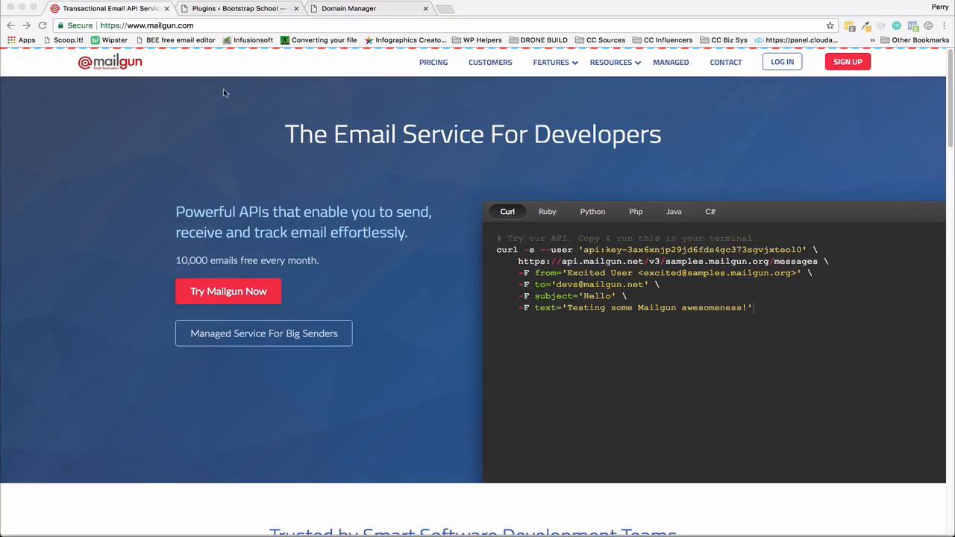
mouse_move(322, 250)
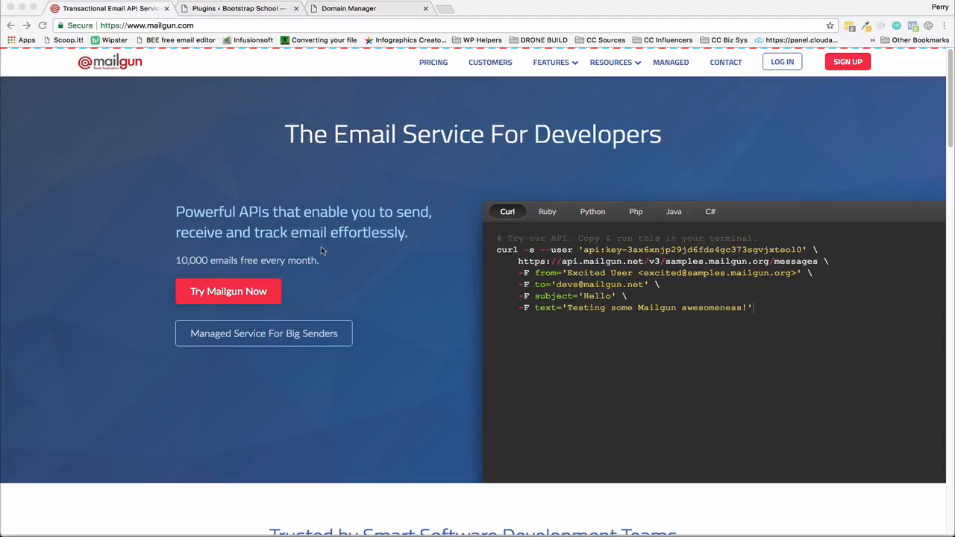
mouse_move(296, 205)
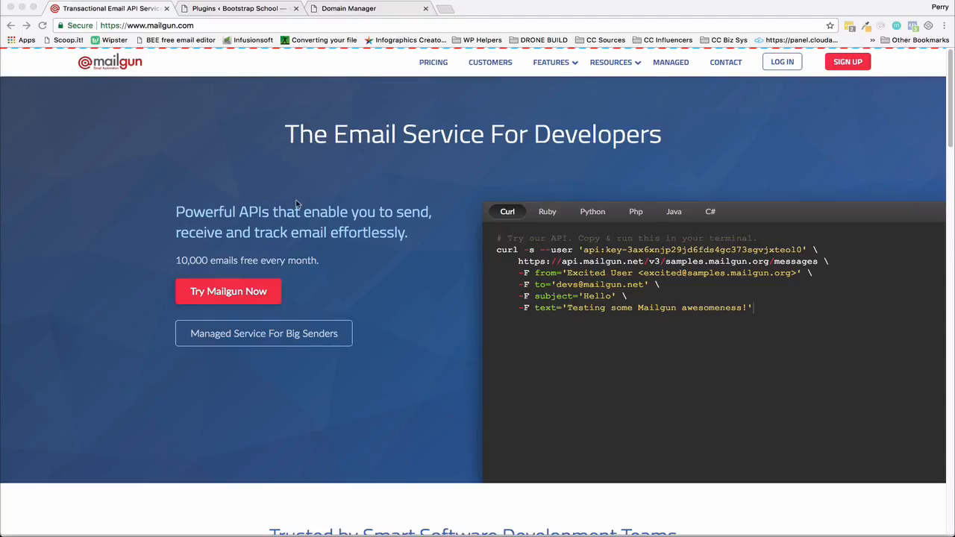
mouse_move(251, 107)
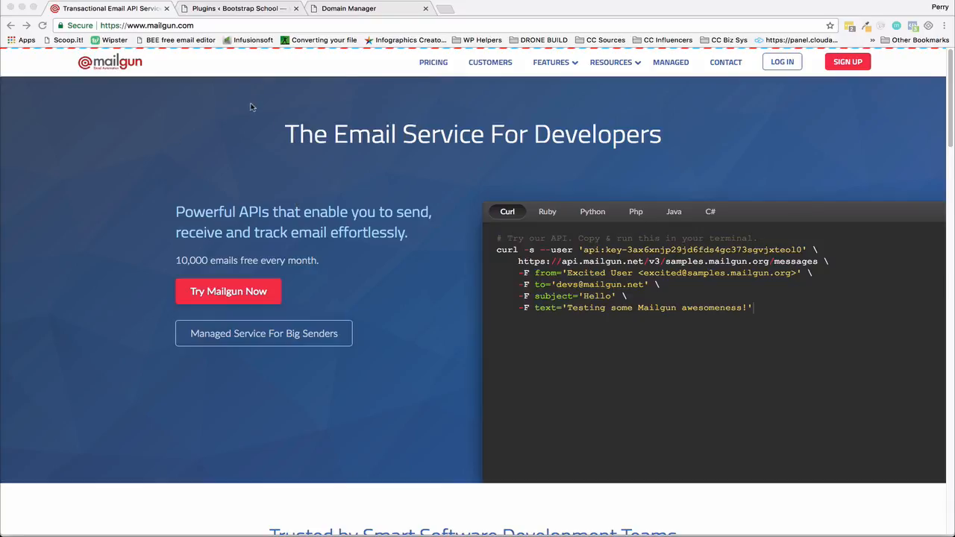
Review the installed WordPress plugins, then bring up the GoDaddy DNS records for bootstrap.school
click(239, 9)
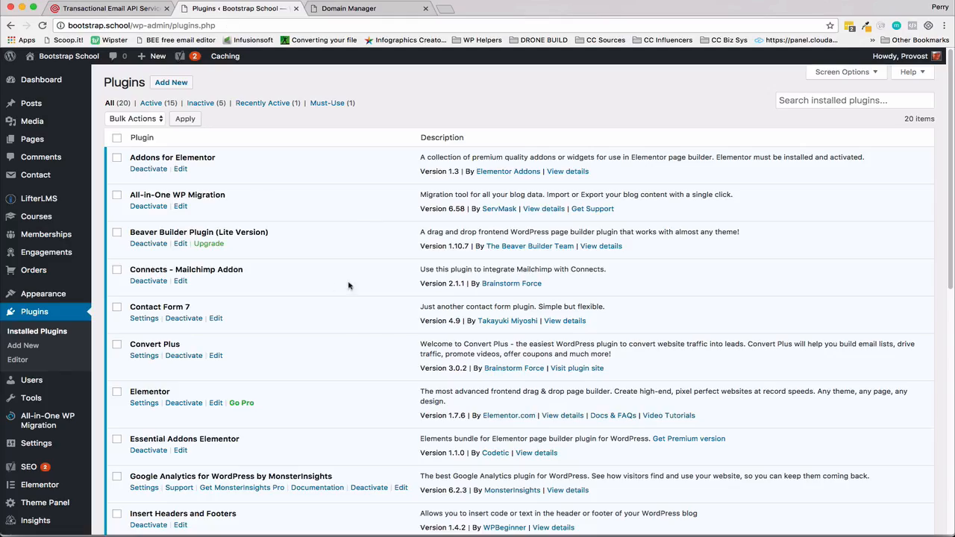
mouse_move(347, 285)
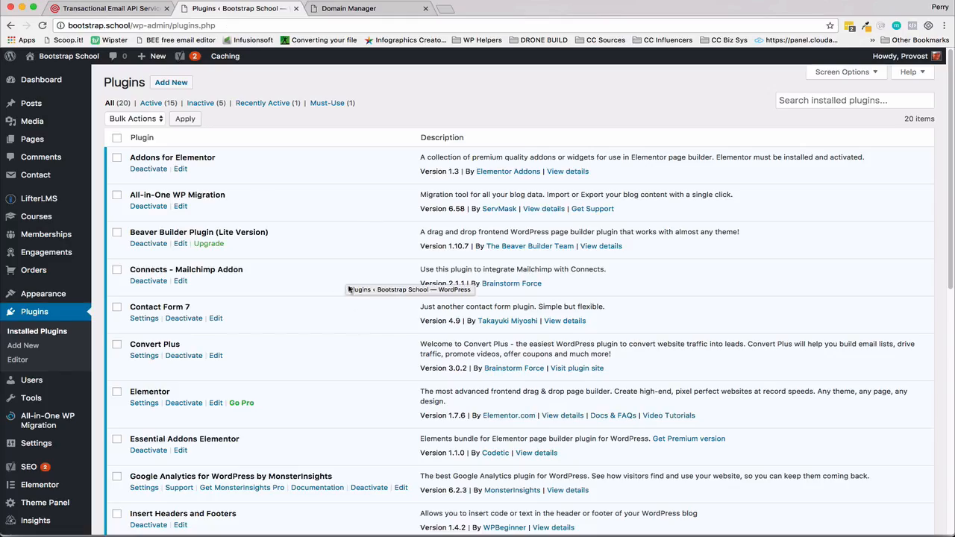
mouse_move(301, 208)
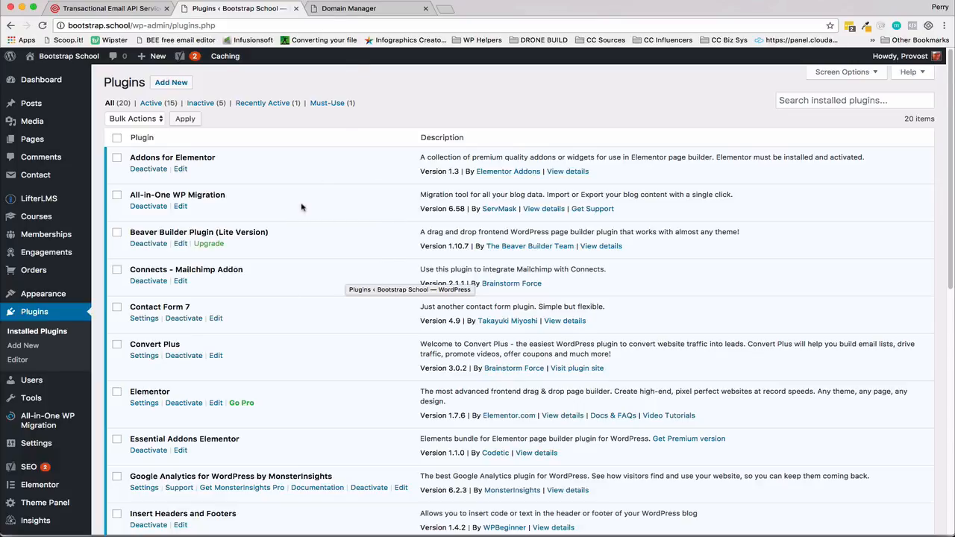
click(349, 9)
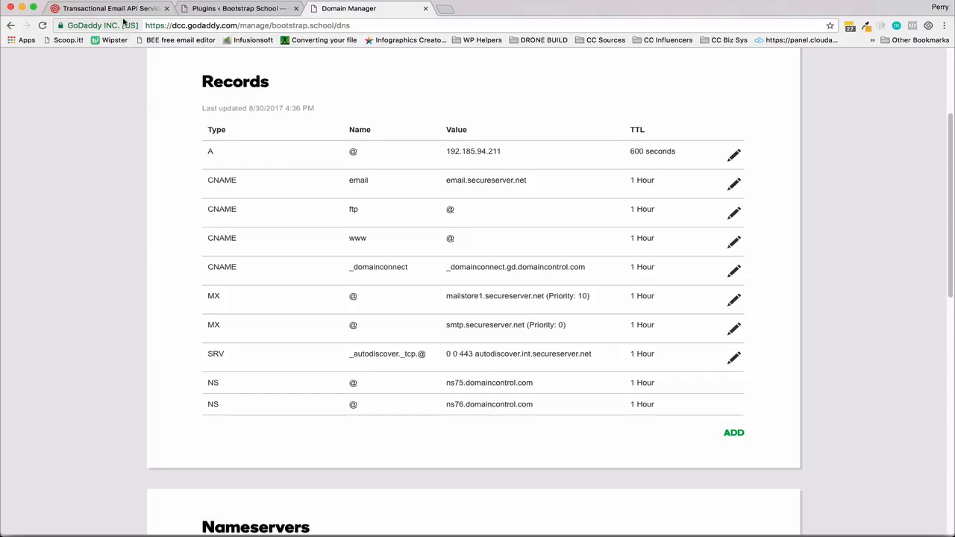
Return to the Mailgun site and sign in to reach the account dashboard
click(107, 9)
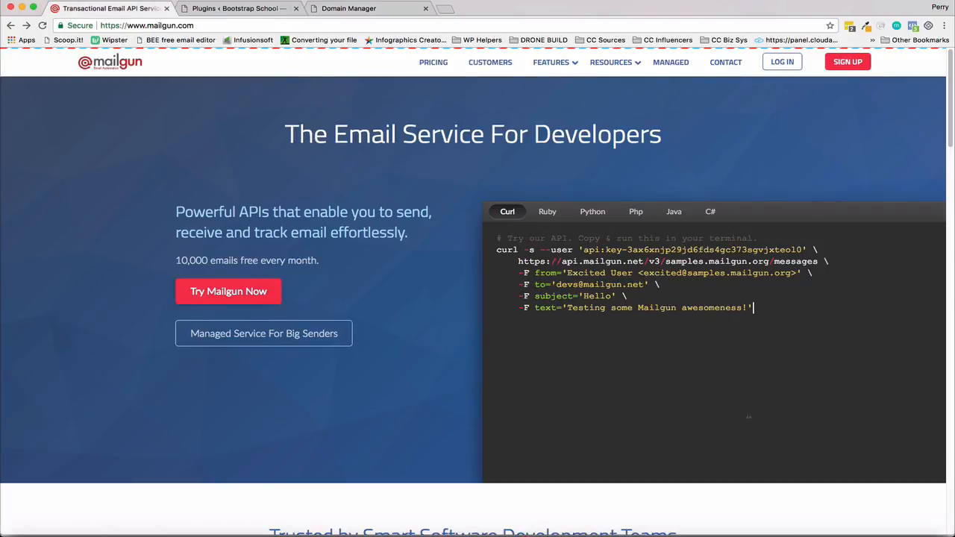
click(782, 61)
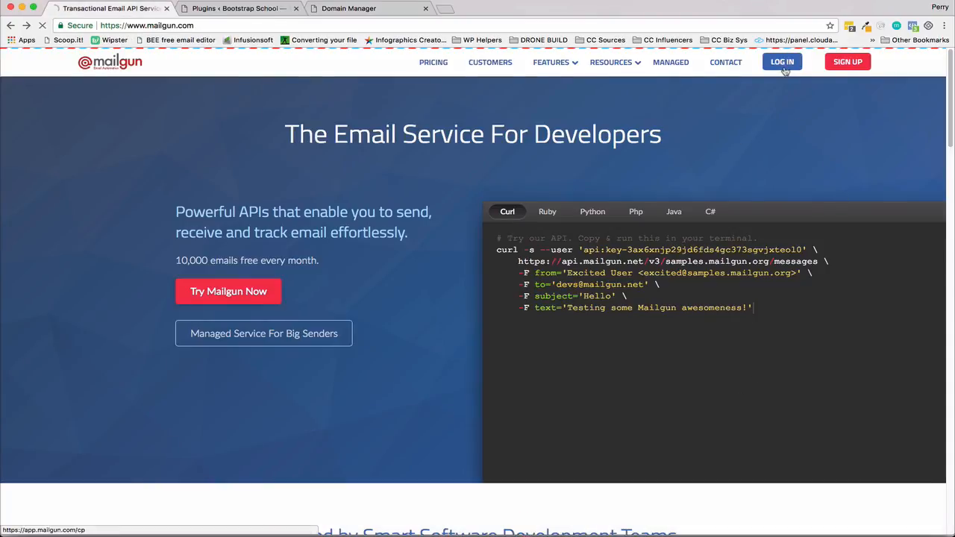
click(782, 62)
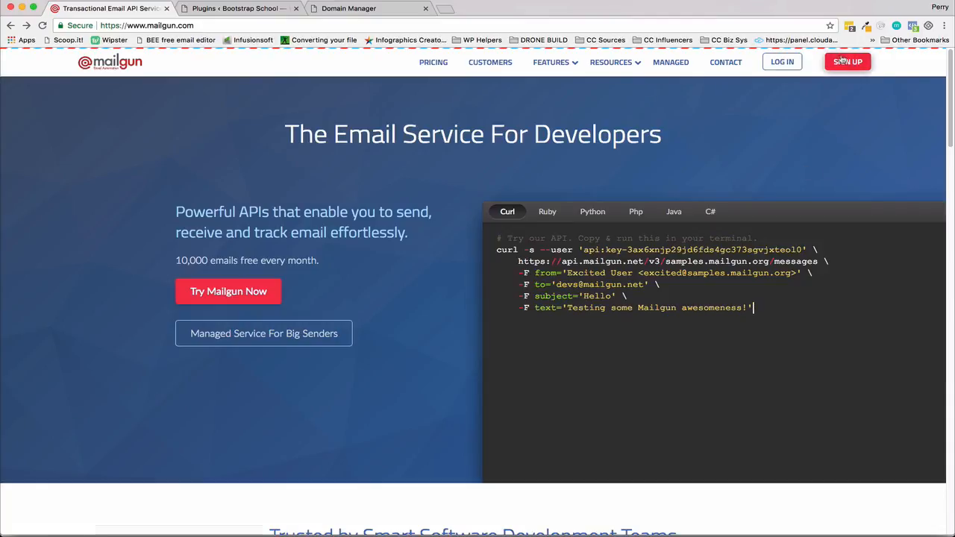
mouse_move(770, 97)
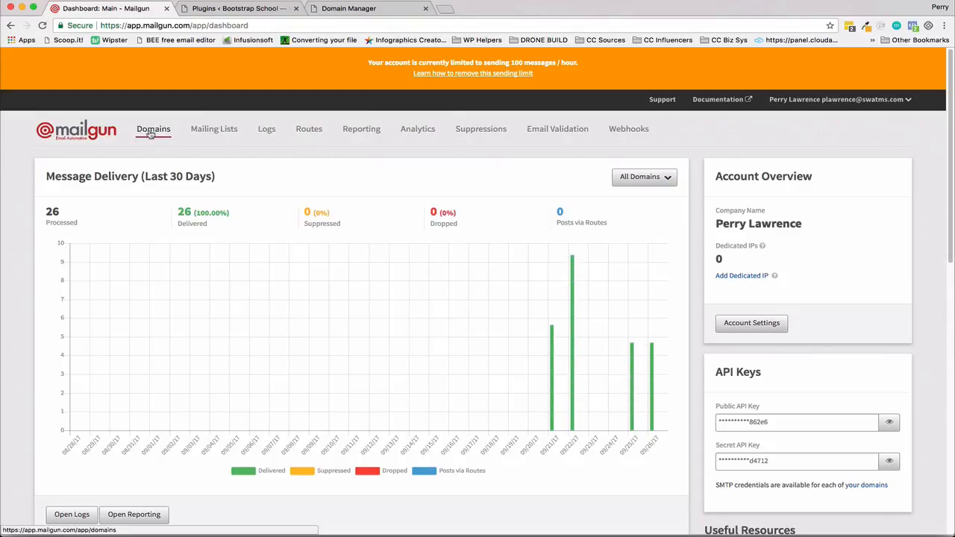
Show Mailgun's sending domains list with three active domains and one unverified
click(152, 128)
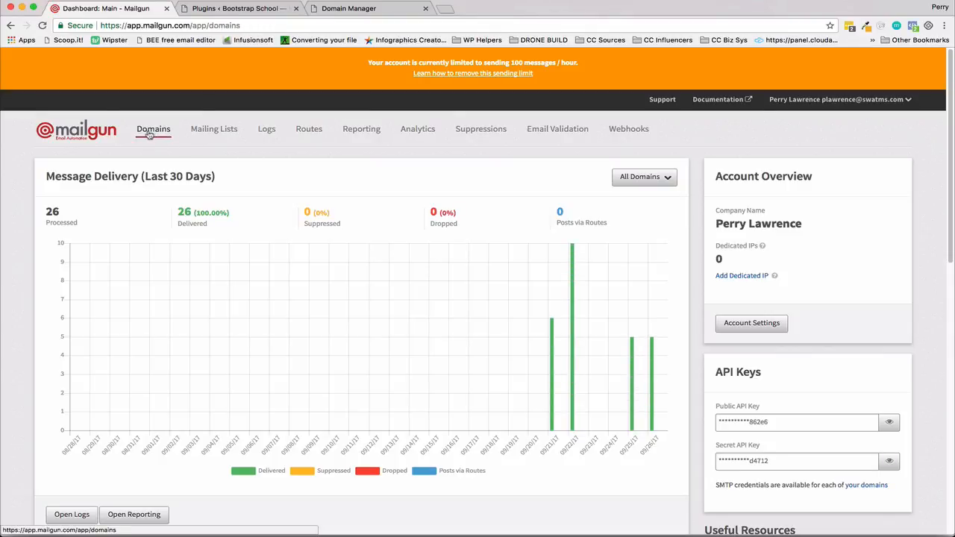
click(153, 128)
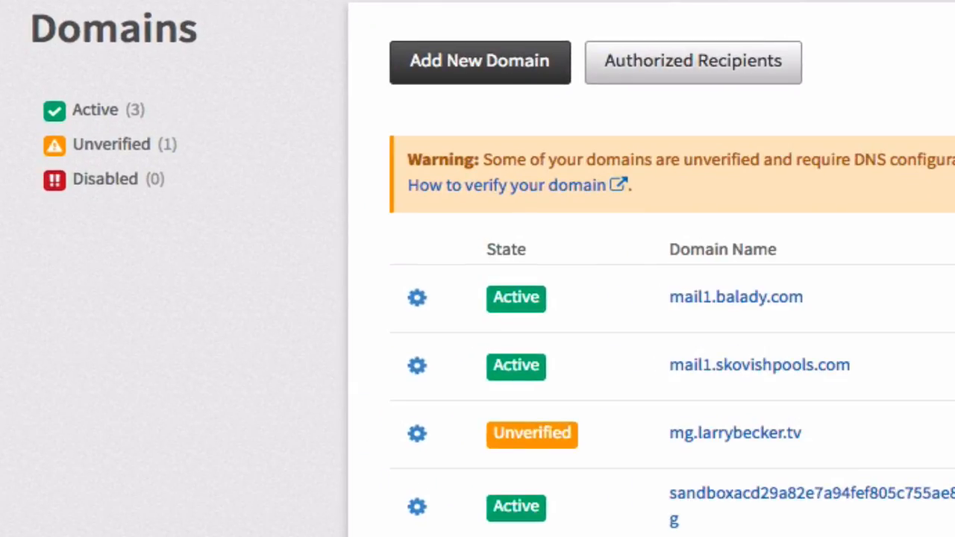
mouse_move(479, 71)
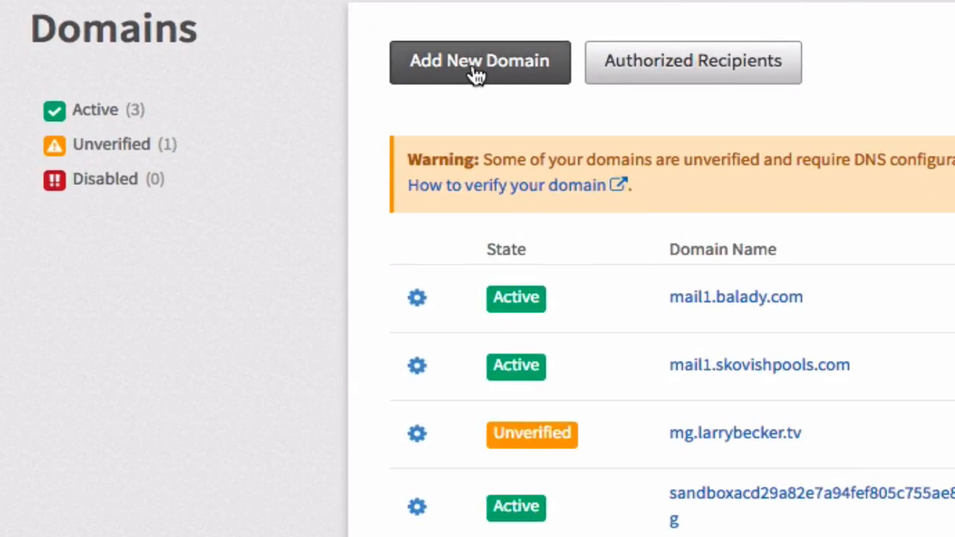
Start a new Mailgun sending domain and enter mail1.bootstrap.school as its name
click(479, 61)
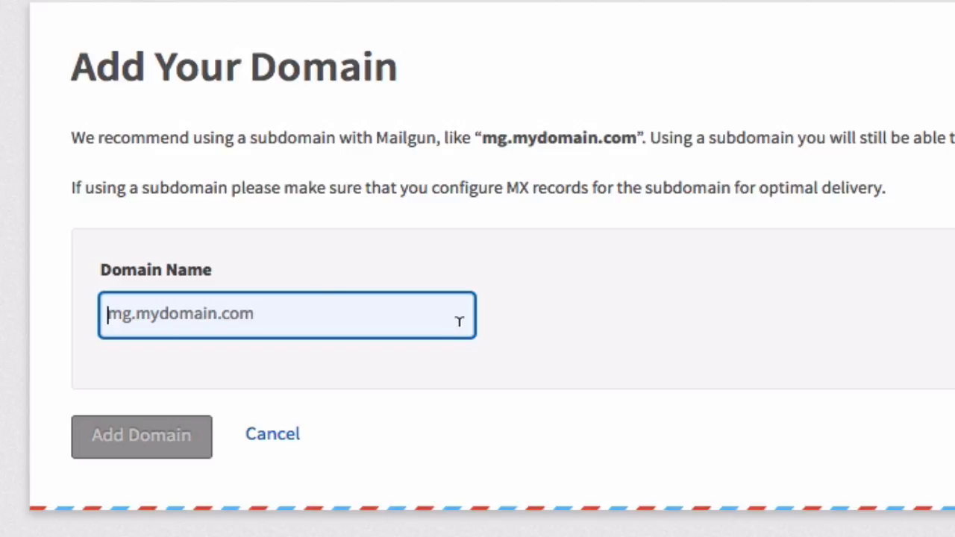
mouse_move(299, 289)
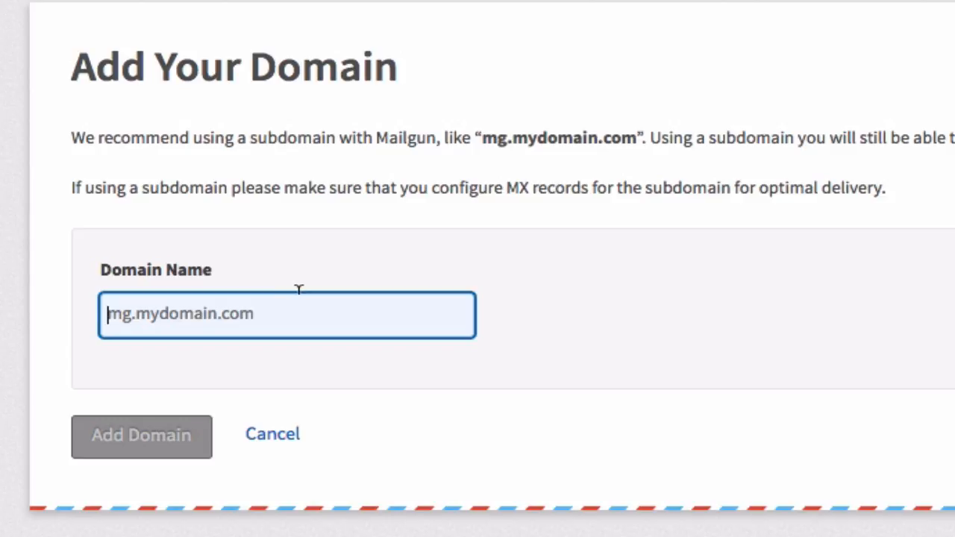
text(ma)
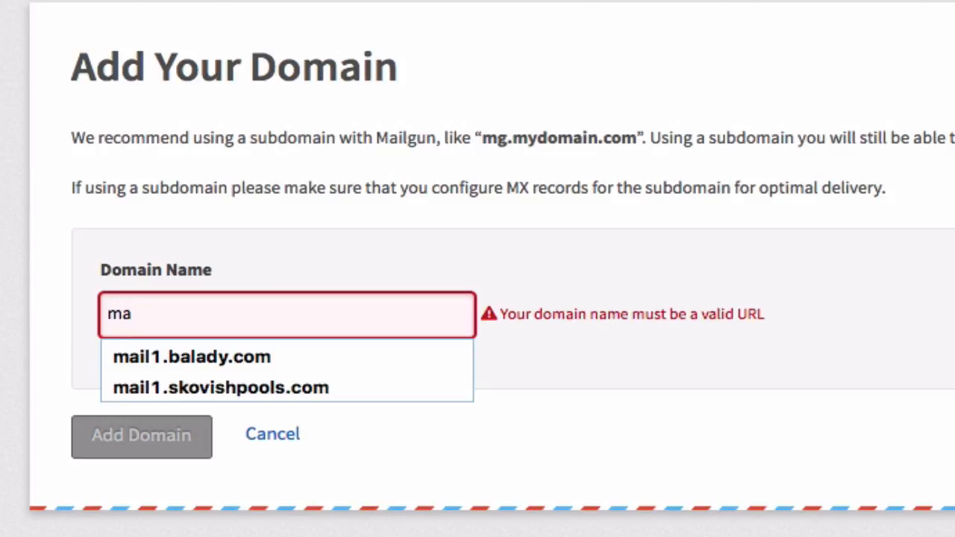
text(il)
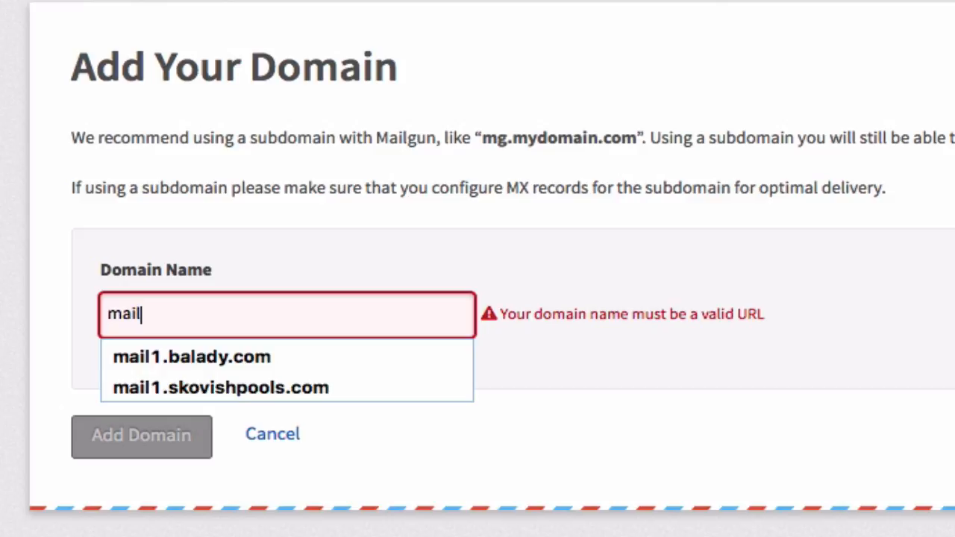
text(1)
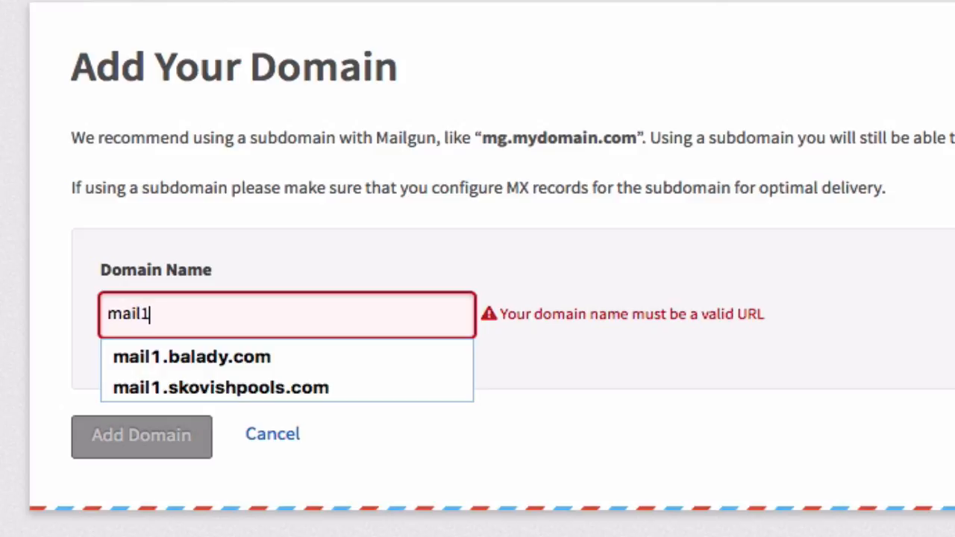
text(.b)
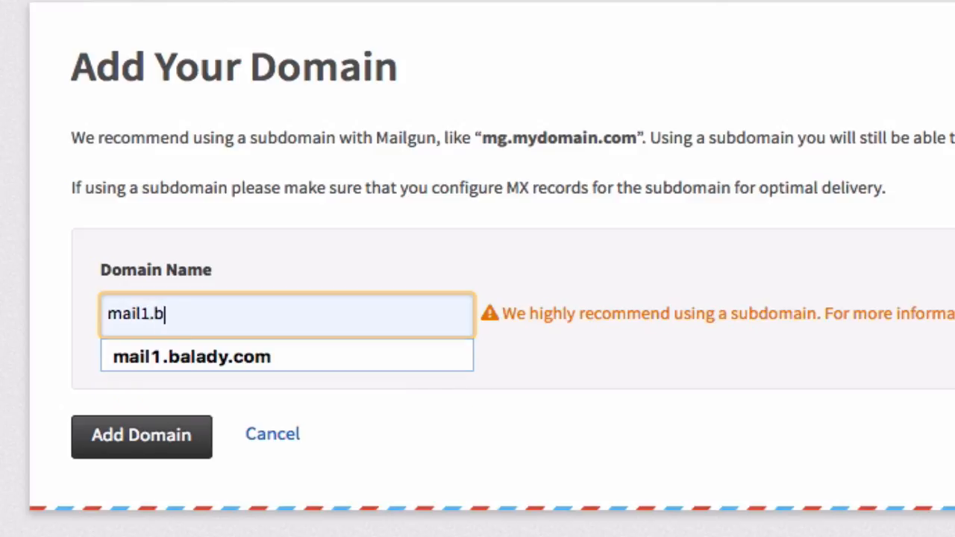
text(ootstrap.sc)
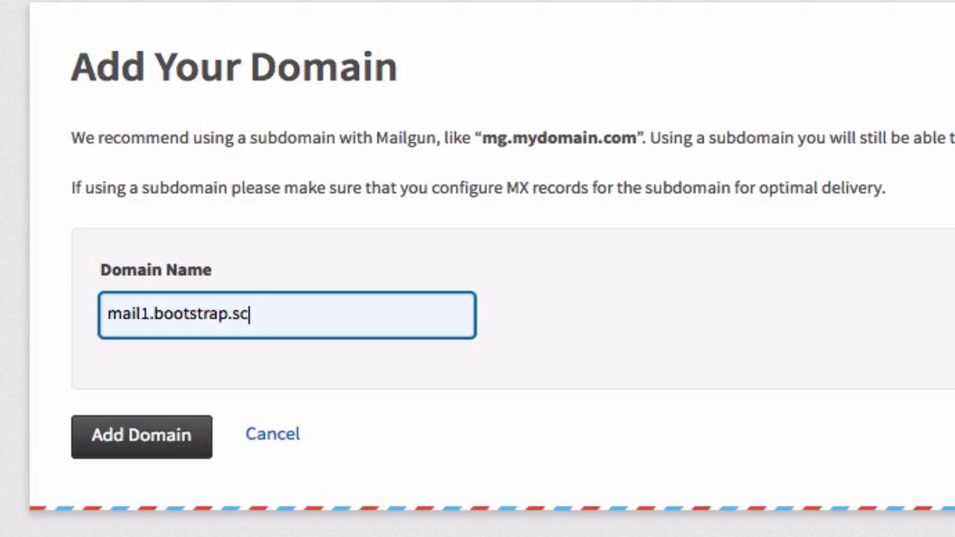
text(hool)
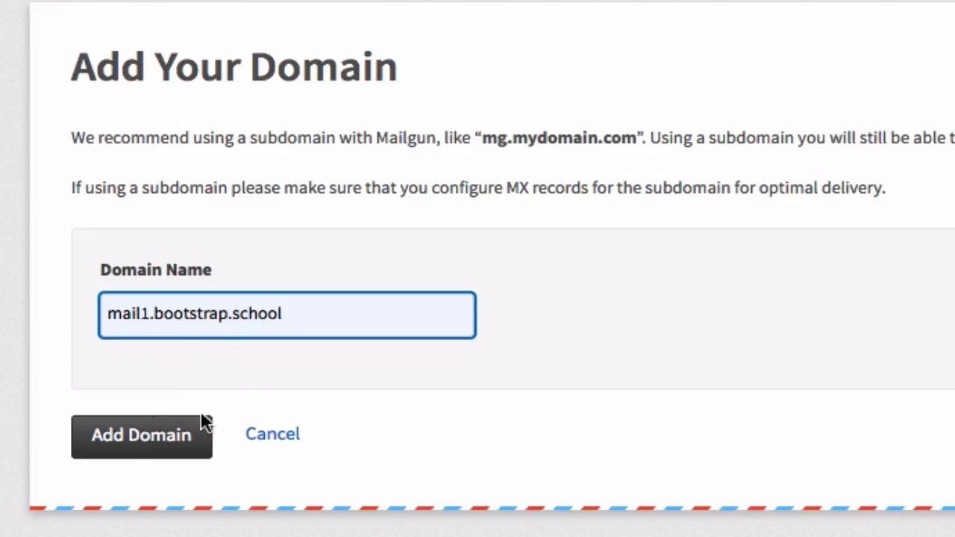
mouse_move(152, 311)
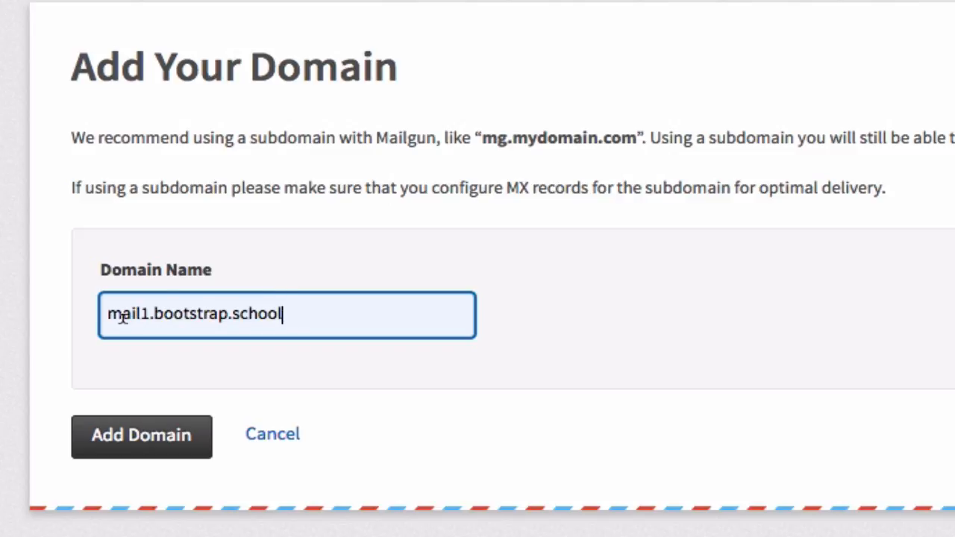
mouse_move(18, 341)
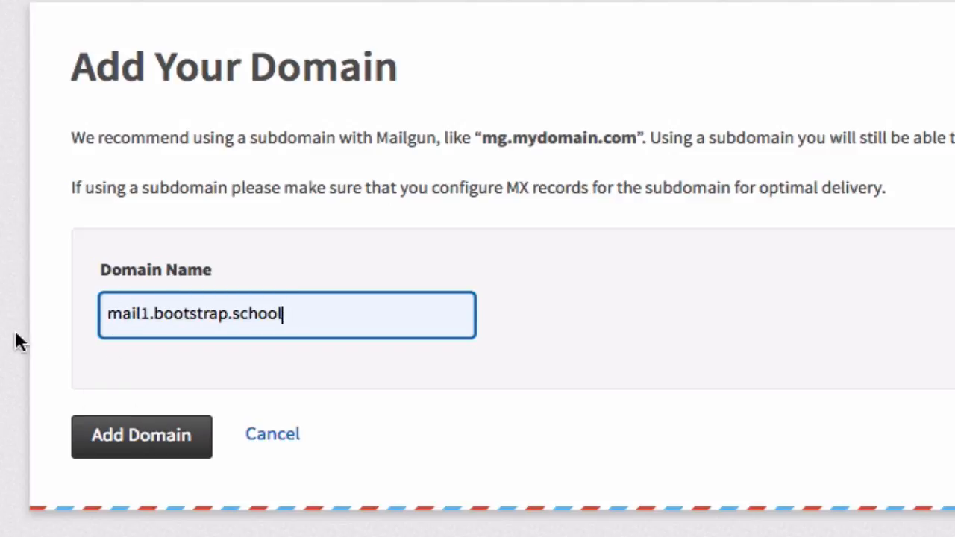
mouse_move(146, 314)
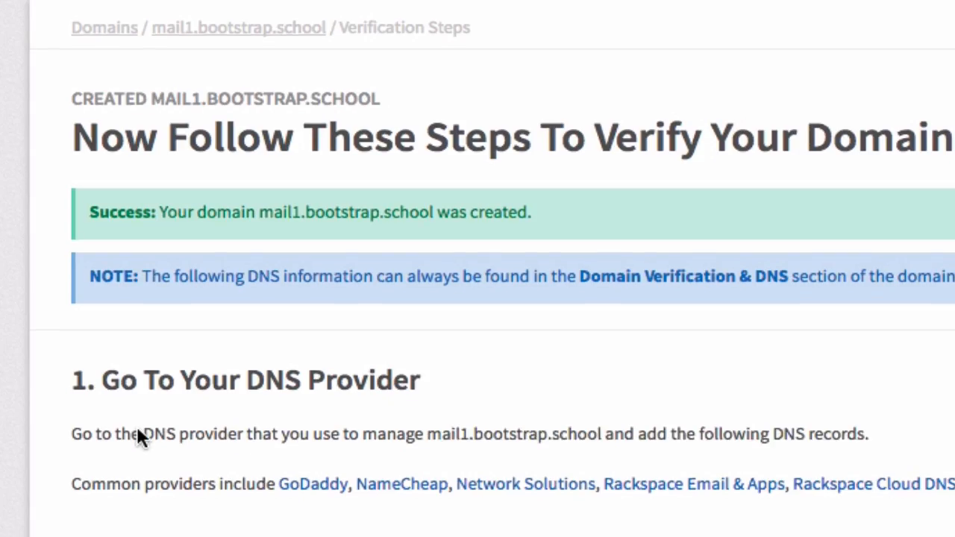
scroll(down, 3)
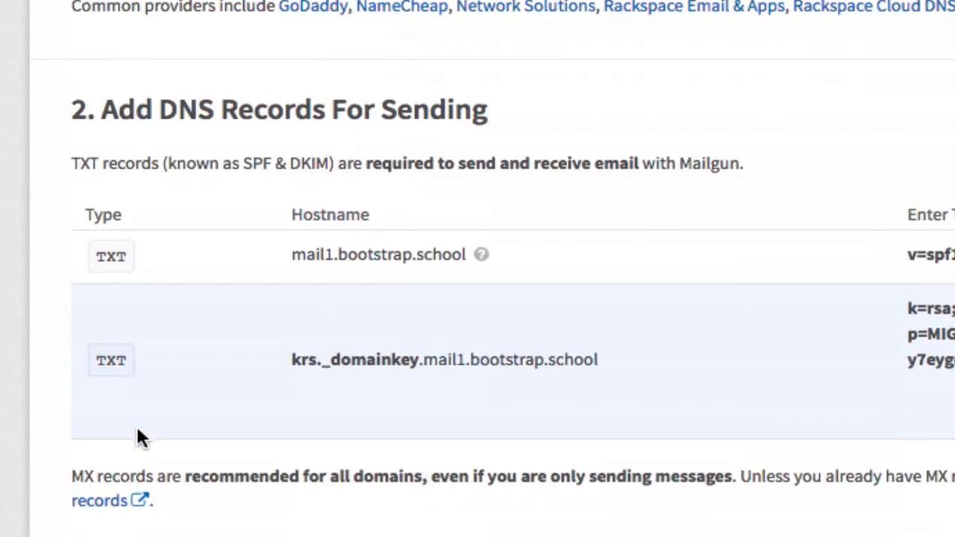
scroll(down, 3)
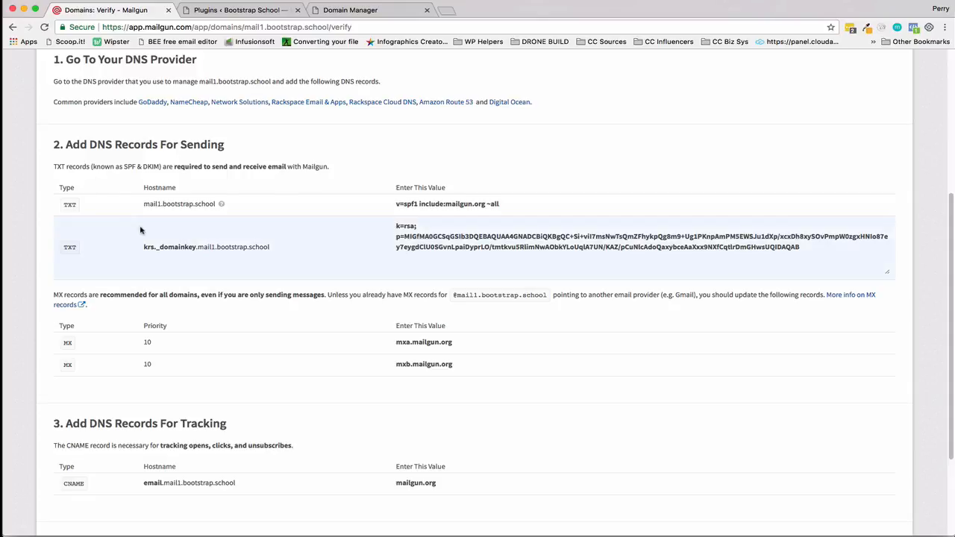
Look through GoDaddy's existing A, CNAME, MX, SRV and NS records for bootstrap.school
click(349, 9)
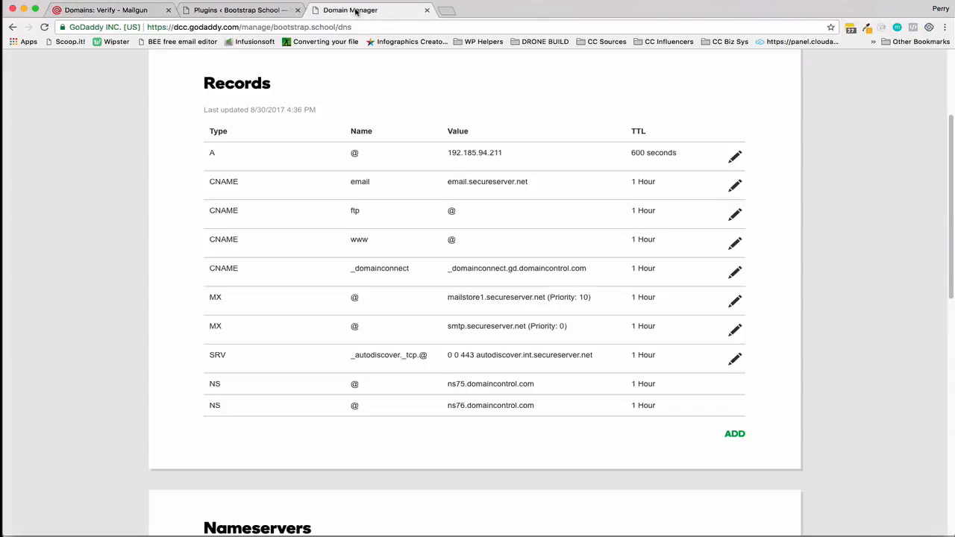
mouse_move(173, 154)
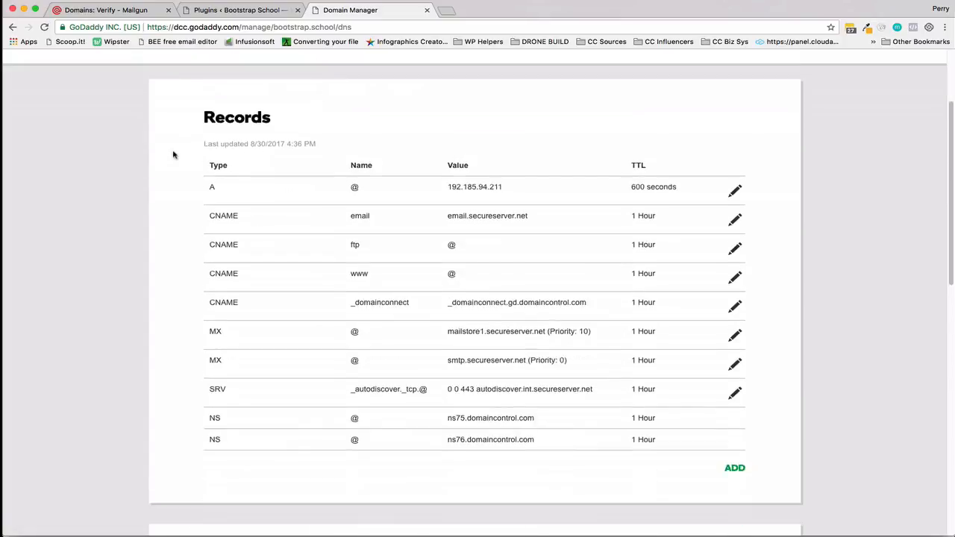
scroll(down, 3)
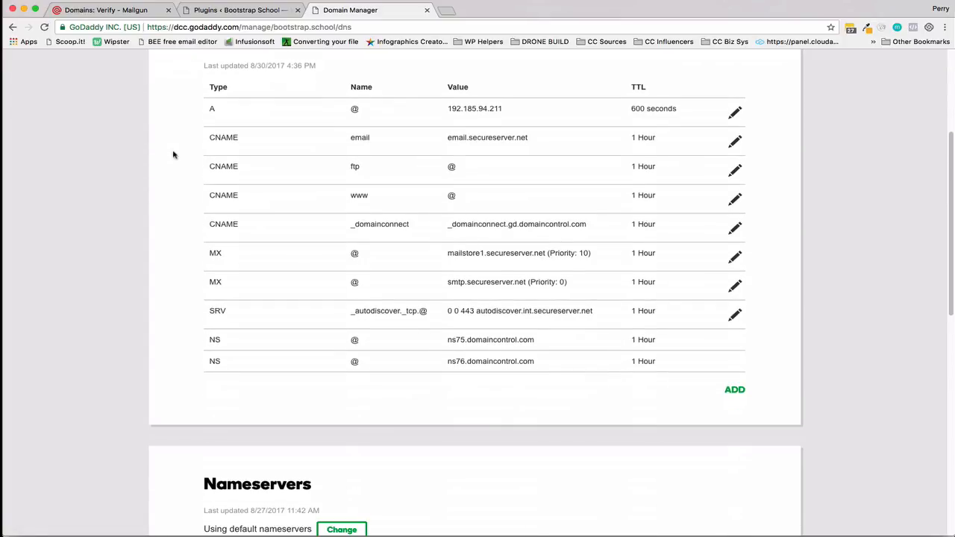
scroll(up, 3)
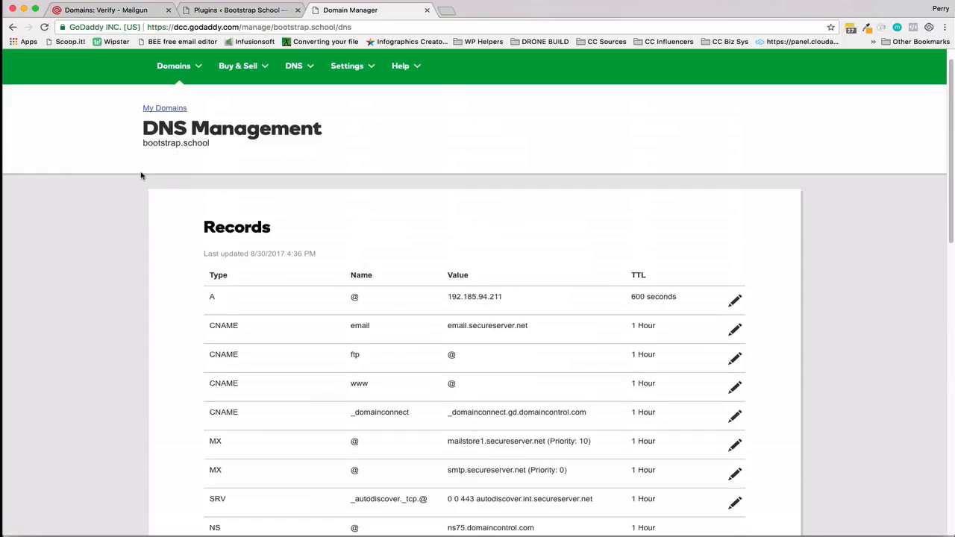
scroll(down, 3)
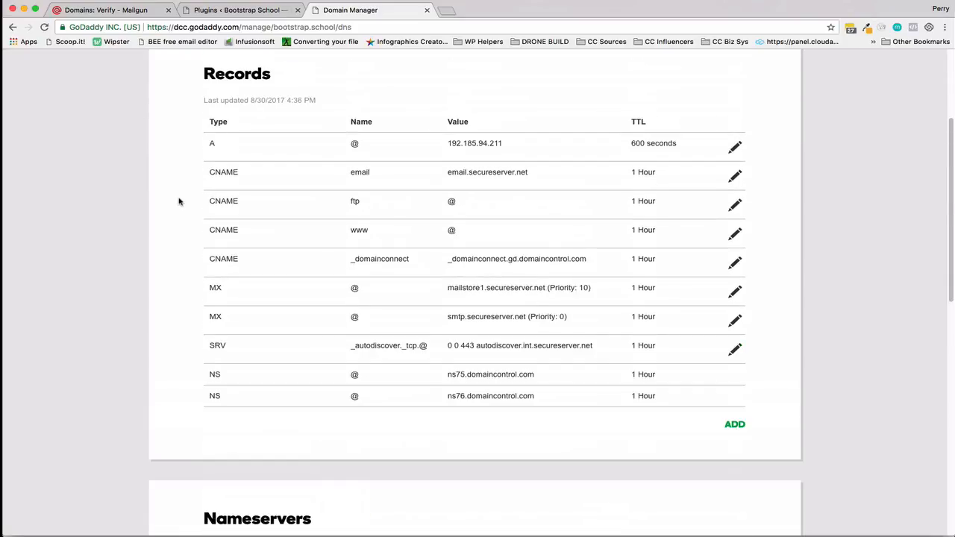
mouse_move(198, 268)
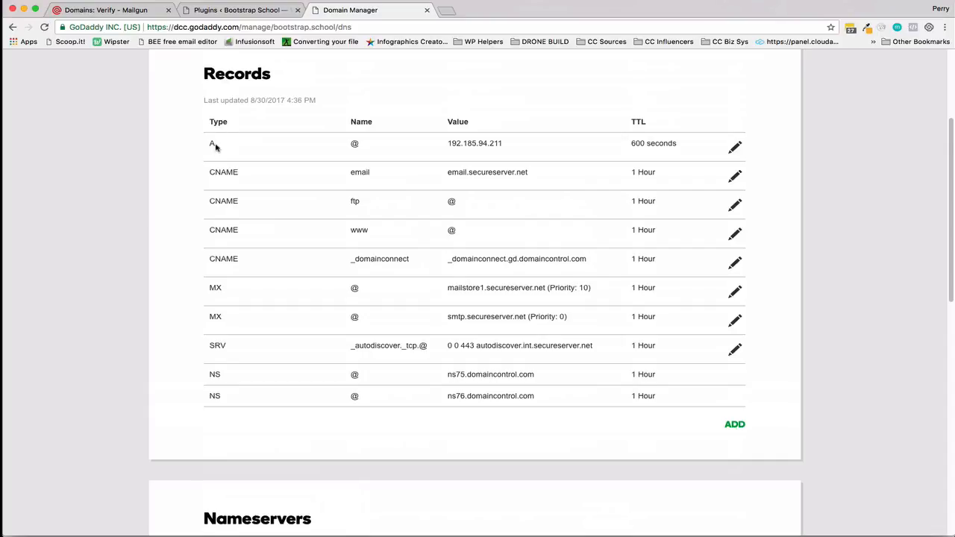
mouse_move(482, 150)
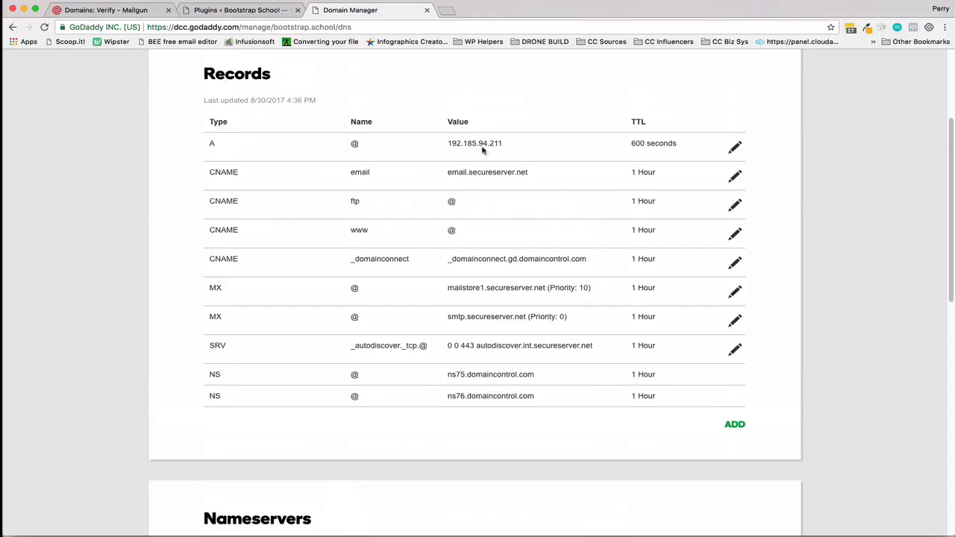
mouse_move(436, 305)
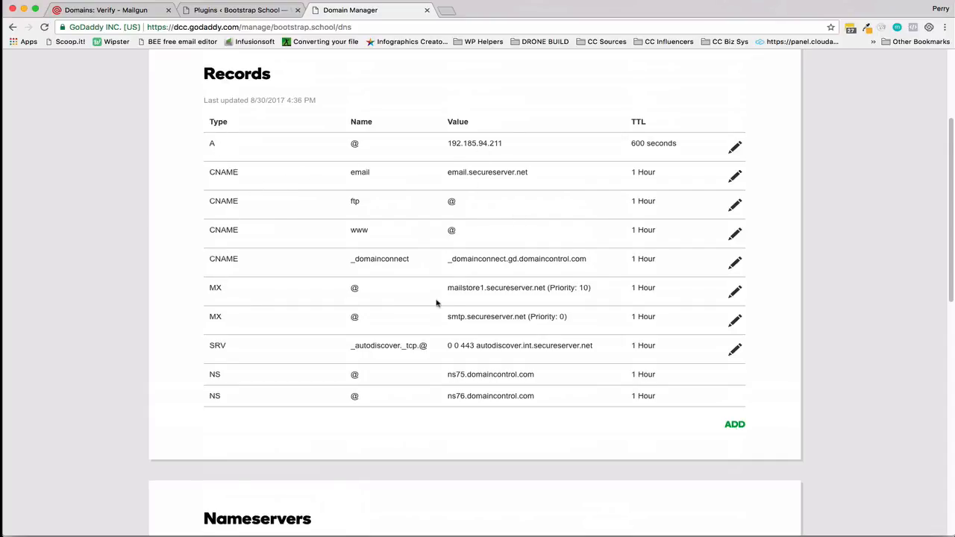
mouse_move(495, 287)
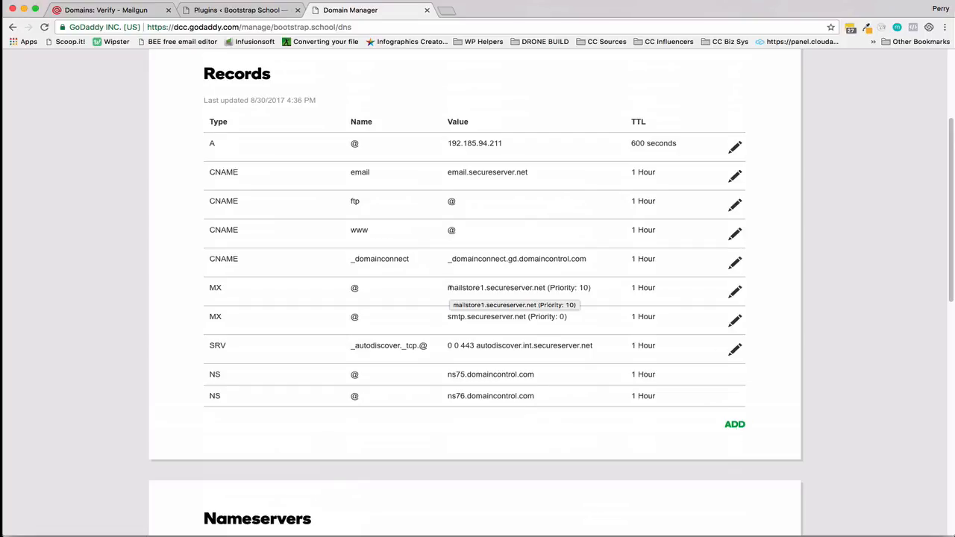
mouse_move(241, 334)
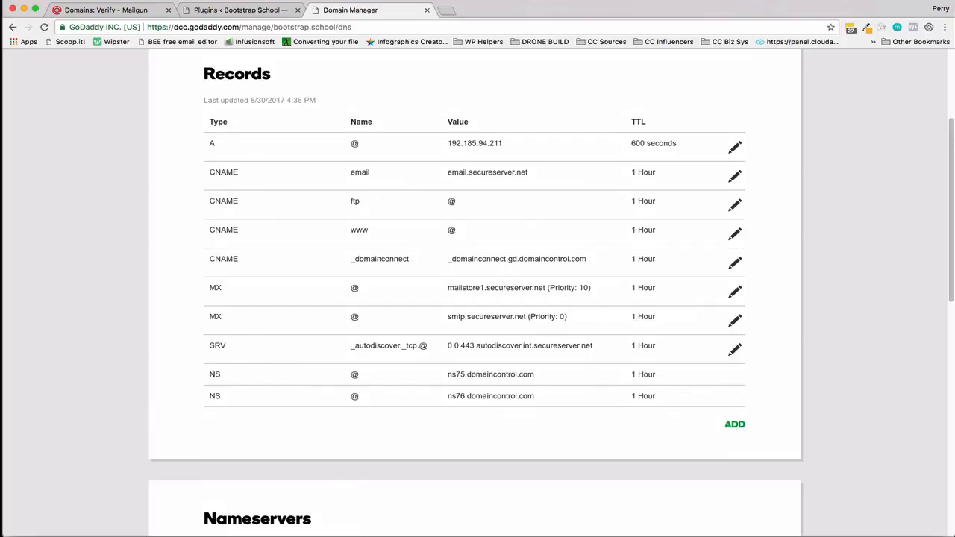
mouse_move(201, 421)
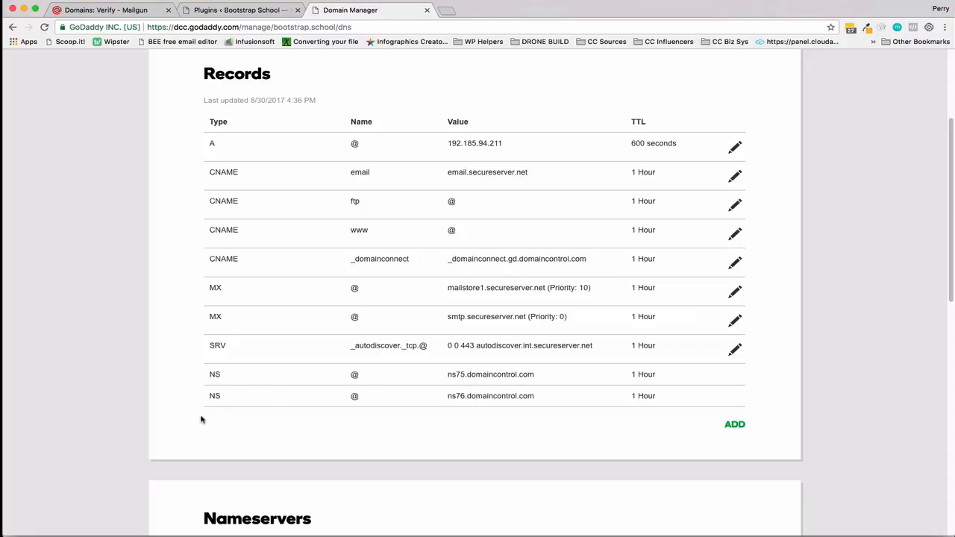
mouse_move(212, 426)
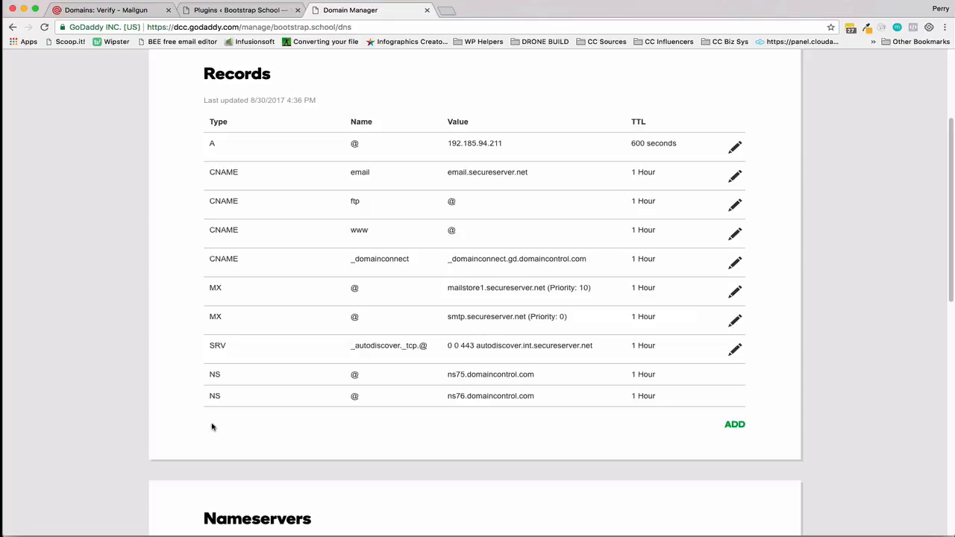
mouse_move(254, 301)
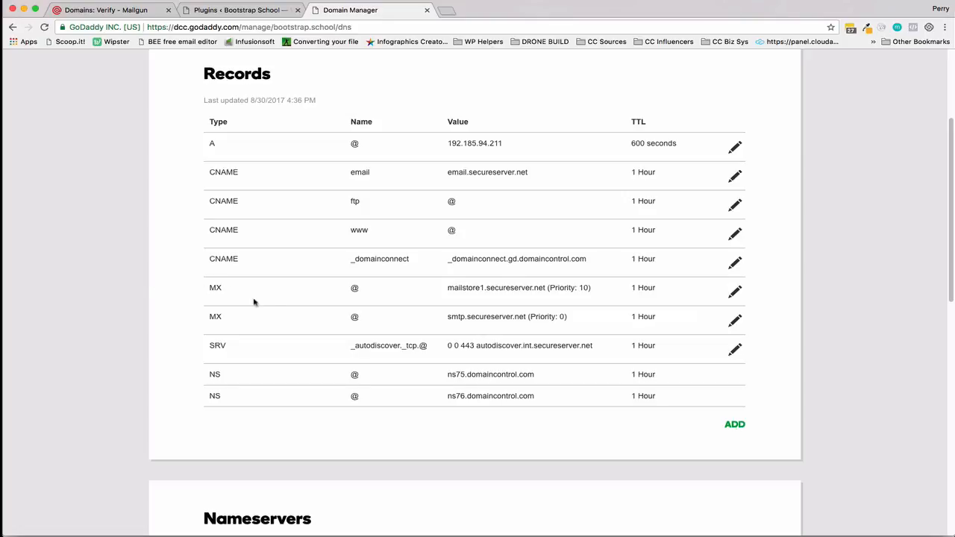
mouse_move(212, 424)
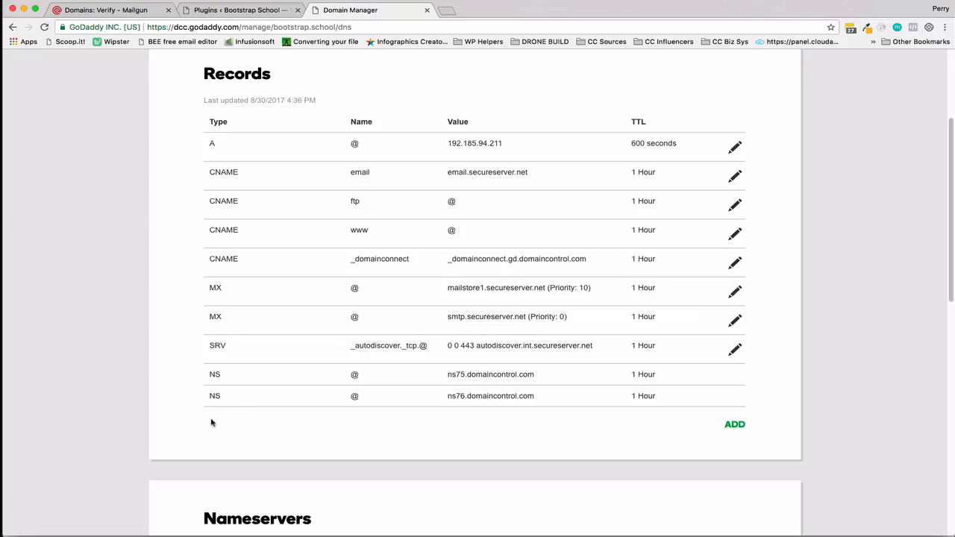
mouse_move(215, 425)
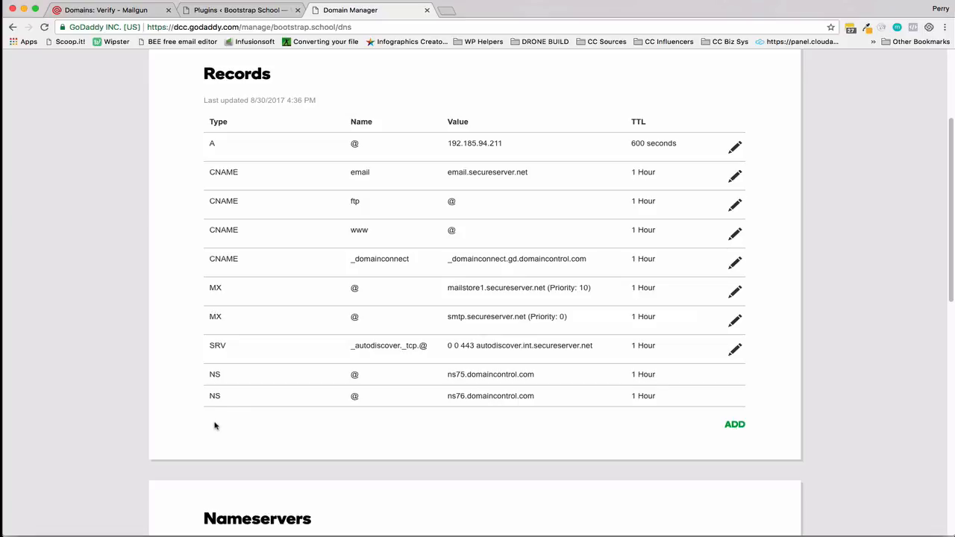
mouse_move(239, 300)
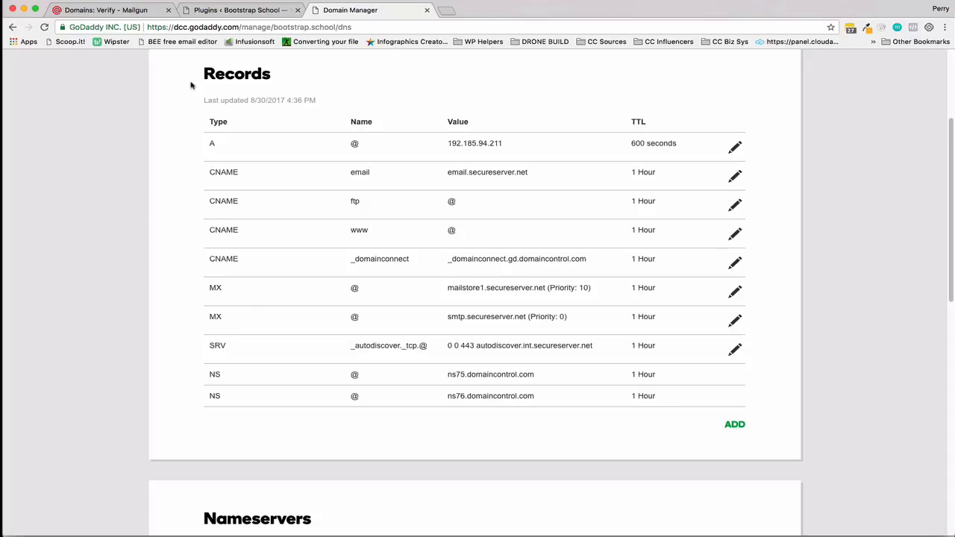
In Mailgun's verification steps, select the SPF TXT value v=spf1 include:mailgun.org ~all to copy
click(105, 9)
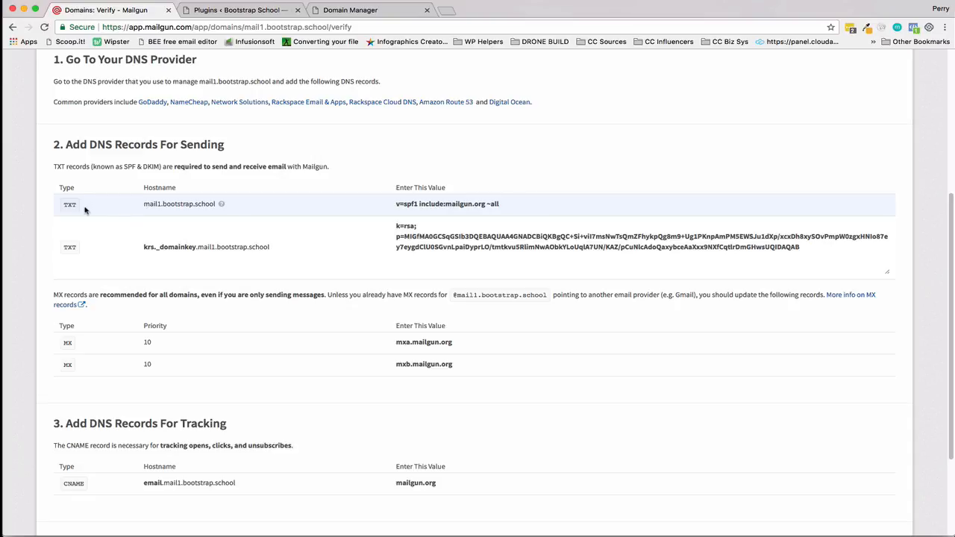
double_click(69, 203)
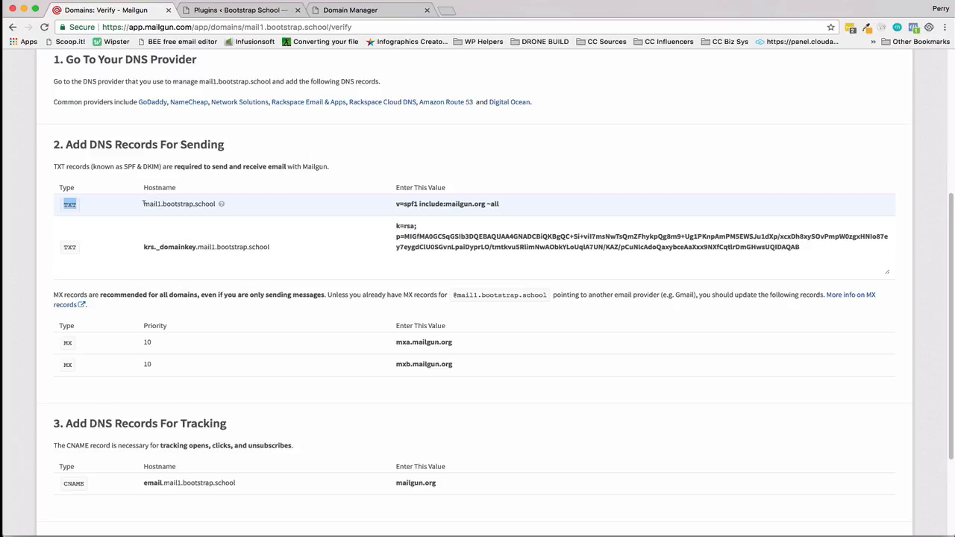
mouse_move(182, 215)
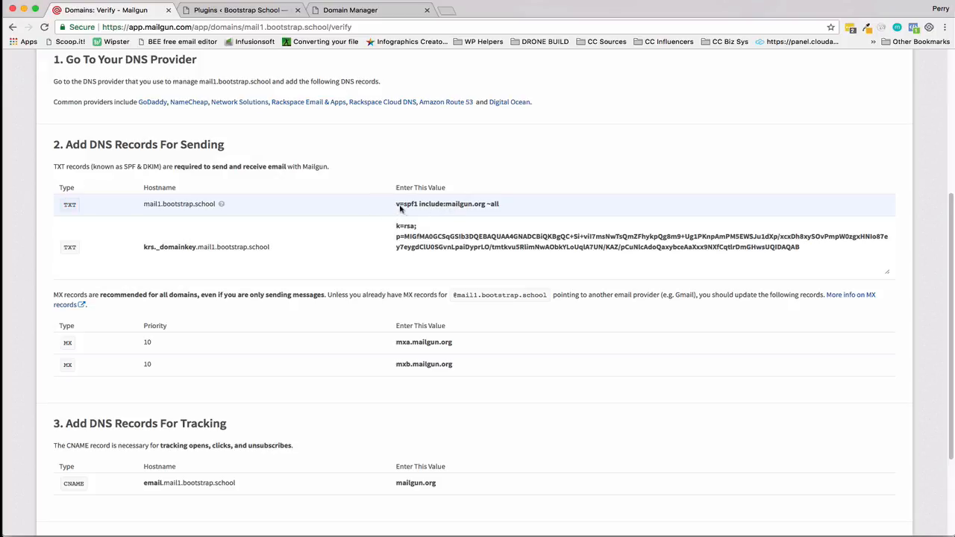
double_click(446, 203)
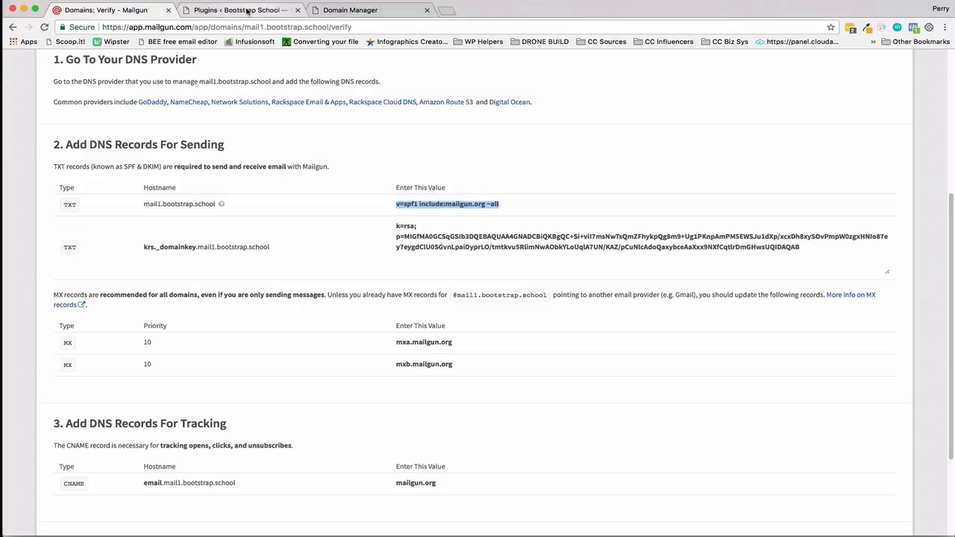
Save a GoDaddy TXT record for host mail1 with value v=spf1 include:mailgun.org ~all
click(349, 9)
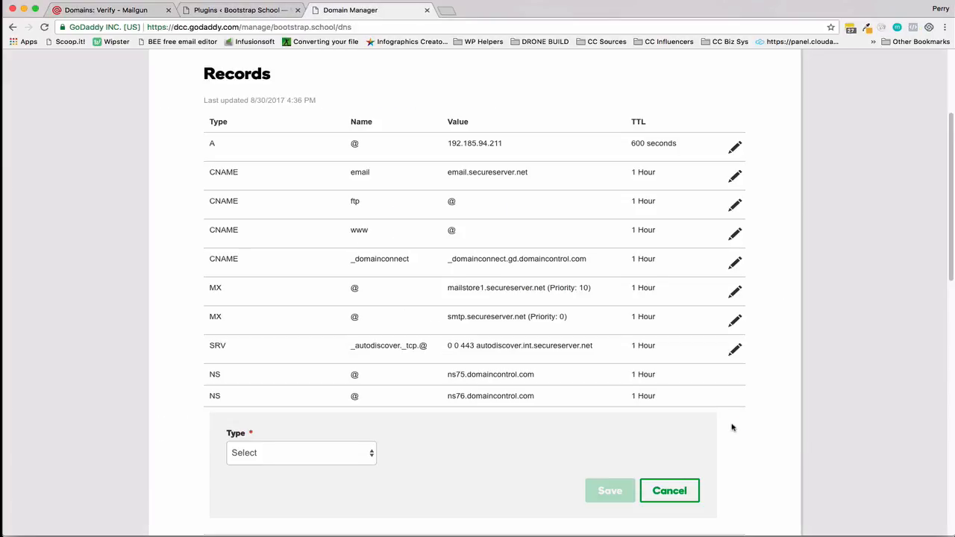
click(302, 453)
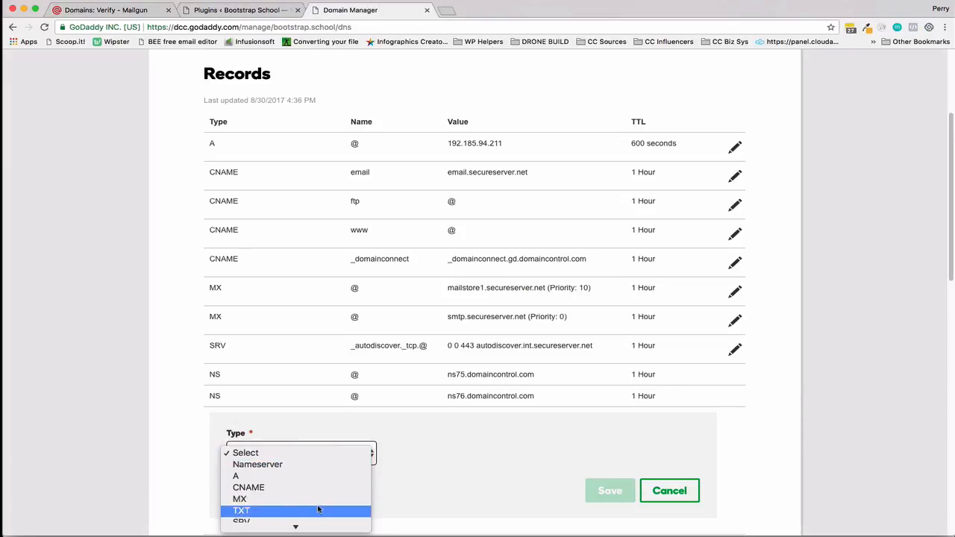
click(242, 511)
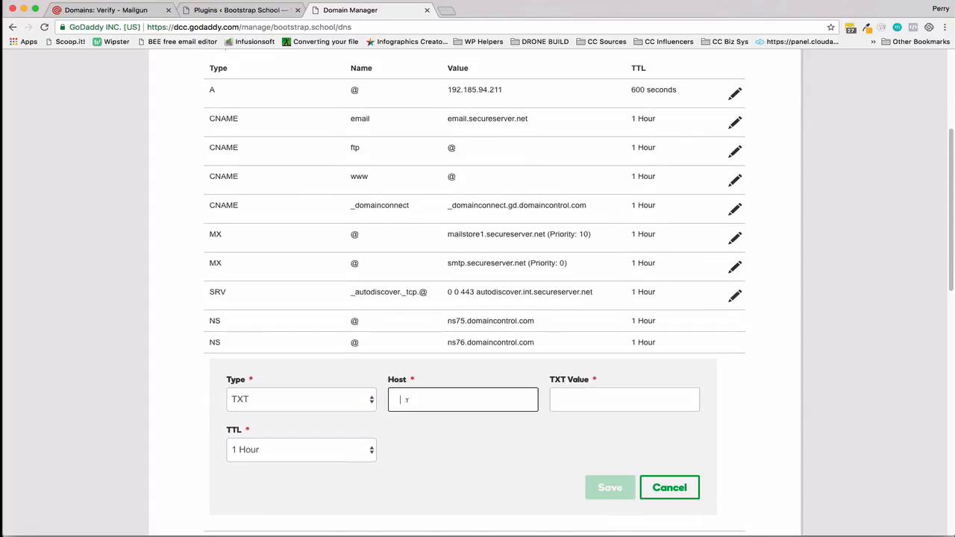
text(mail1)
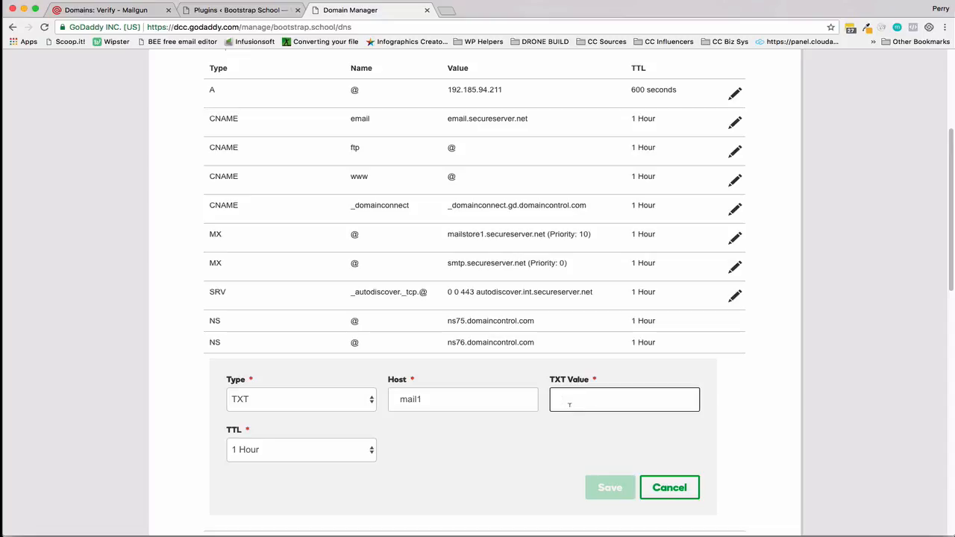
text(v=spf1 include:mailgun.org ~all)
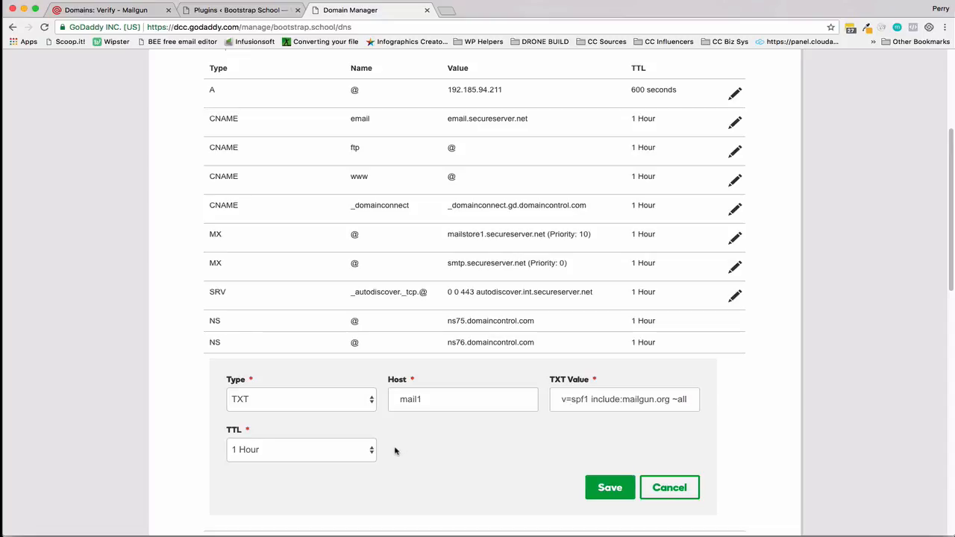
click(609, 487)
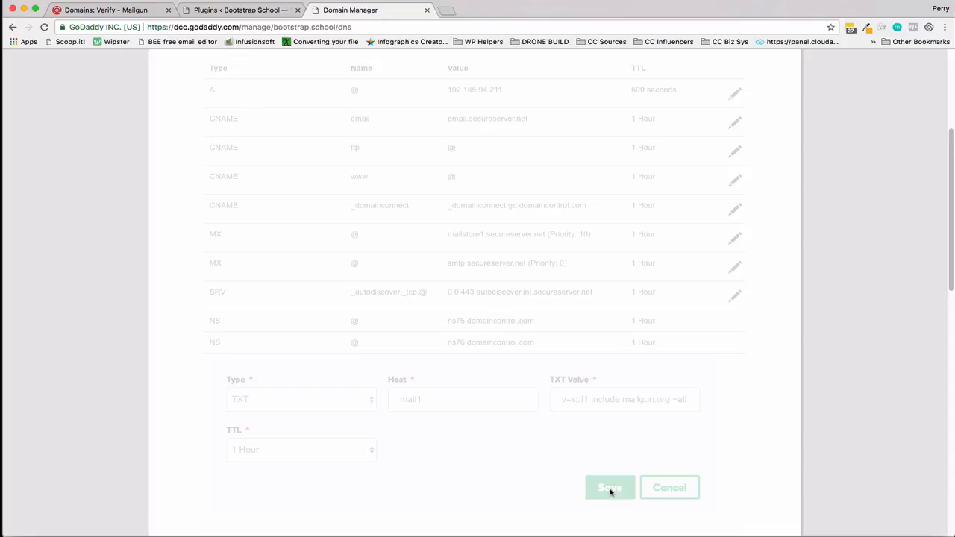
click(609, 486)
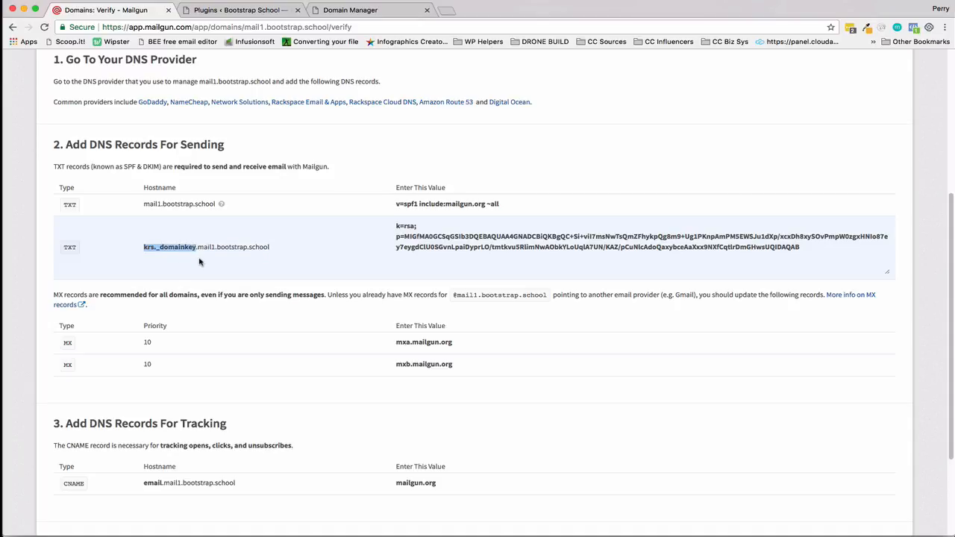
Save a TXT record for host krs._domainkey with Mailgun's DKIM key value pasted in
click(349, 9)
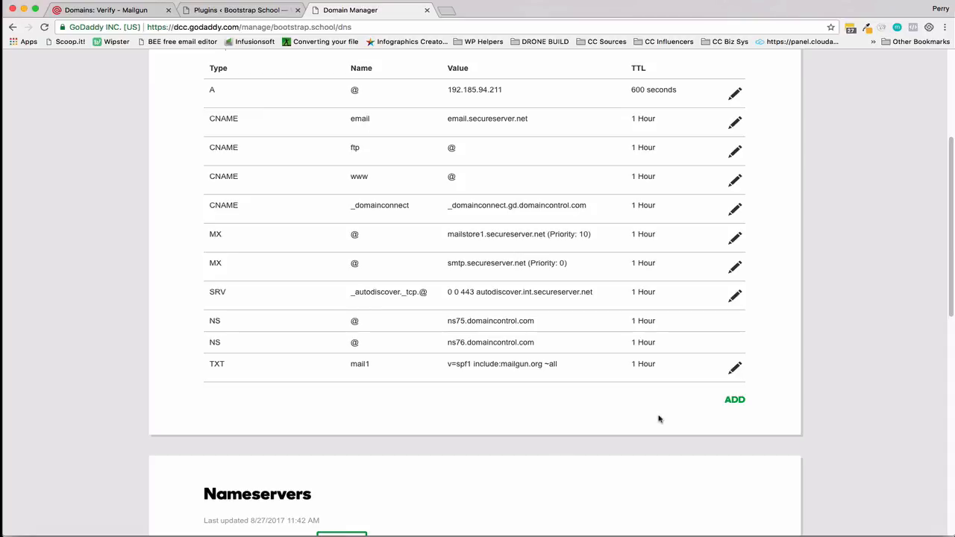
click(734, 399)
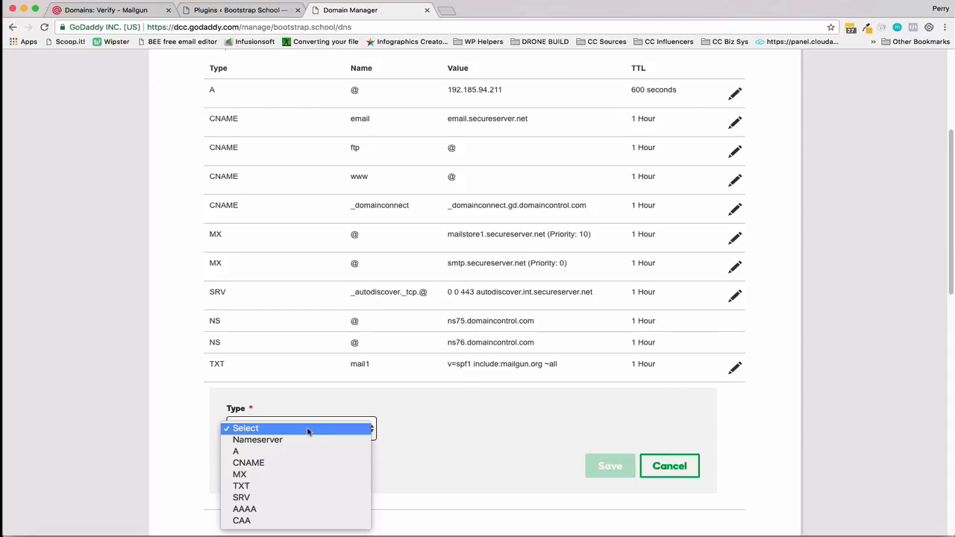
click(242, 487)
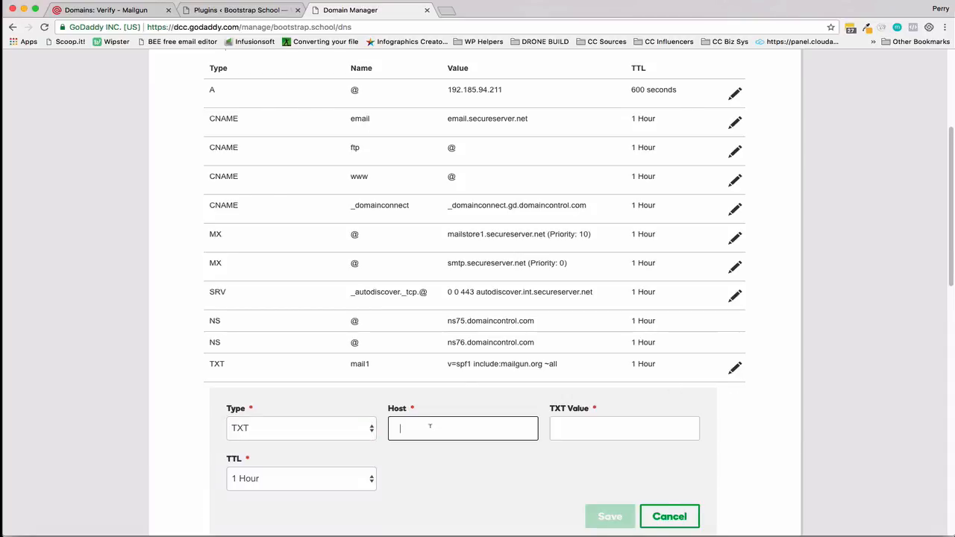
text(krs._domainkey)
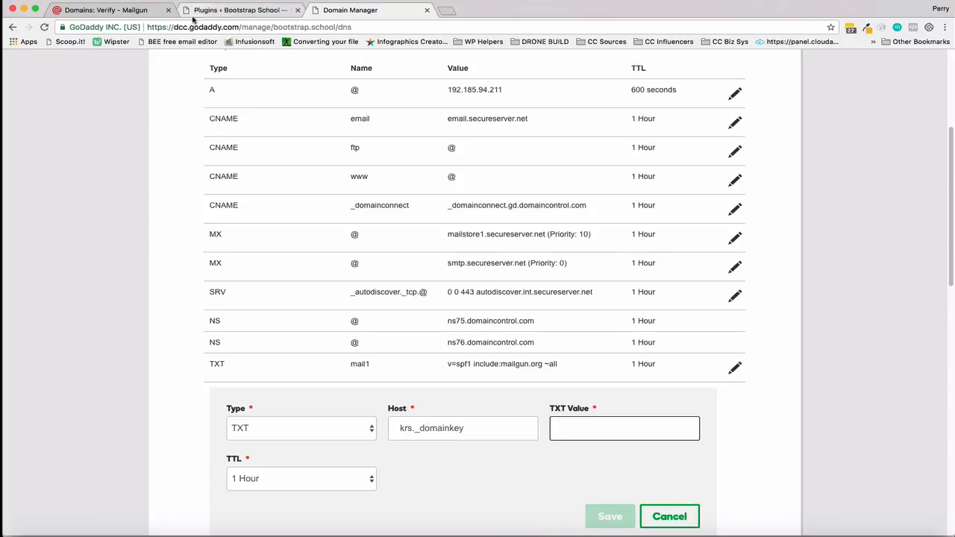
click(108, 9)
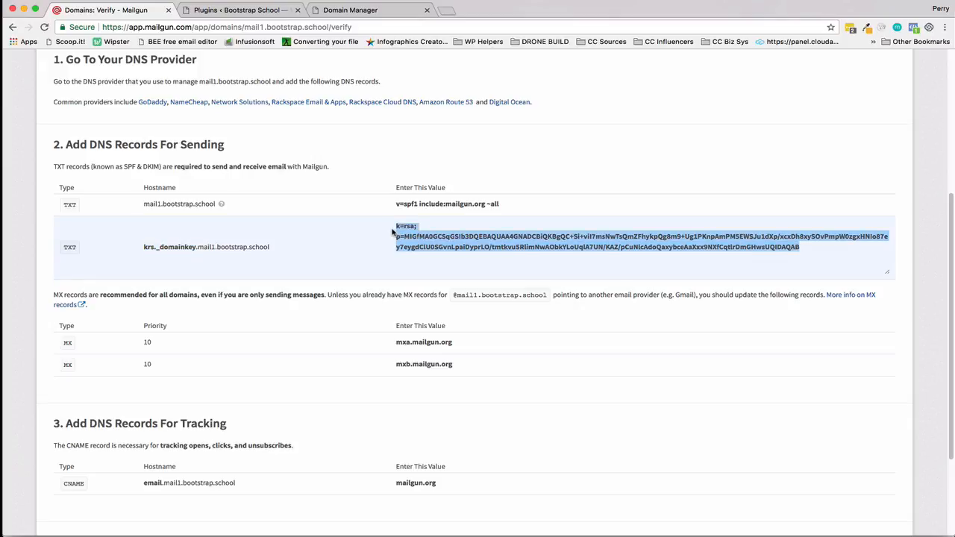
click(351, 9)
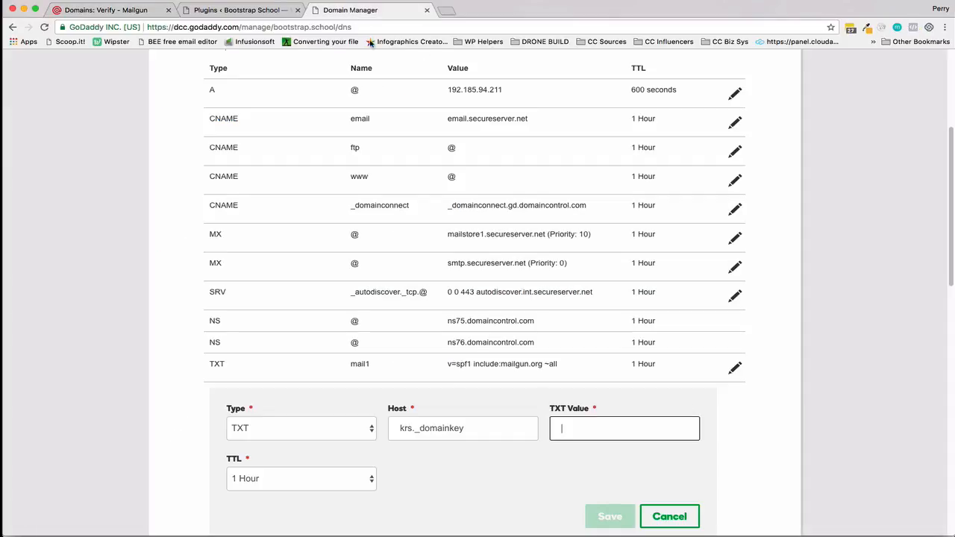
text(9NXfCqtlrDmGHwsUQIDAQAB)
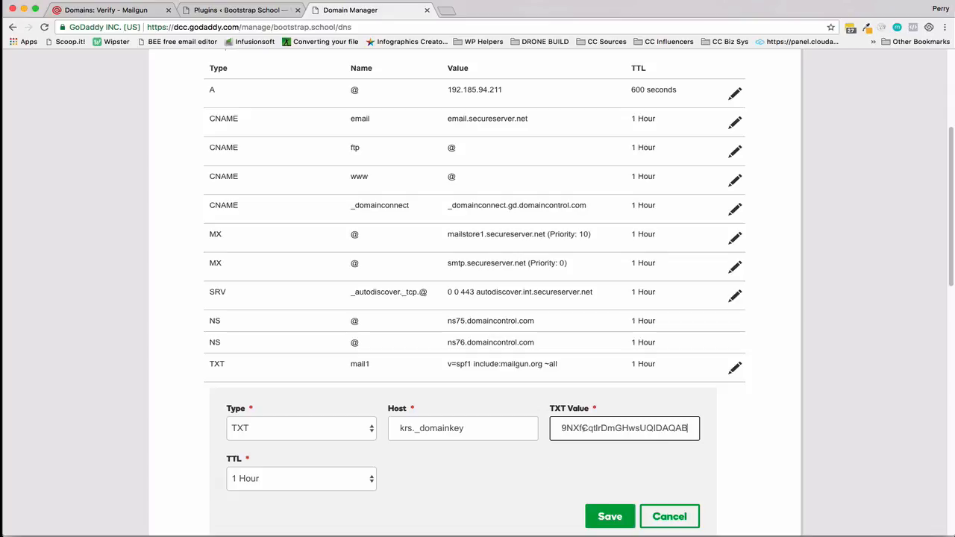
click(609, 516)
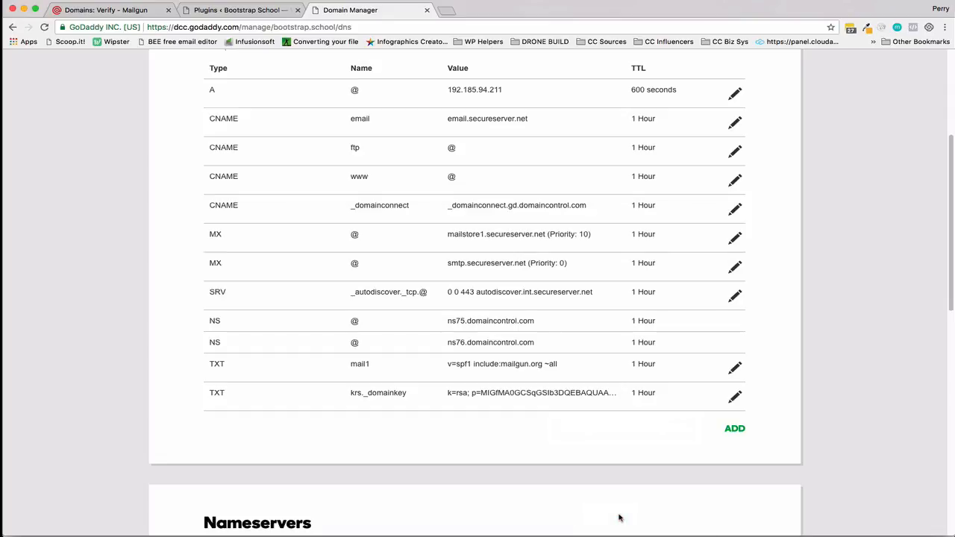
In Mailgun's MX records section, select mxa.mailgun.org to copy
click(104, 9)
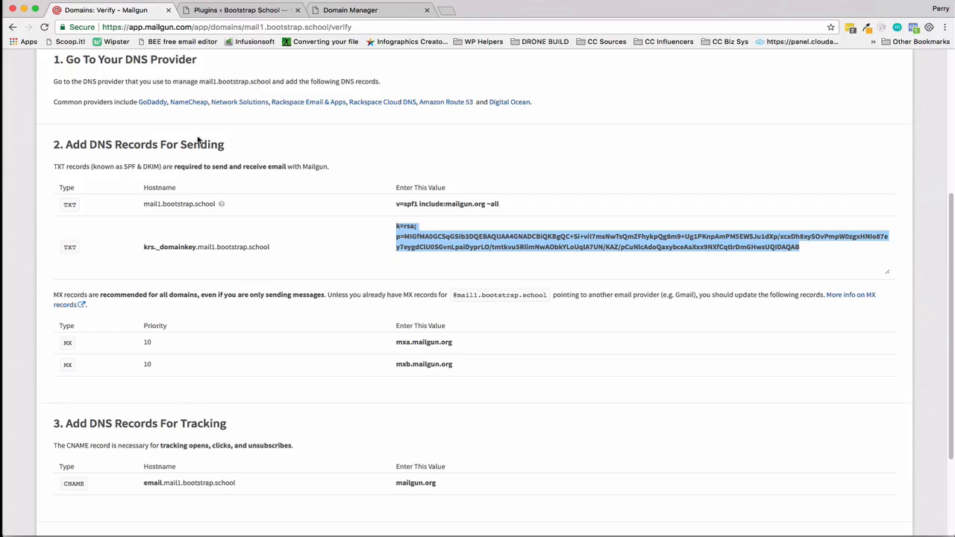
scroll(down, 3)
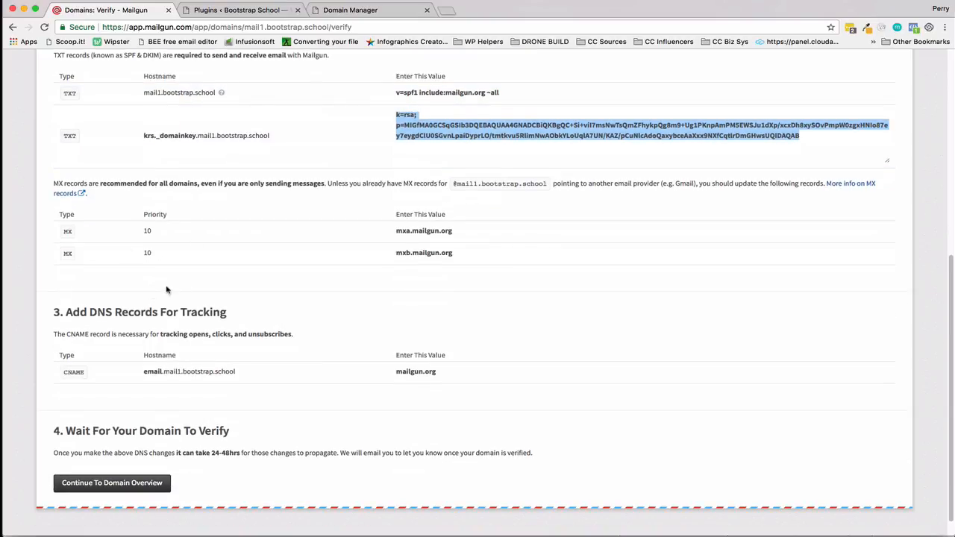
mouse_move(410, 191)
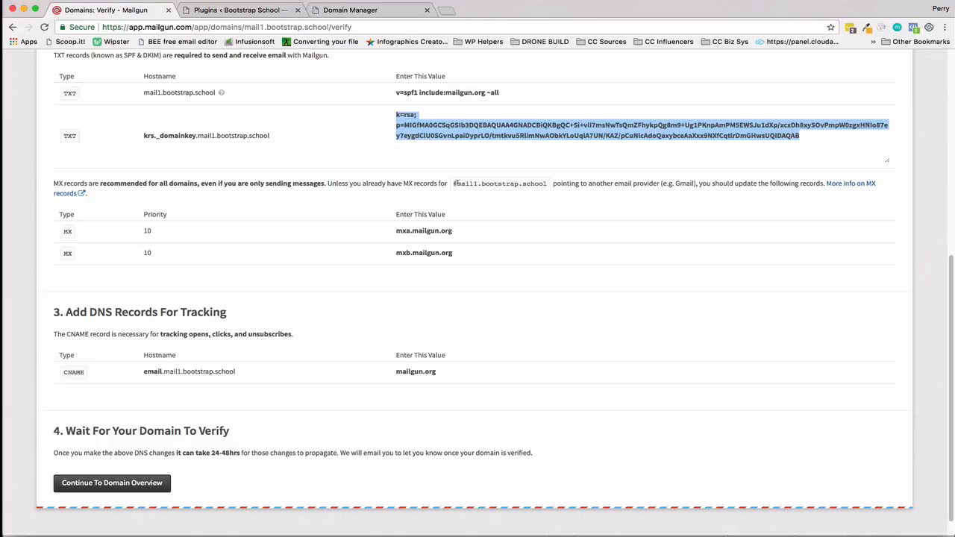
mouse_move(441, 203)
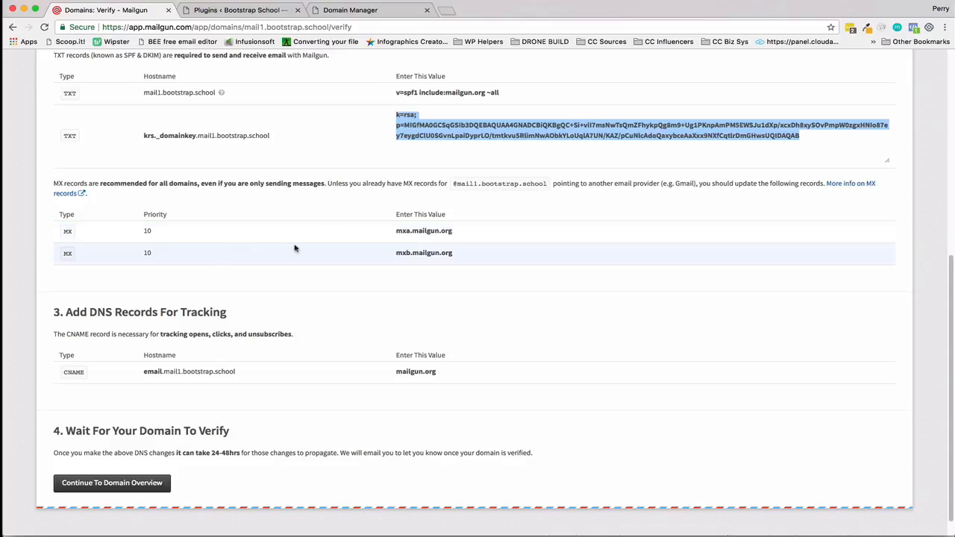
mouse_move(349, 242)
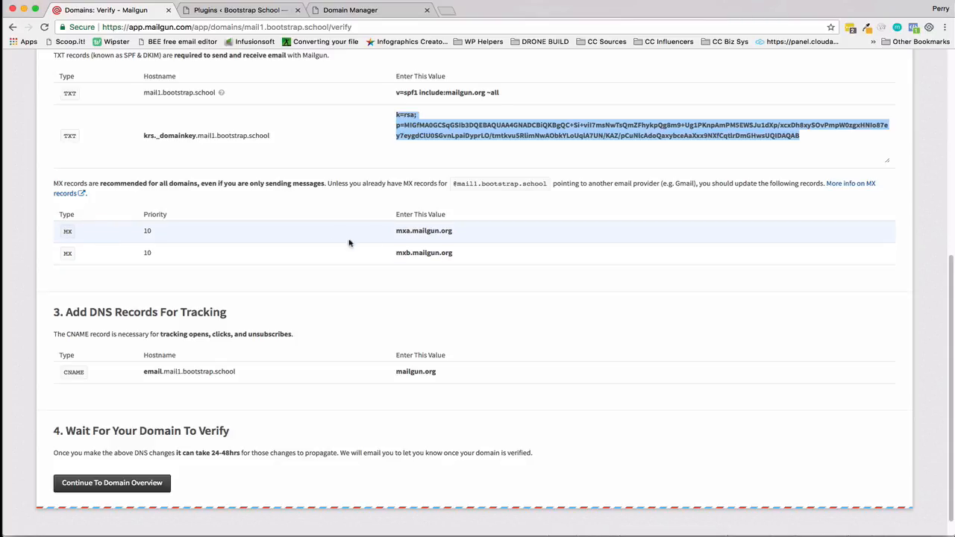
double_click(424, 230)
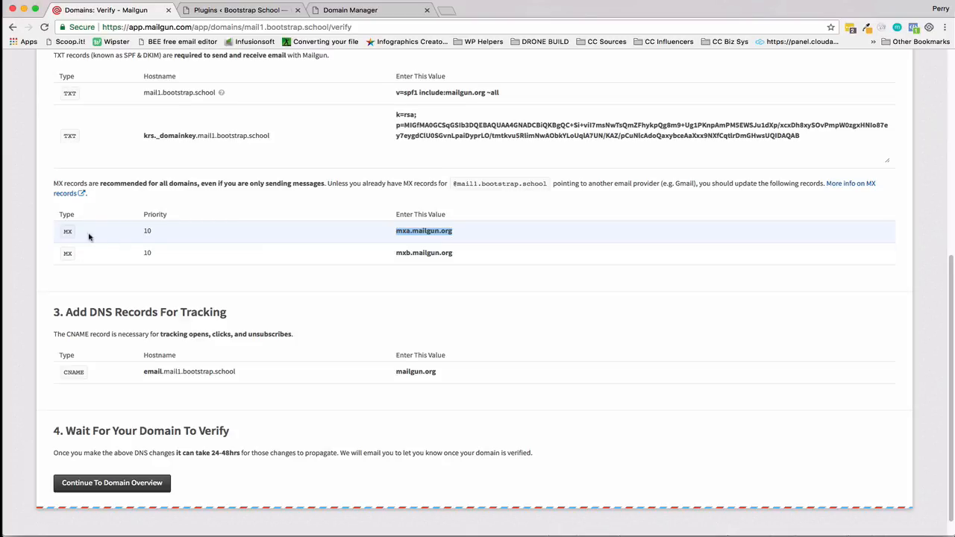
mouse_move(82, 242)
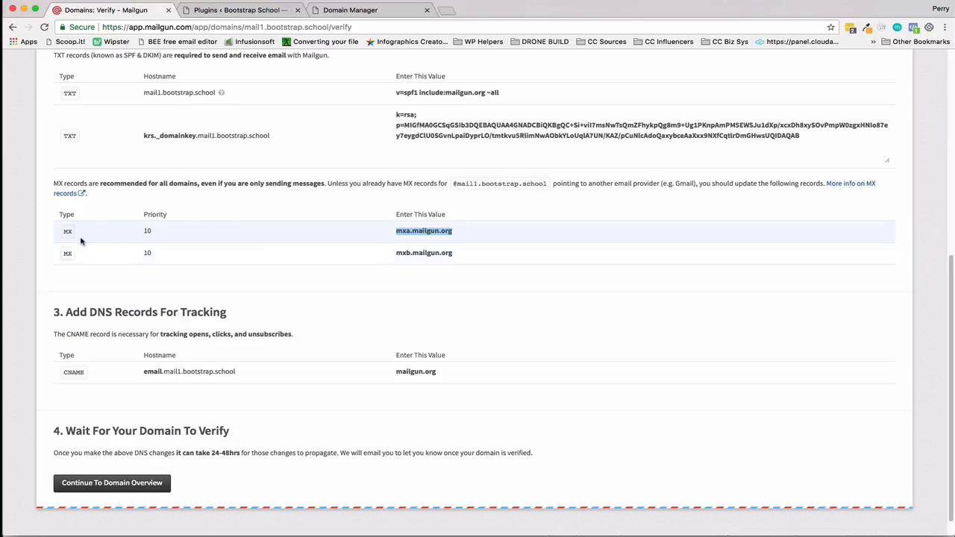
mouse_move(143, 238)
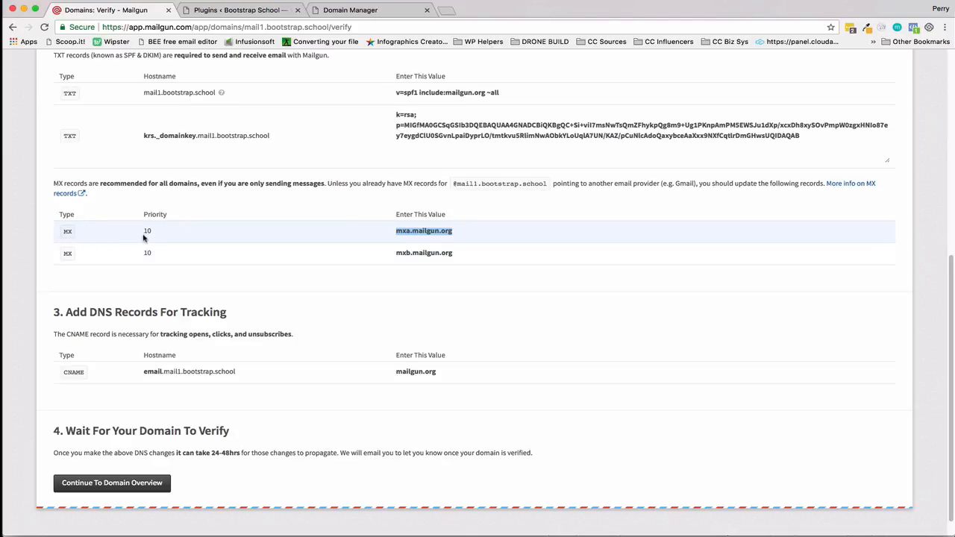
Save an MX record for host mail1 pointing to mxa.mailgun.org with priority 10
click(349, 9)
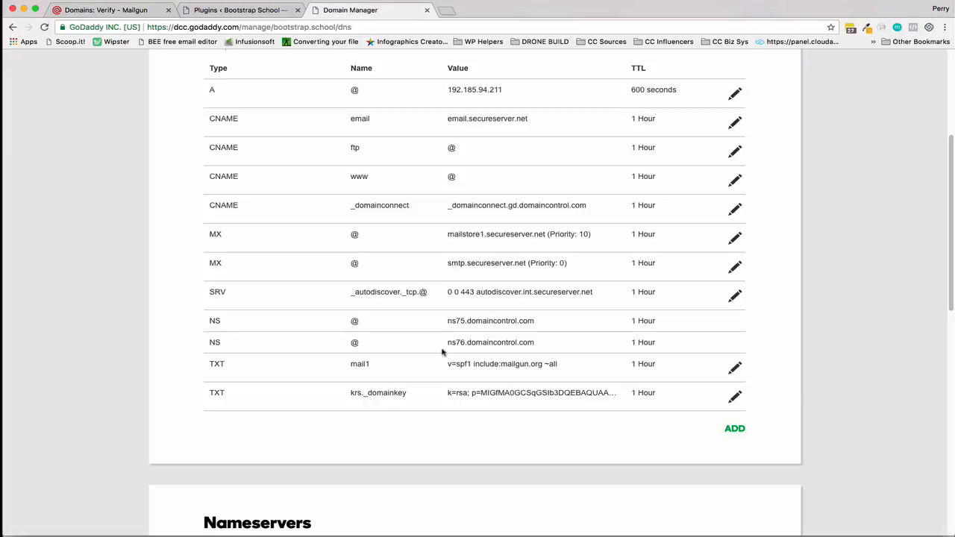
click(734, 427)
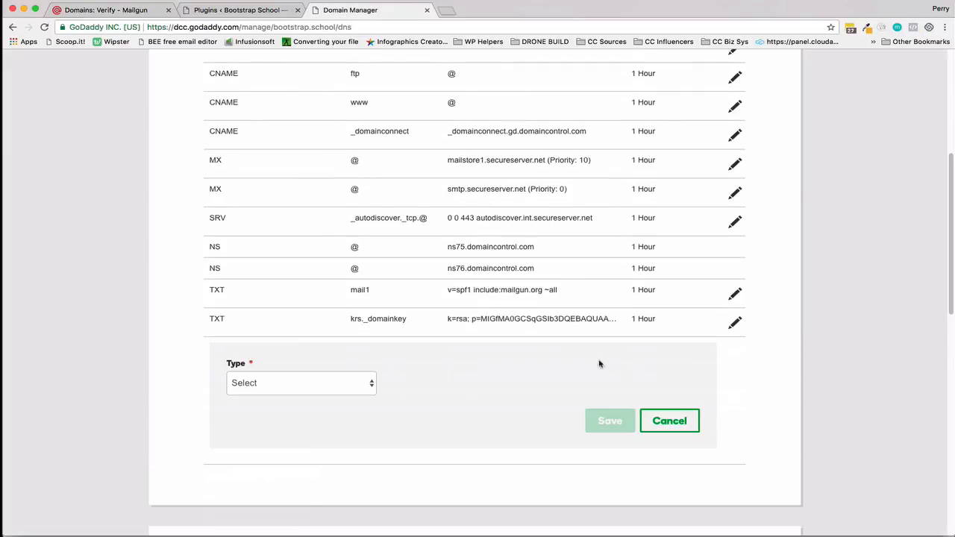
click(302, 382)
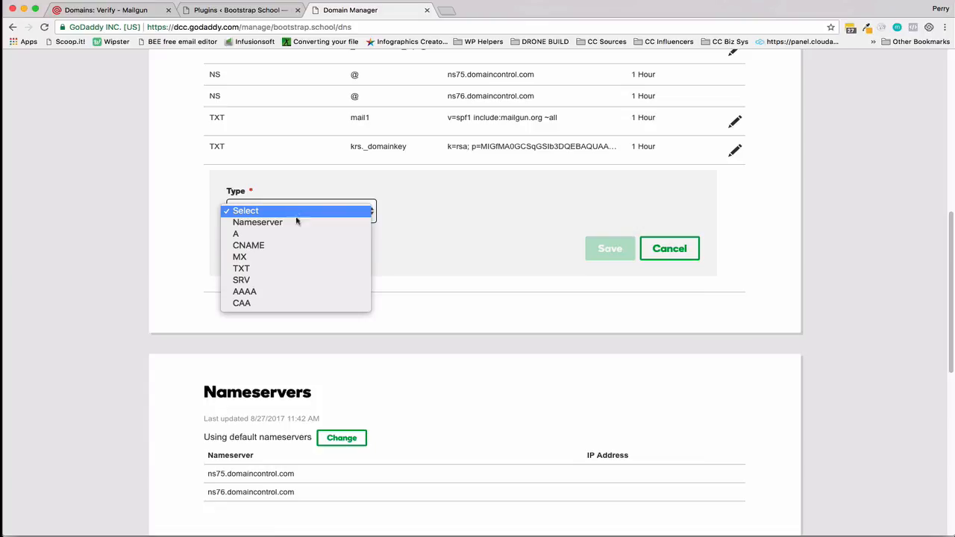
click(239, 257)
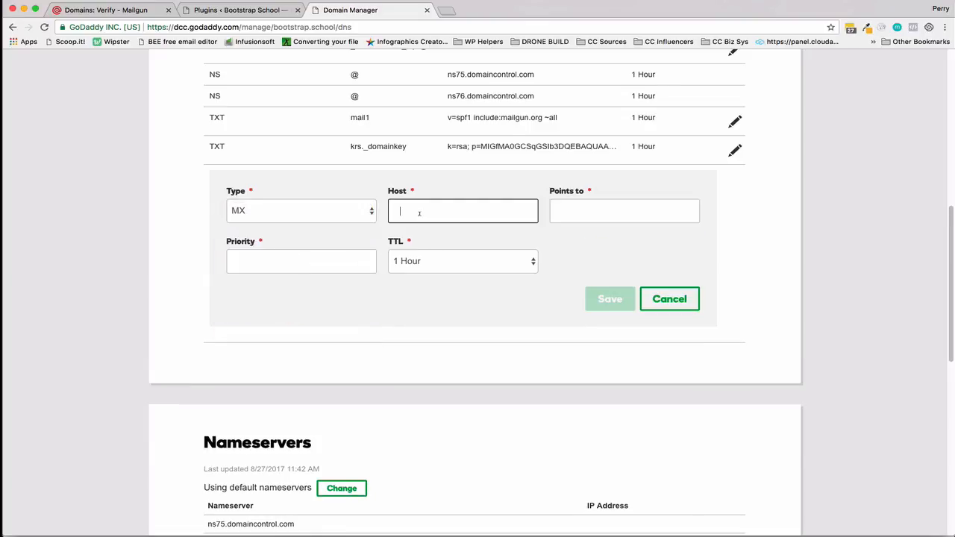
text(mail)
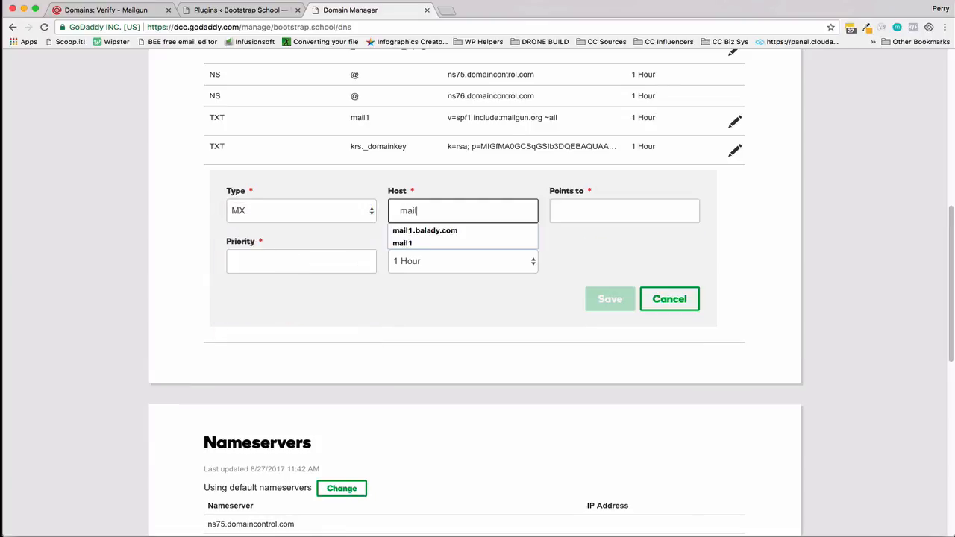
click(403, 242)
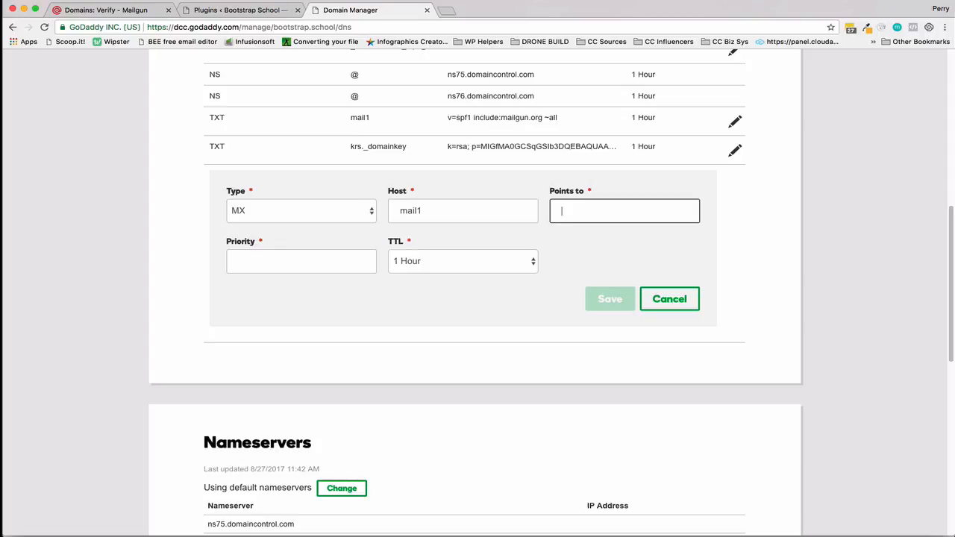
text(mxa.mailgun.org)
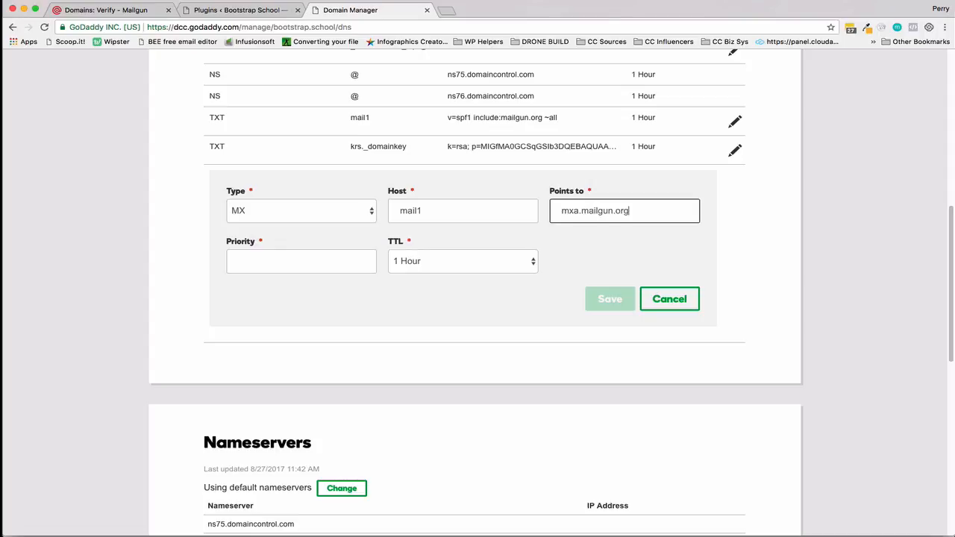
mouse_move(621, 233)
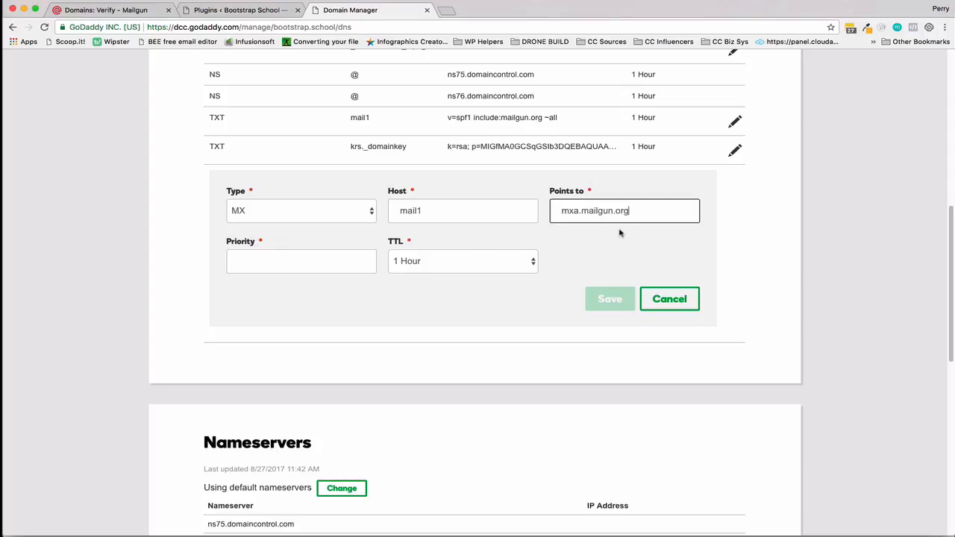
text(10)
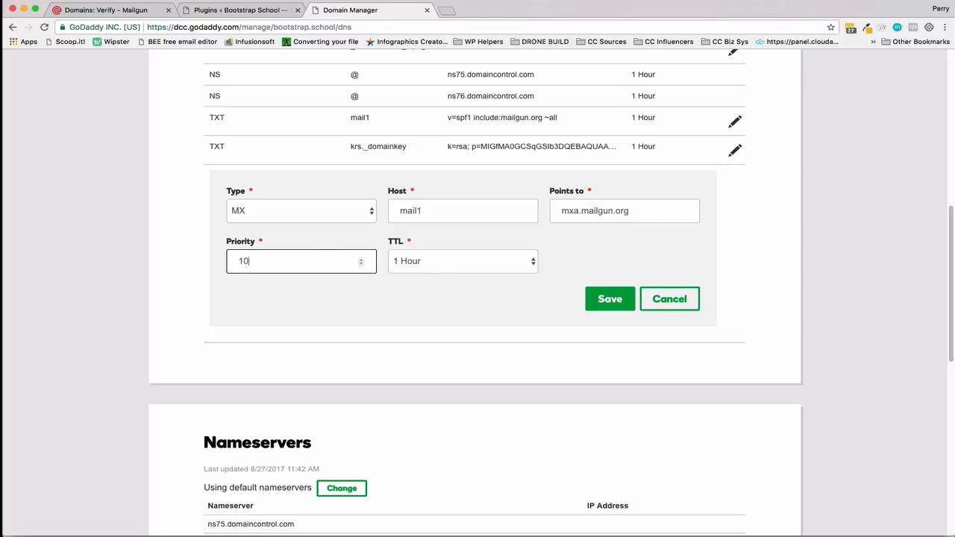
click(609, 298)
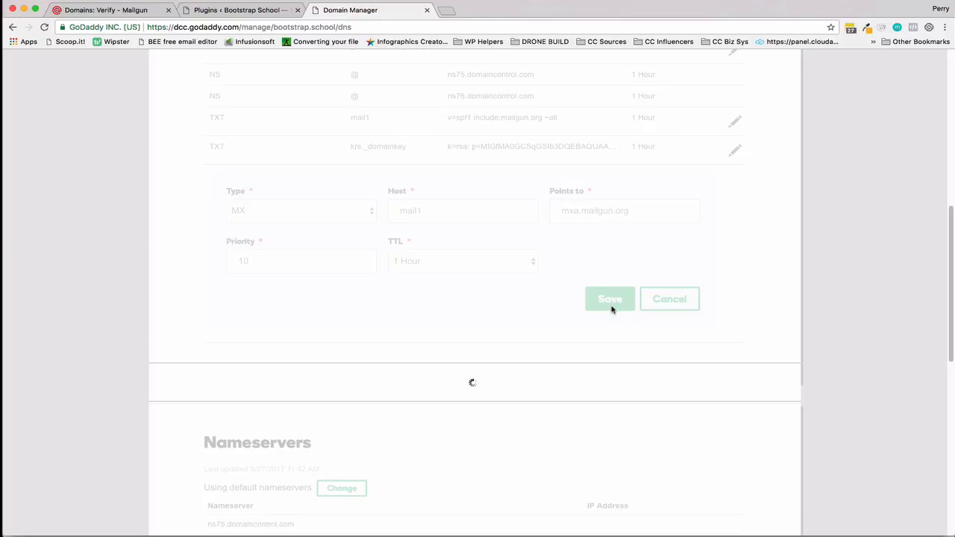
Save a second MX record for mail1 pointing to mxb.mailgun.org with priority 10
click(609, 299)
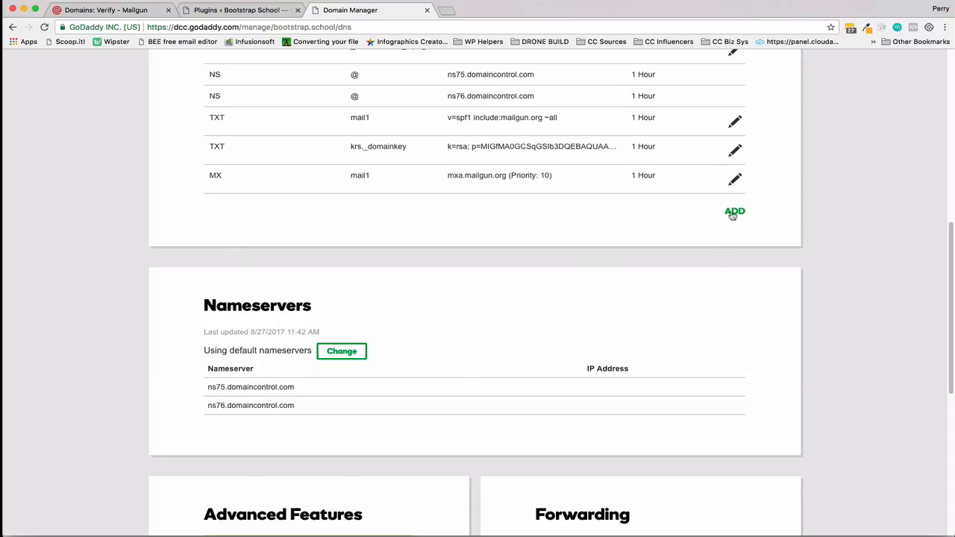
click(734, 212)
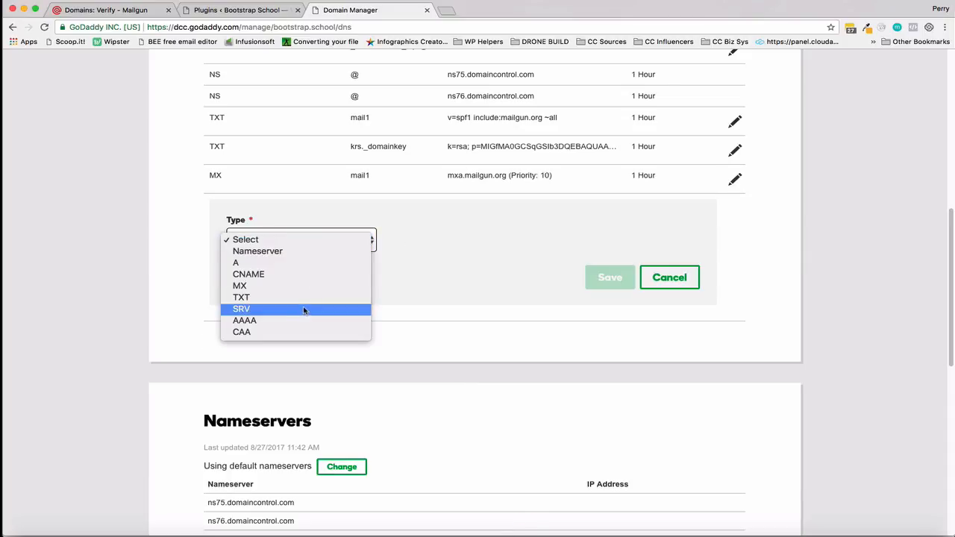
click(239, 287)
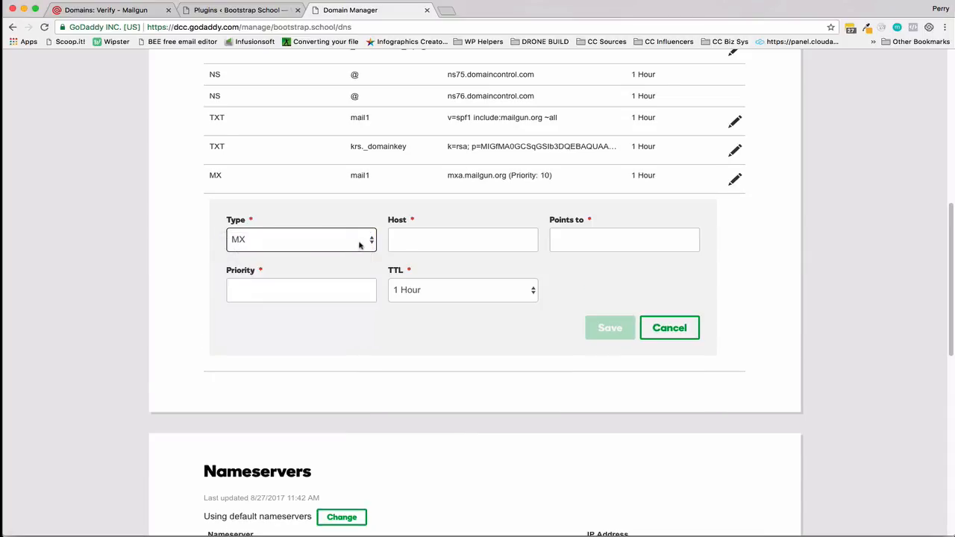
text(mail1)
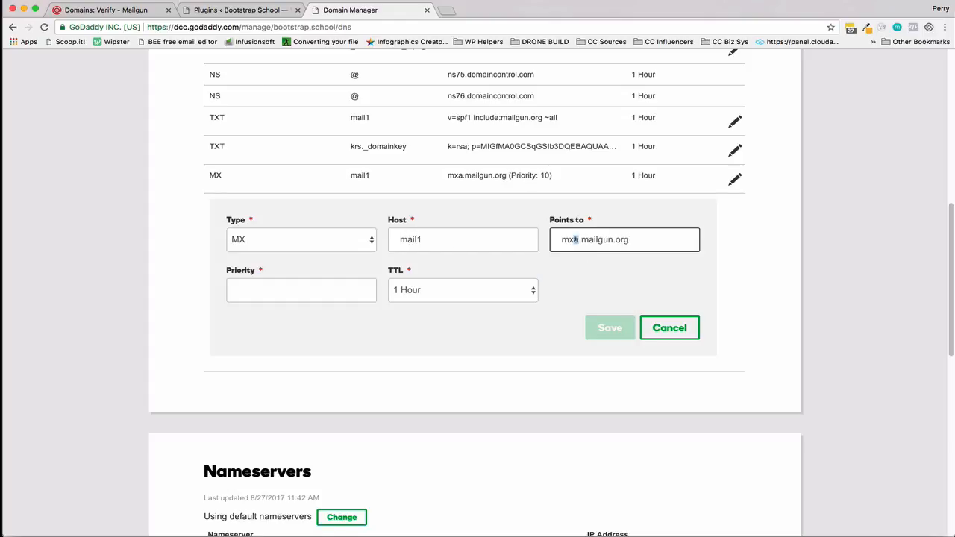
click(302, 289)
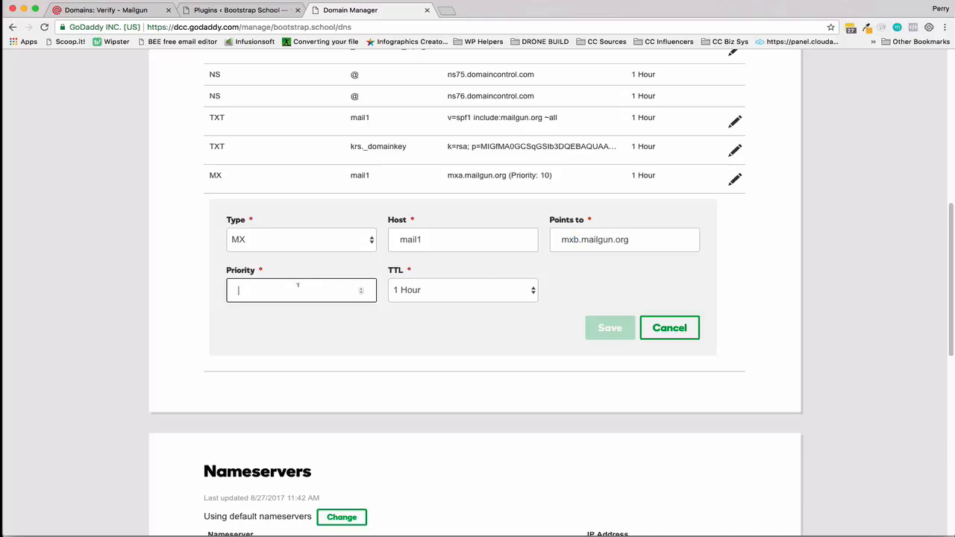
text(10)
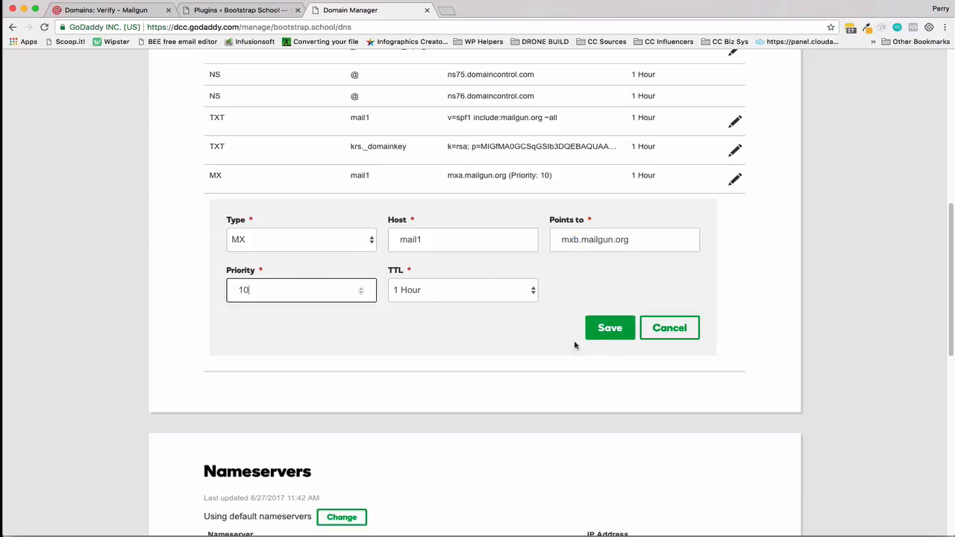
click(609, 328)
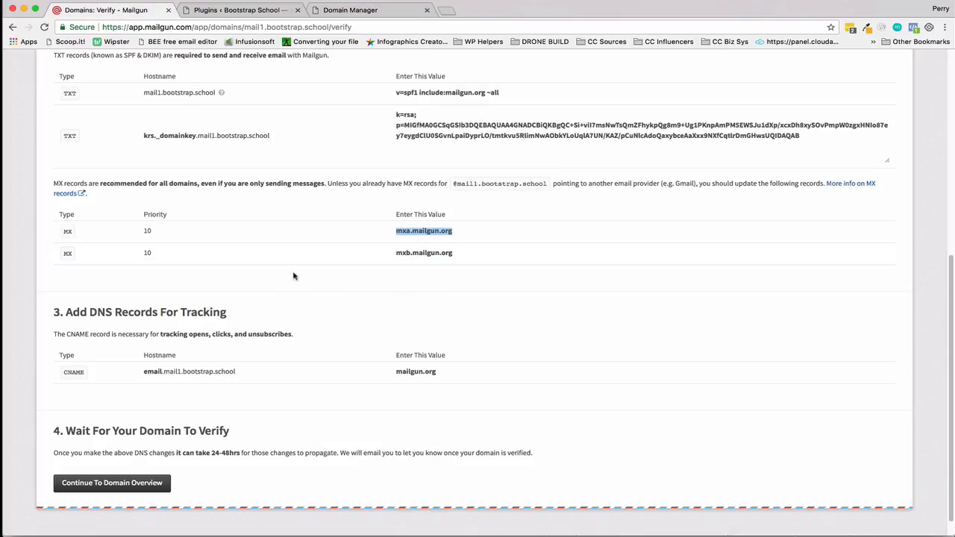
Select the tracking CNAME host email.mail1 in Mailgun and return to GoDaddy's DNS records
scroll(down, 3)
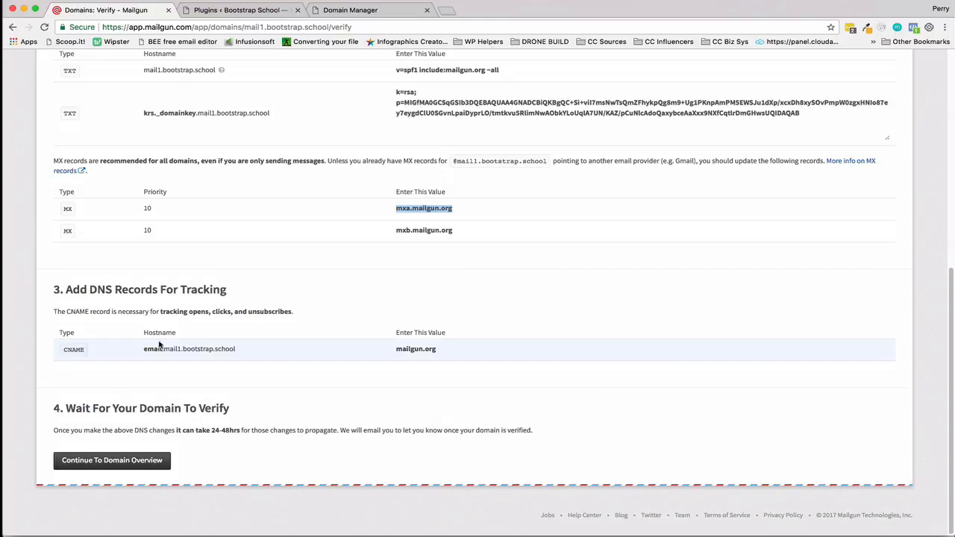
mouse_move(212, 327)
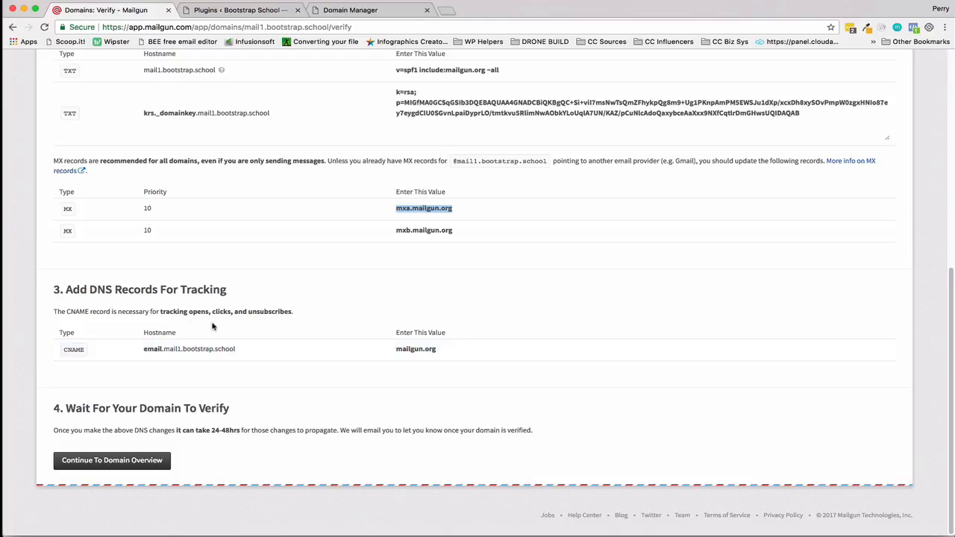
mouse_move(247, 297)
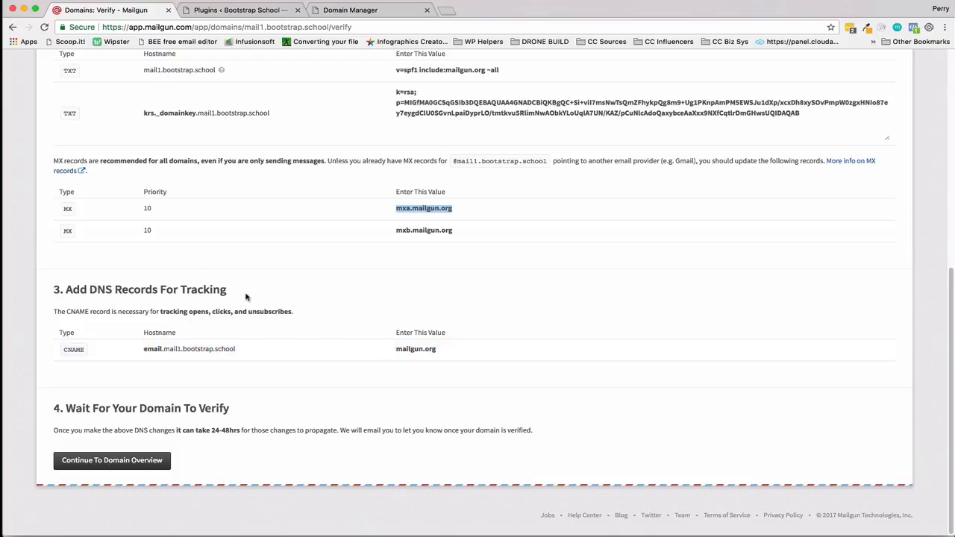
mouse_move(206, 321)
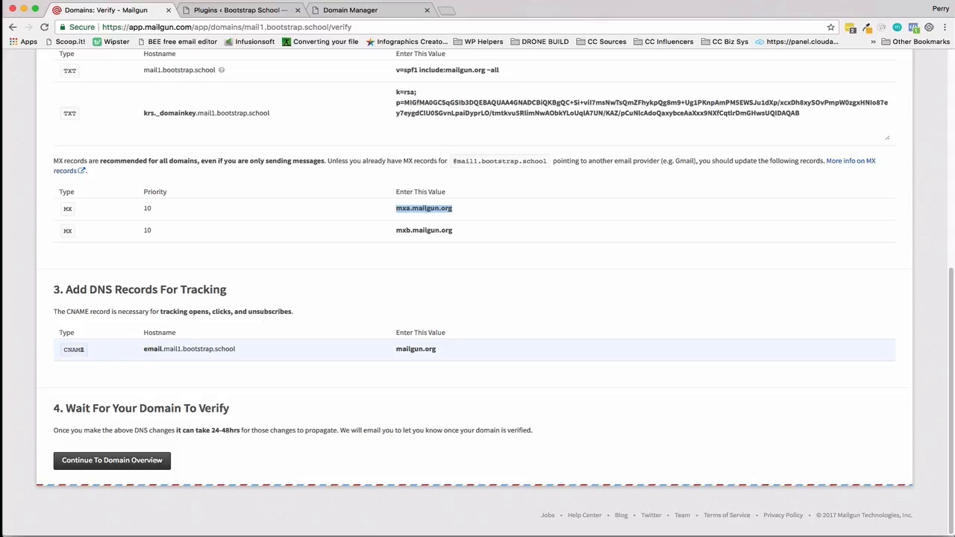
mouse_move(141, 352)
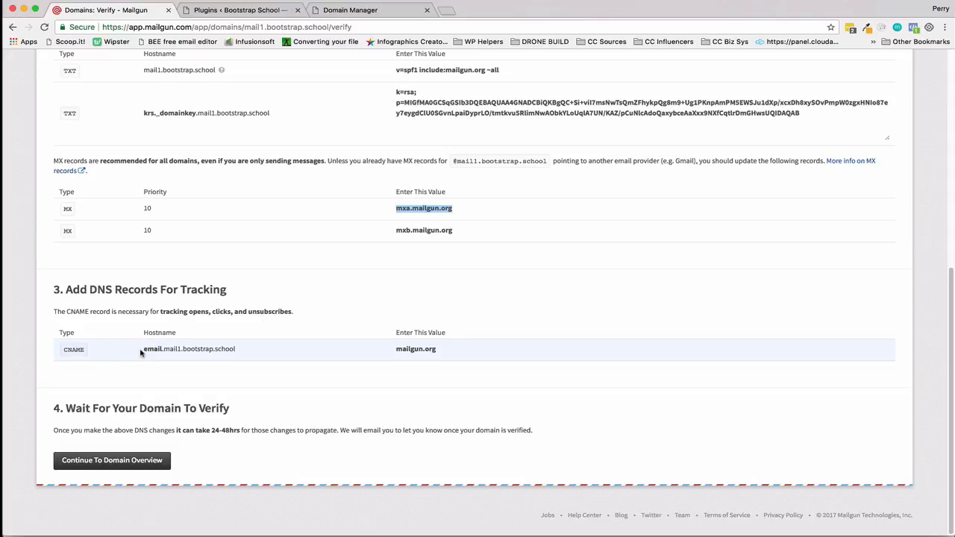
double_click(161, 349)
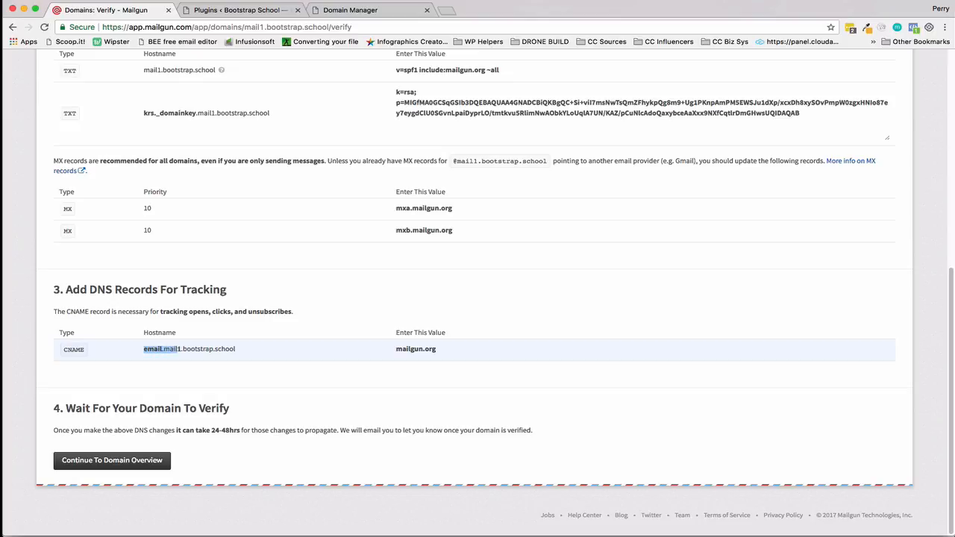
mouse_move(192, 370)
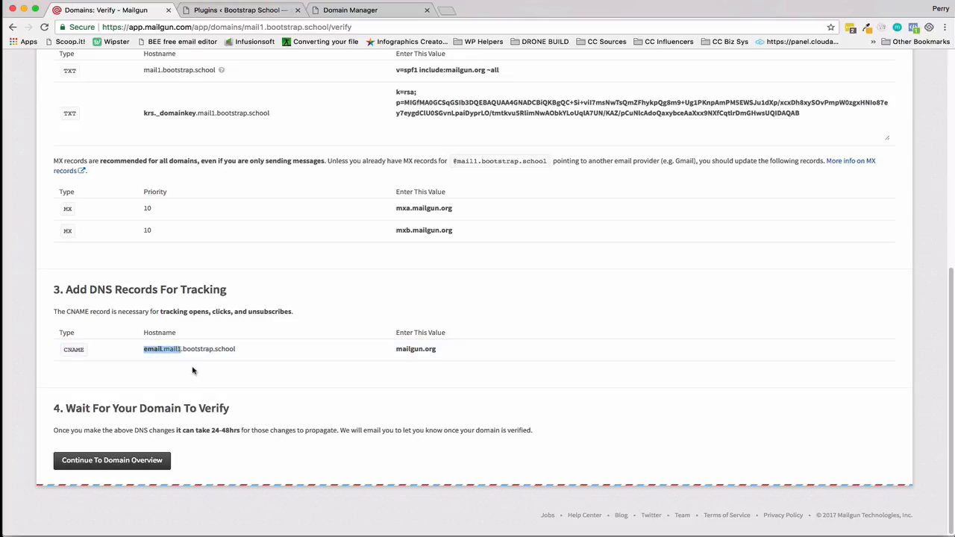
mouse_move(401, 358)
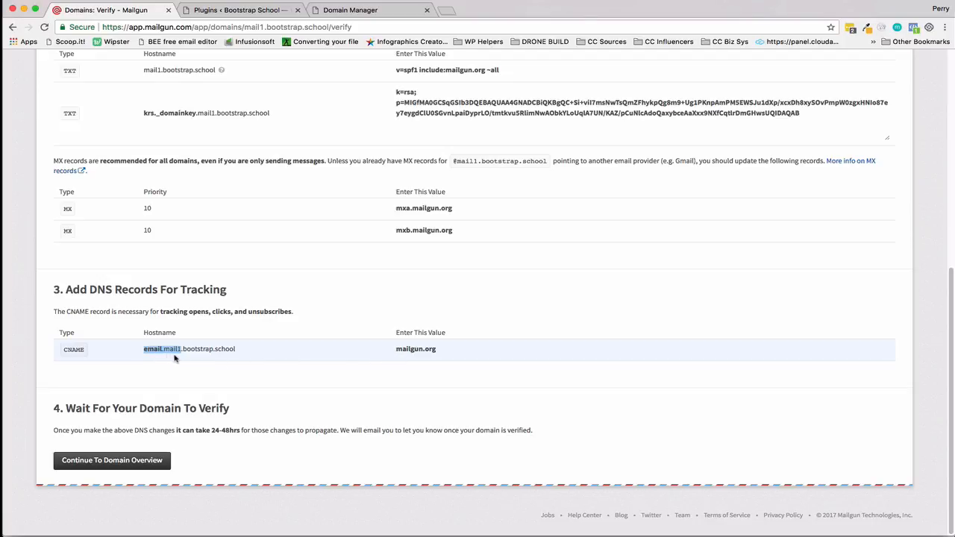
mouse_move(110, 402)
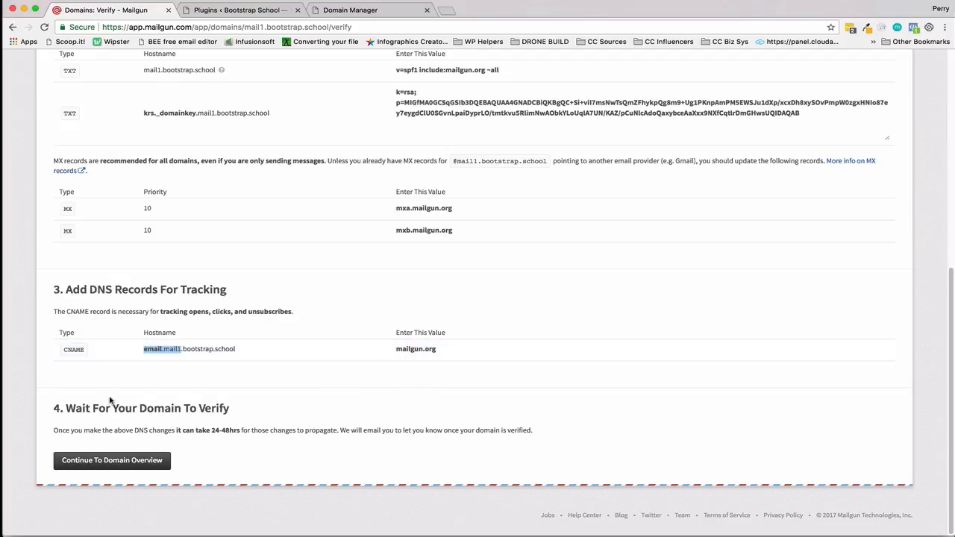
click(351, 9)
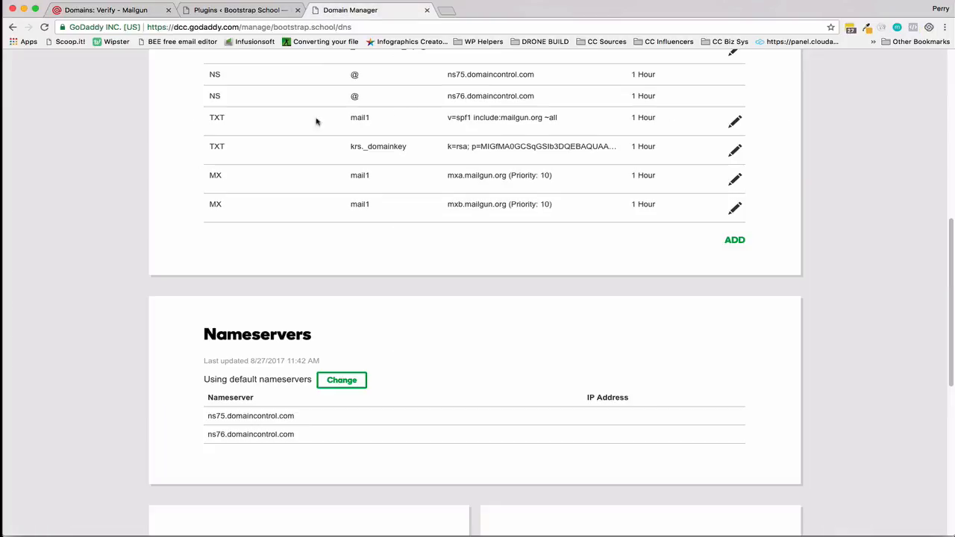
Add a CNAME record for host email.mail1 pointing to mailgun.org and save it
click(734, 238)
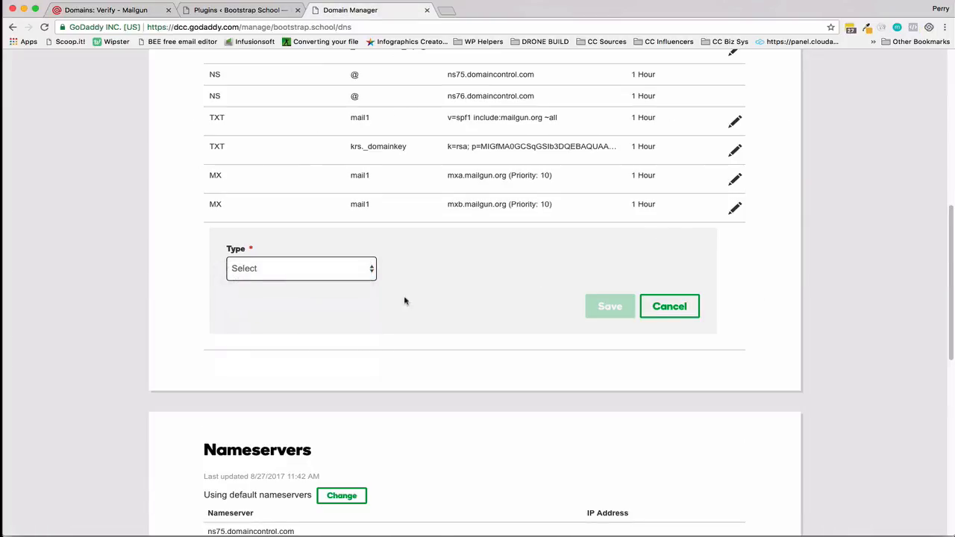
click(301, 269)
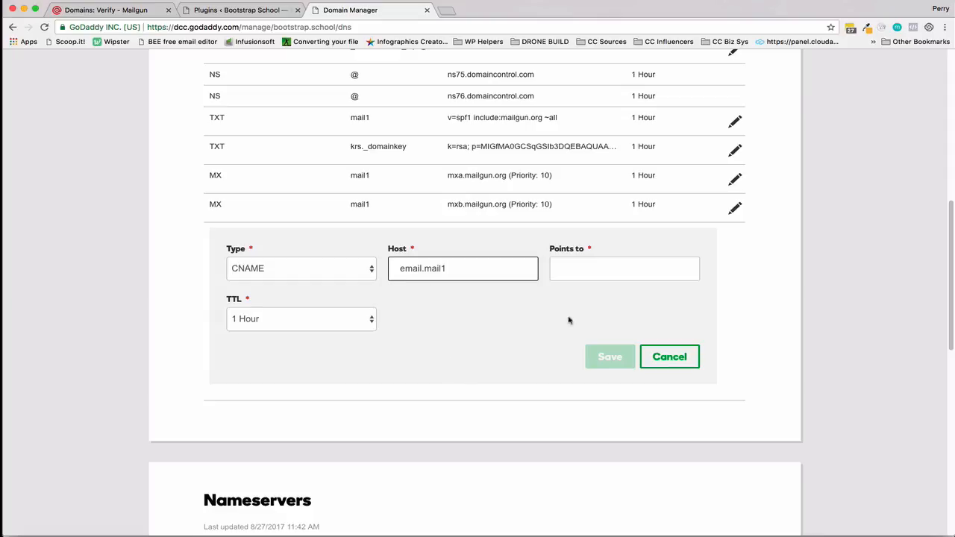
text(m)
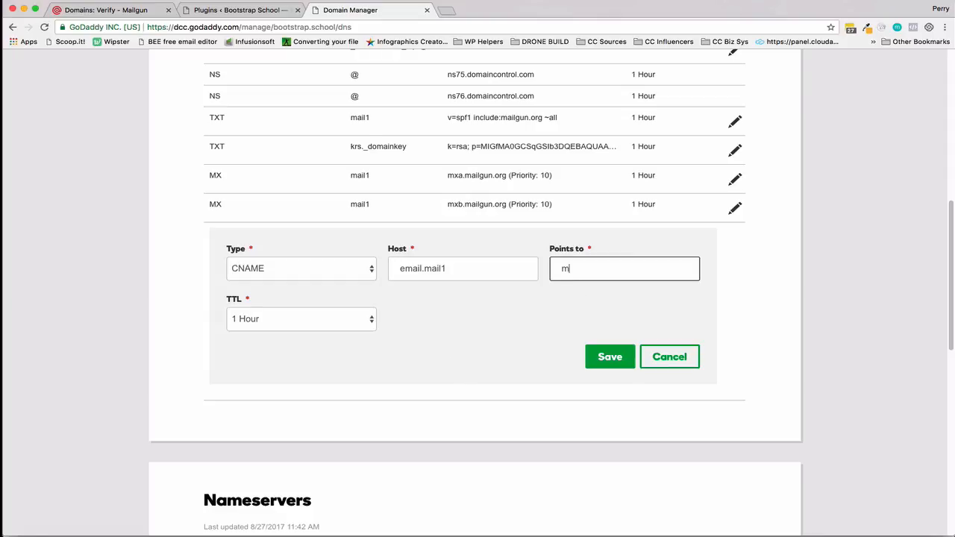
text(ailgun.)
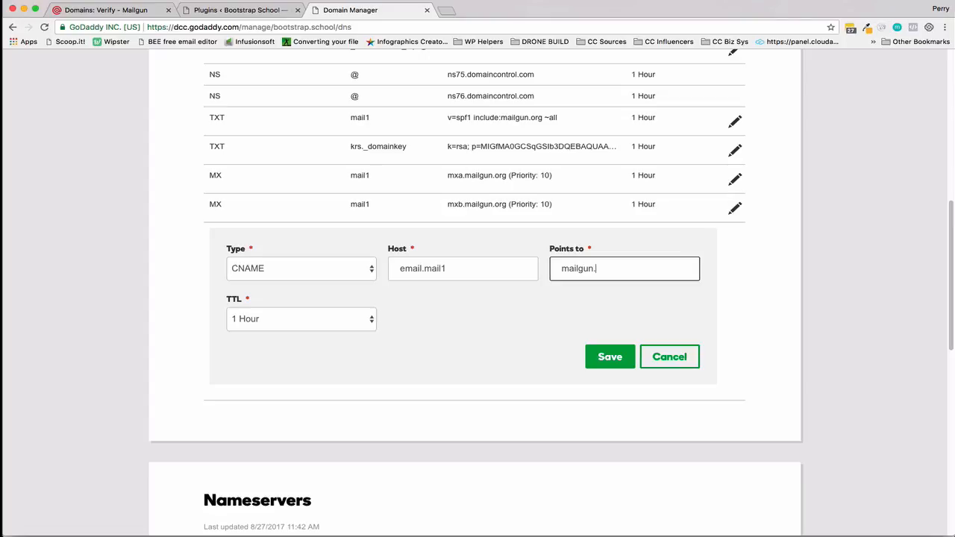
text(org)
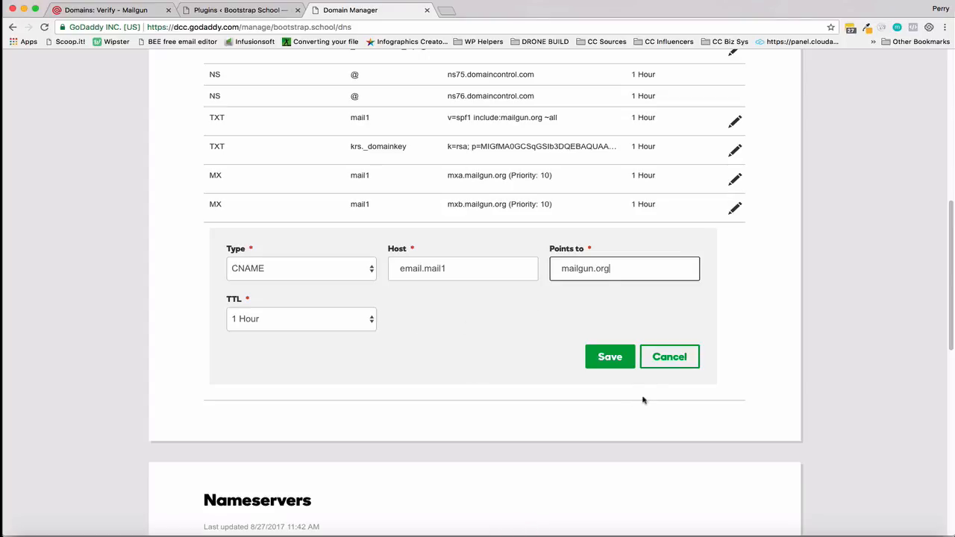
click(609, 357)
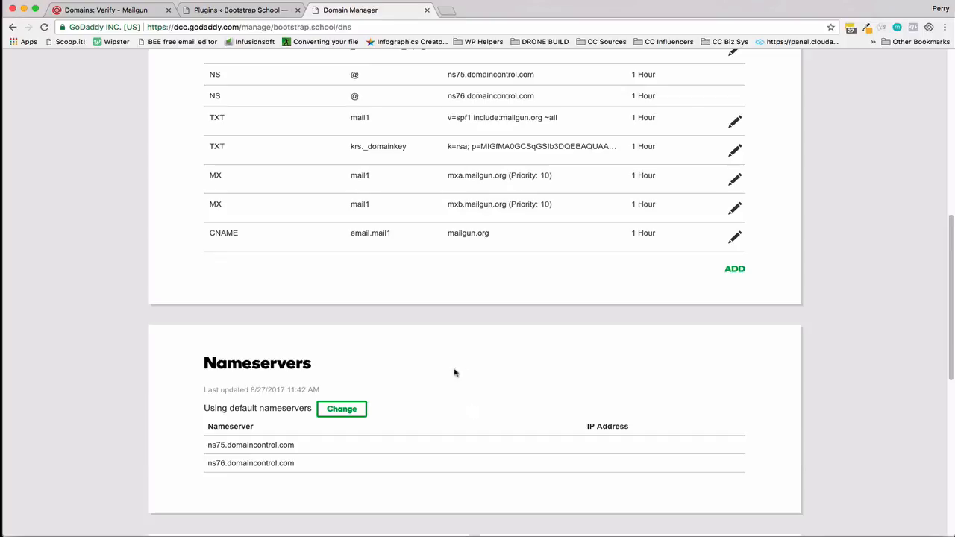
mouse_move(202, 120)
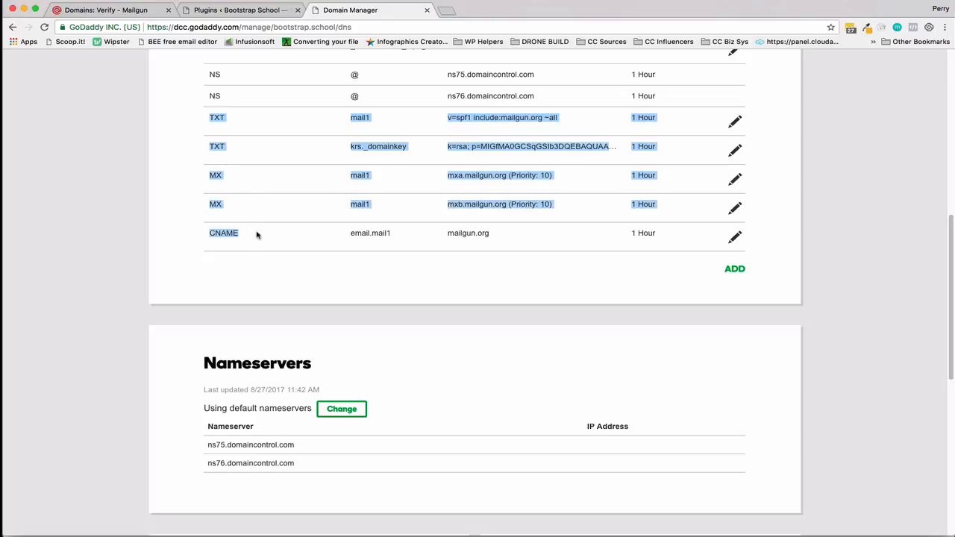
mouse_move(346, 133)
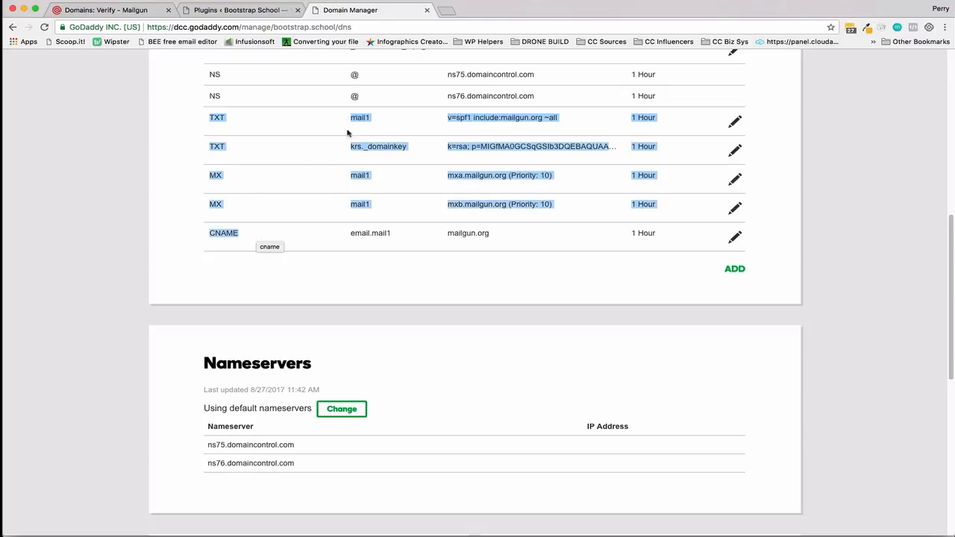
mouse_move(362, 146)
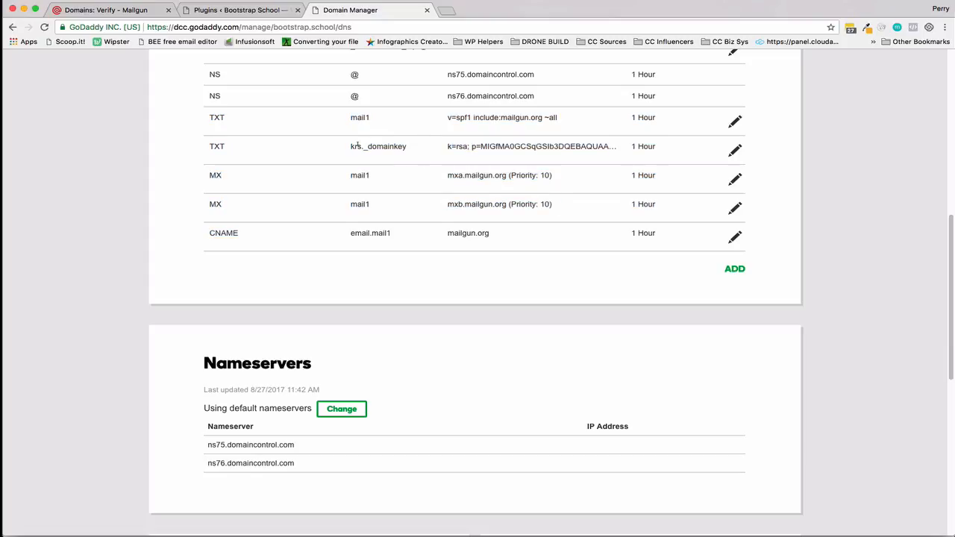
mouse_move(239, 9)
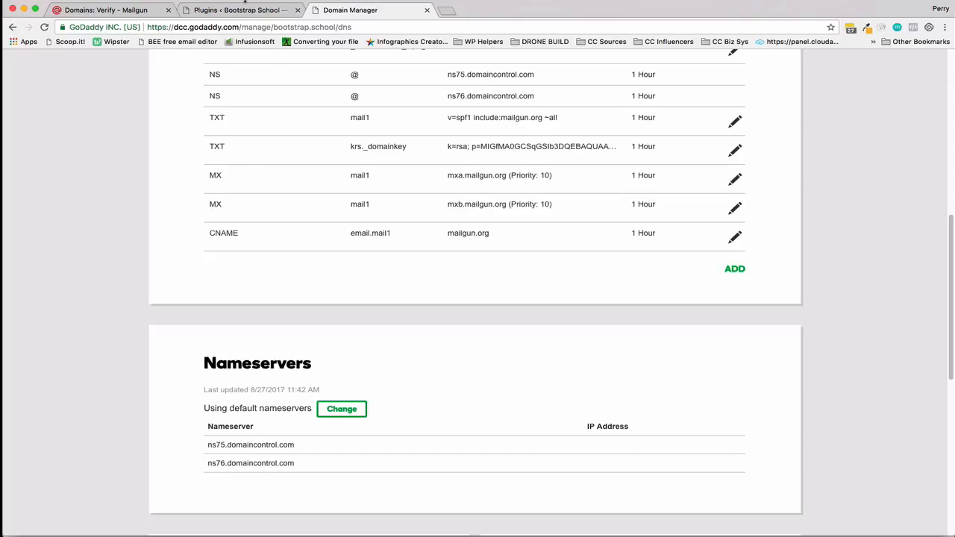
After checking Mailgun's required hostname, change the DKIM TXT host to krs._domainkey.mail1 and save
click(104, 9)
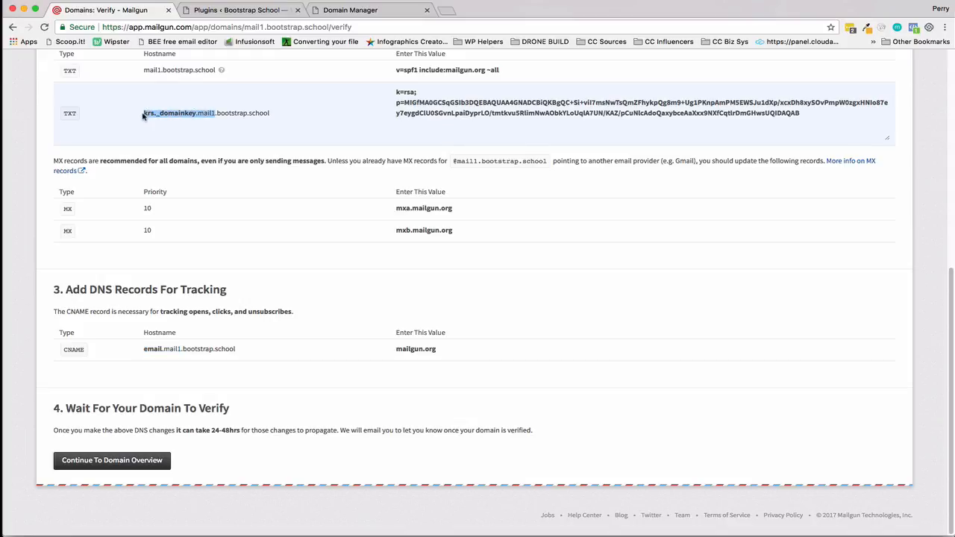
click(349, 9)
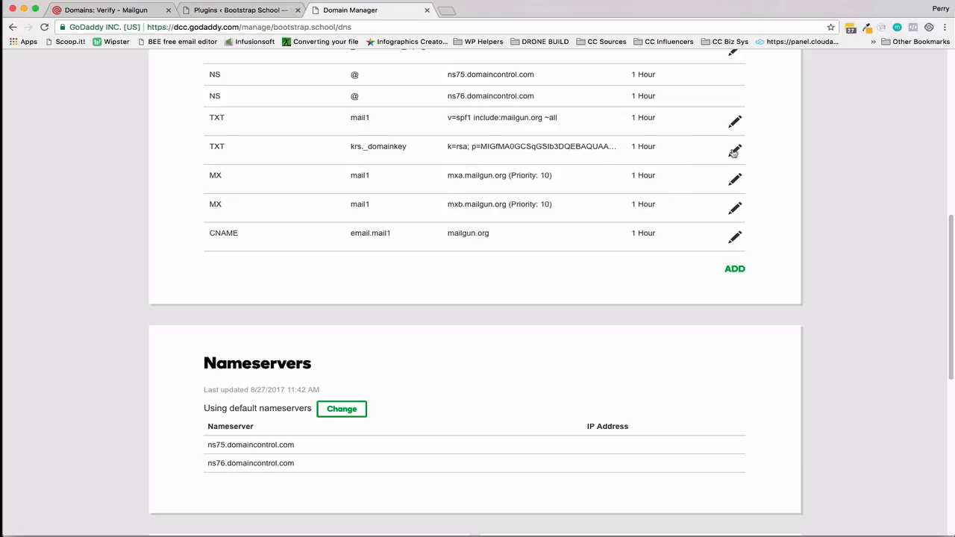
click(734, 146)
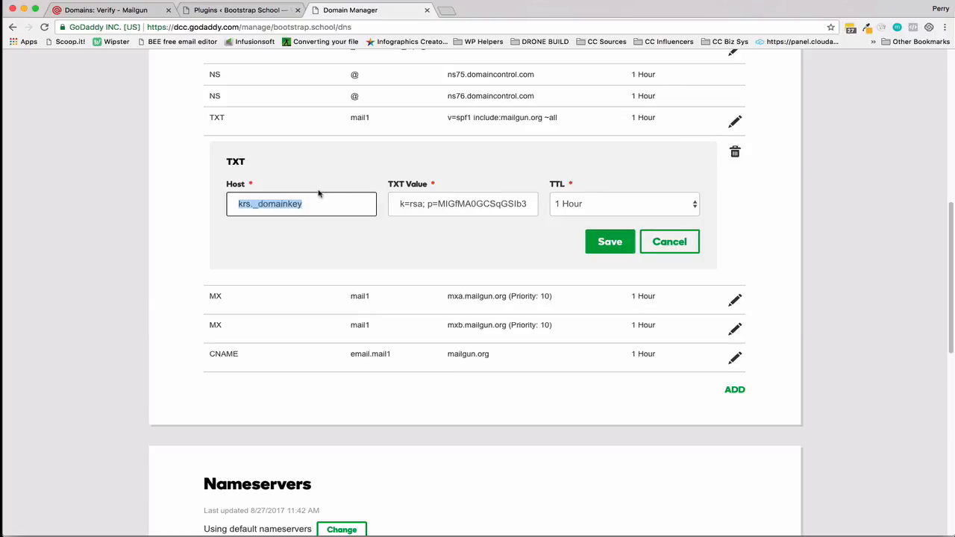
text(.mail1)
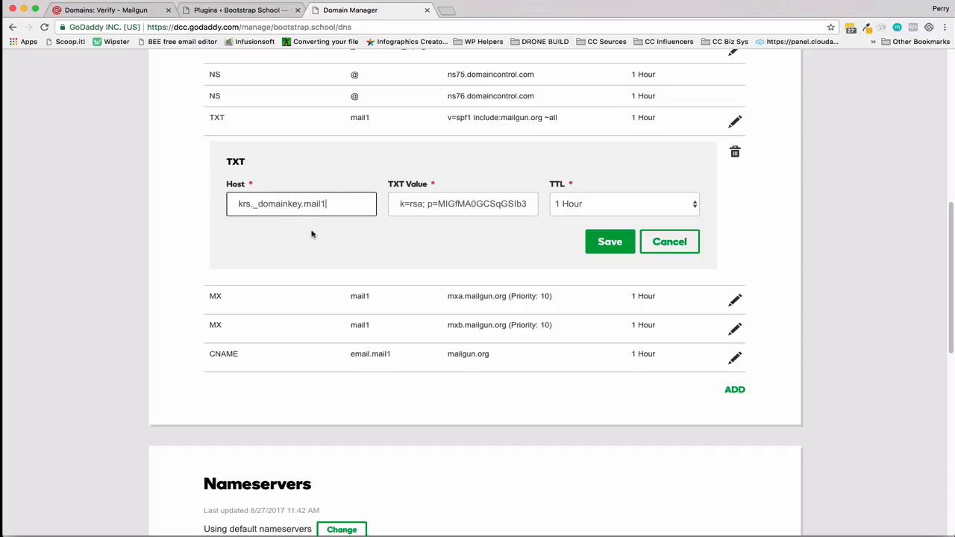
click(608, 242)
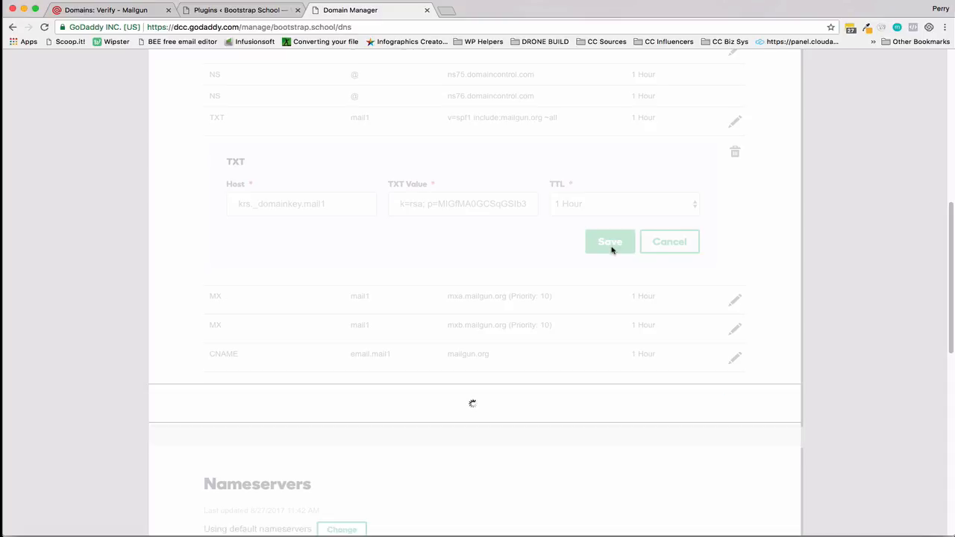
click(609, 241)
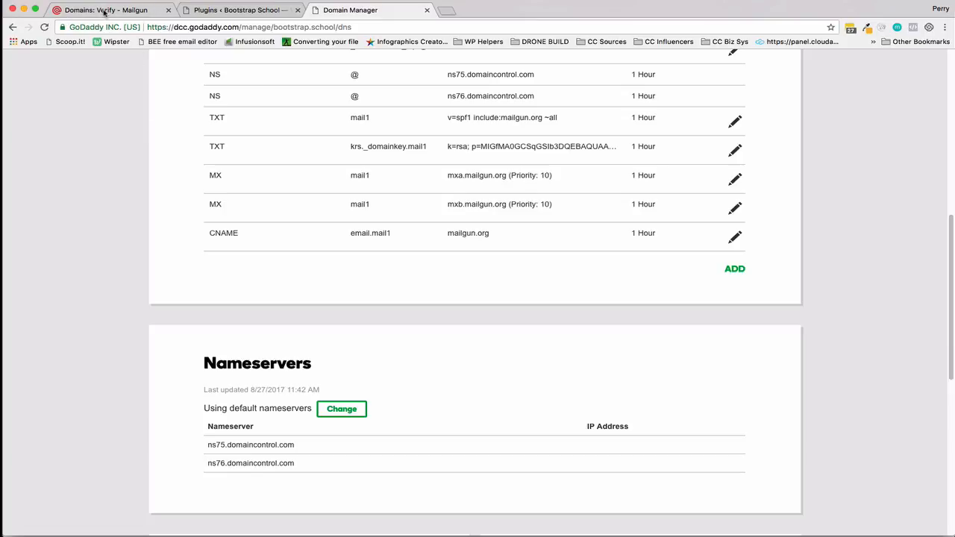
mouse_move(352, 252)
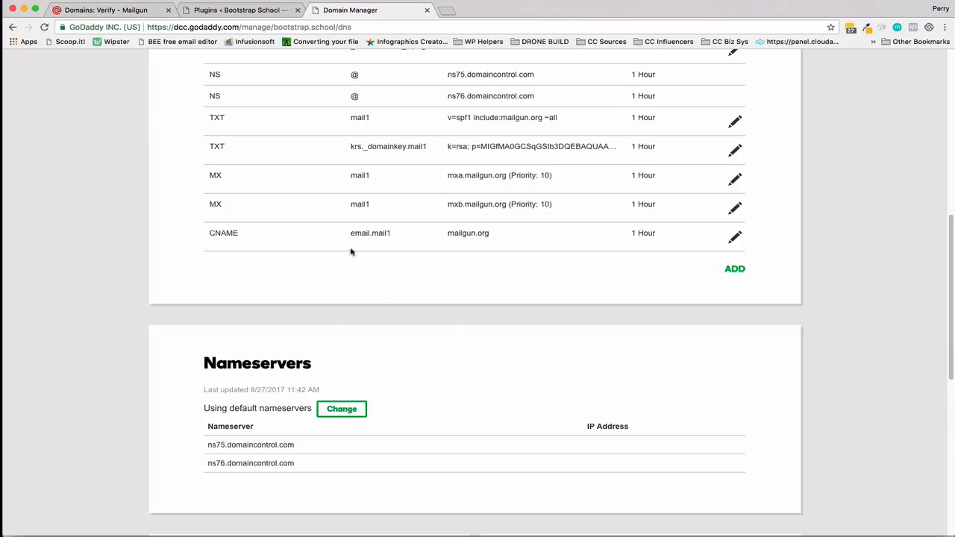
Run Check DNS Records Now from Mailgun's domain overview, then return to GoDaddy's records
click(105, 9)
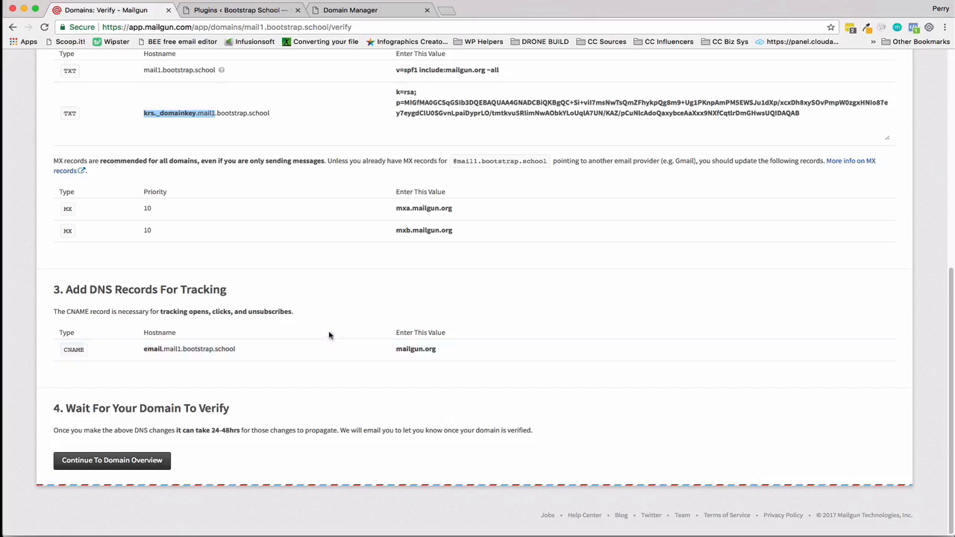
mouse_move(331, 380)
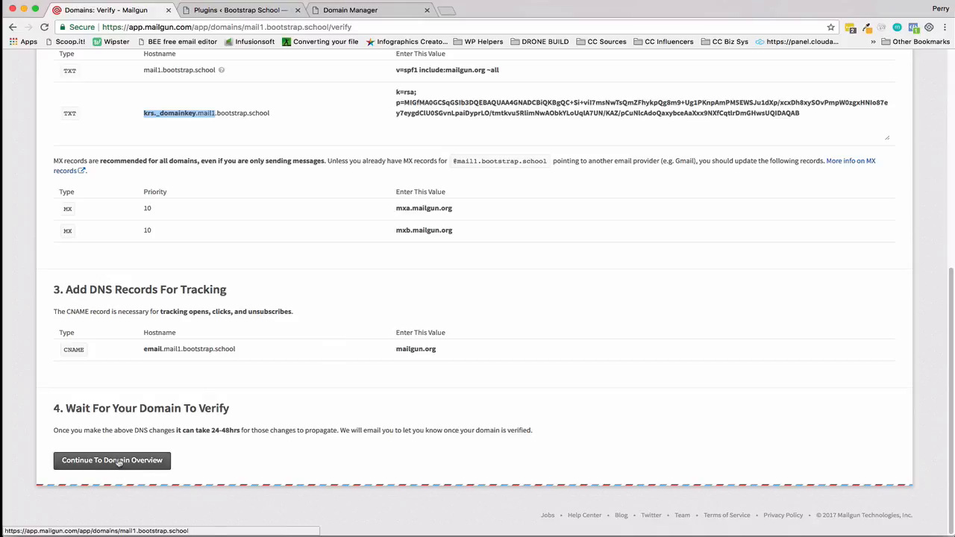
mouse_move(148, 478)
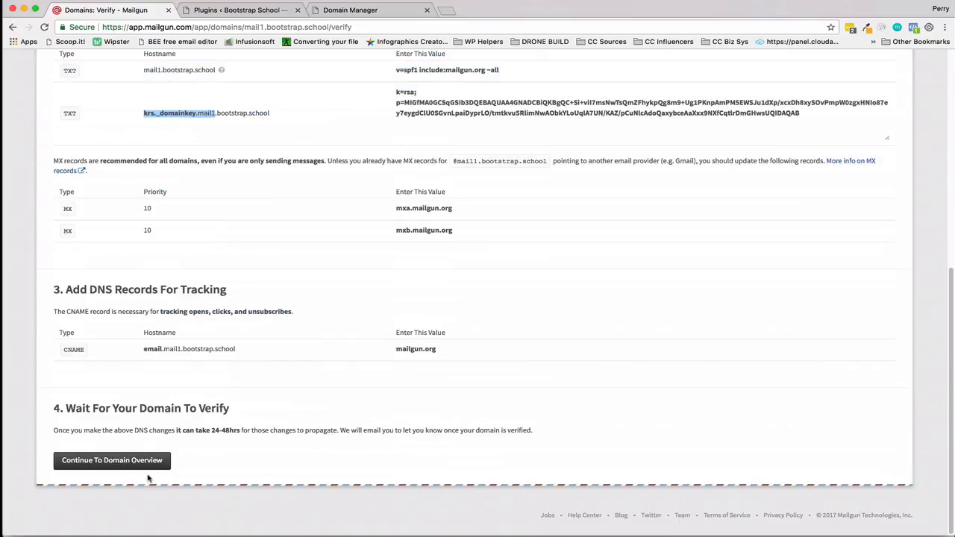
click(112, 459)
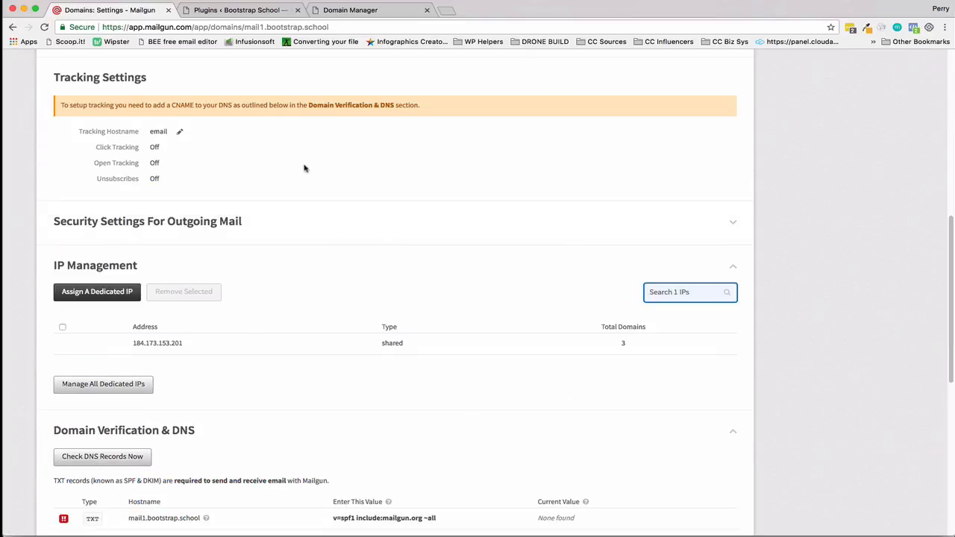
scroll(down, 3)
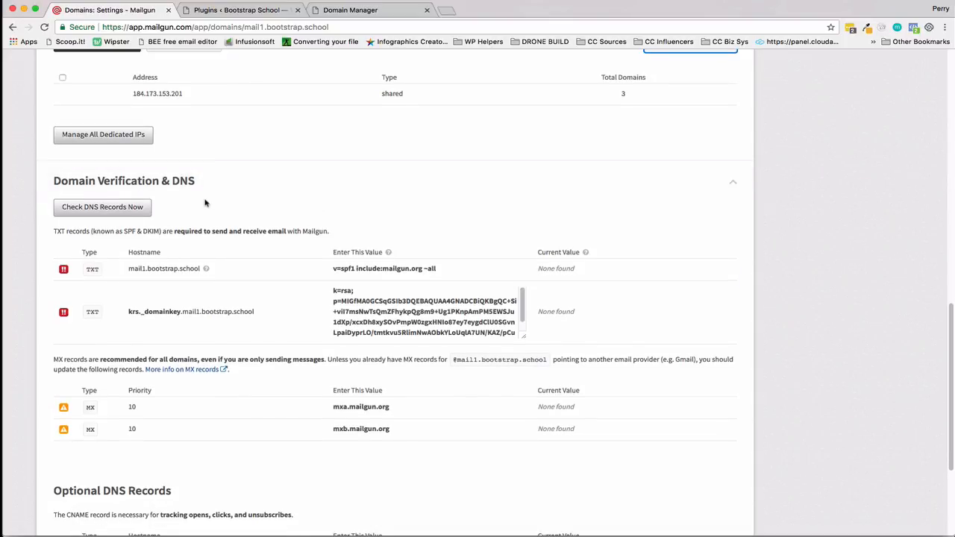
scroll(up, 3)
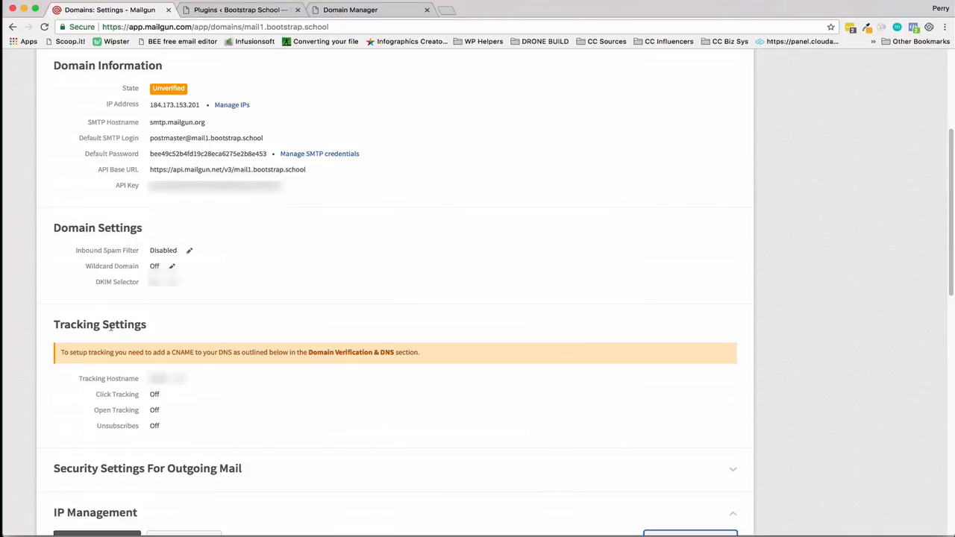
scroll(up, 3)
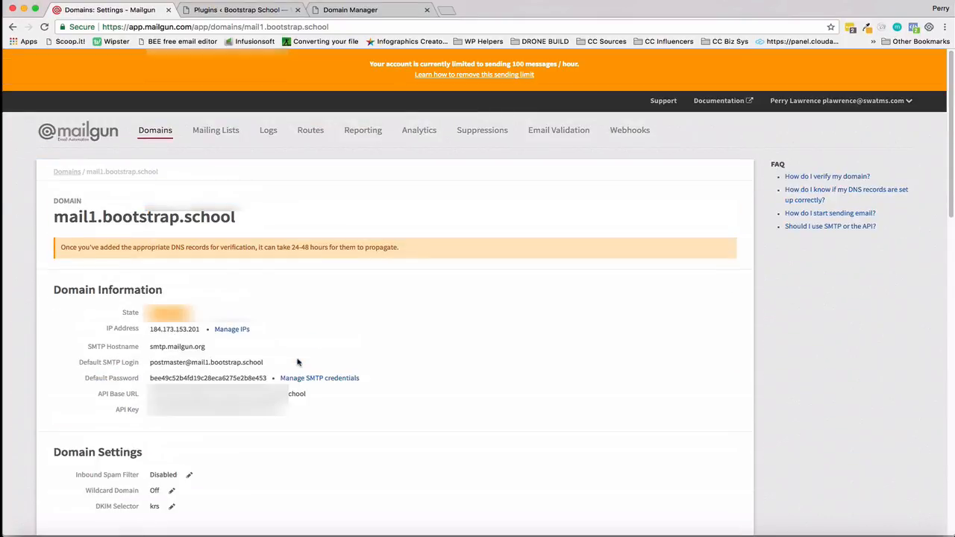
scroll(down, 3)
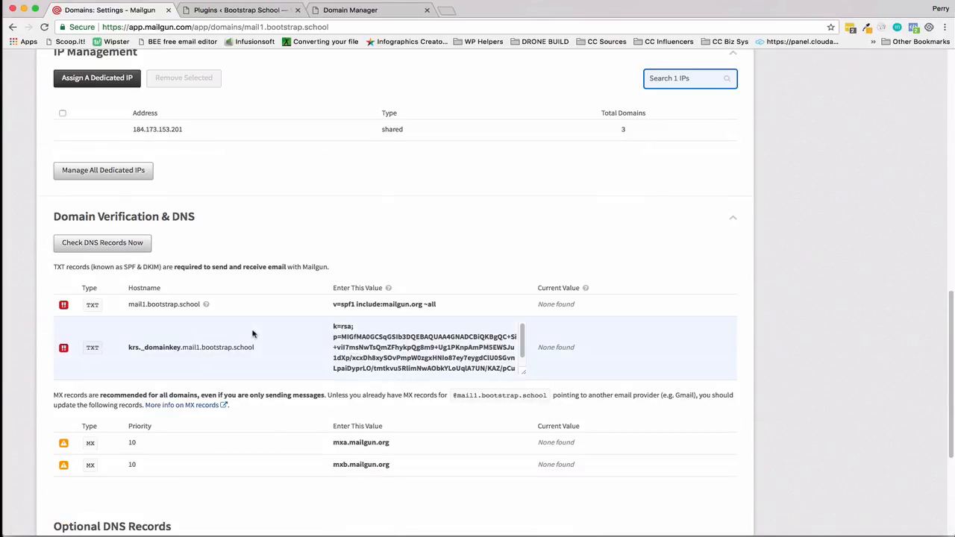
click(101, 242)
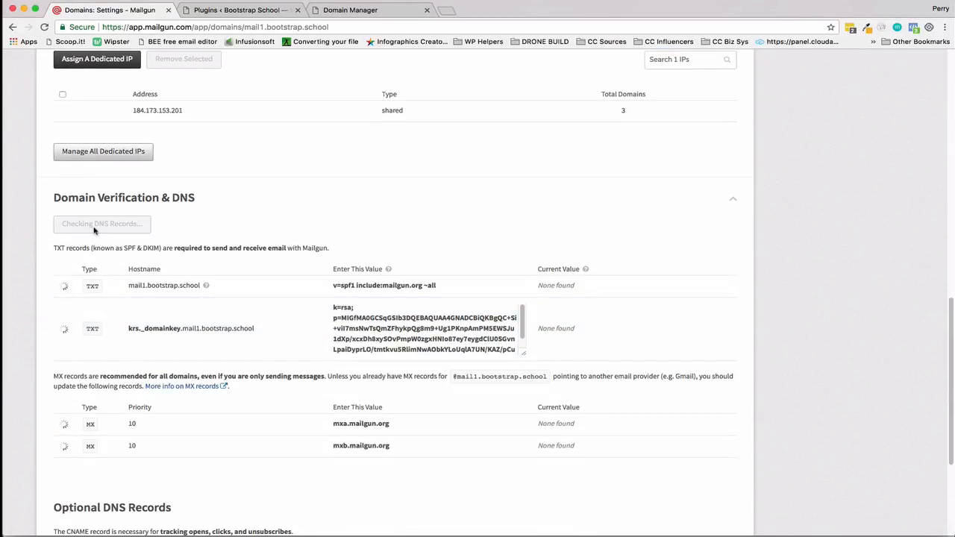
click(102, 224)
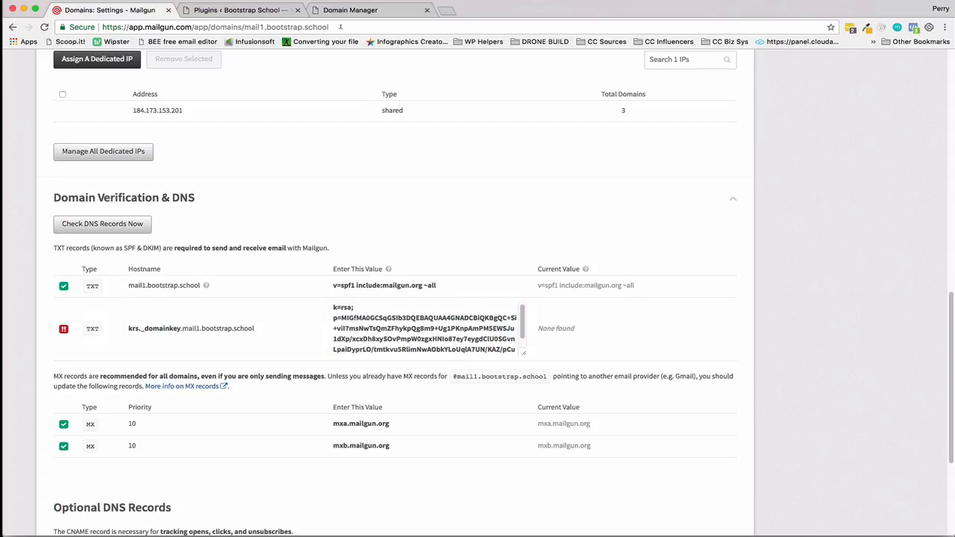
click(349, 9)
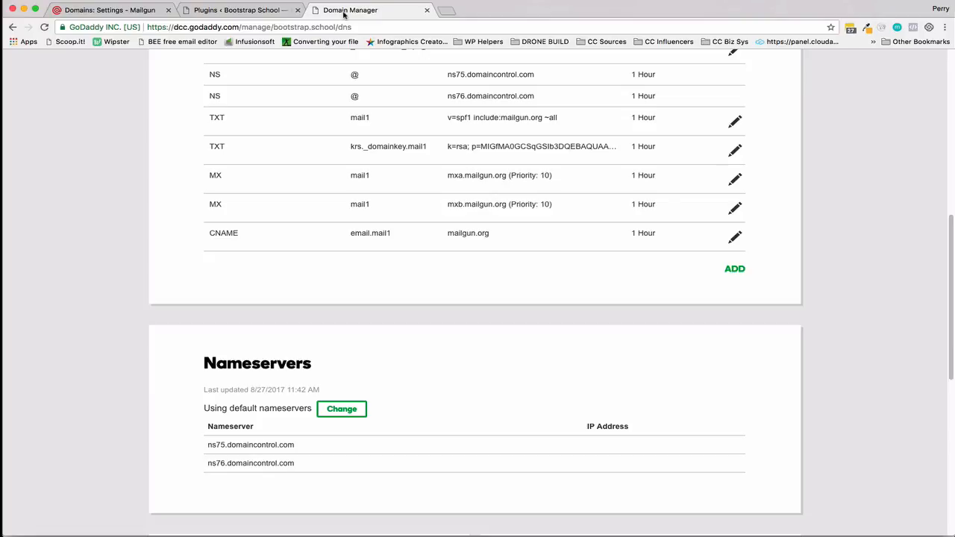
Back in Mailgun, select the domain name mail1.bootstrap.school, now shown as Active
click(110, 9)
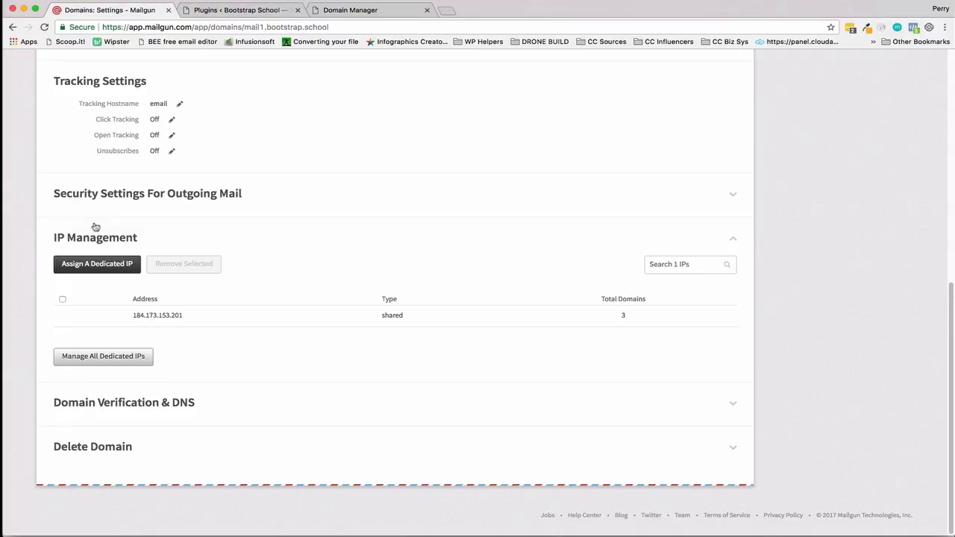
mouse_move(310, 138)
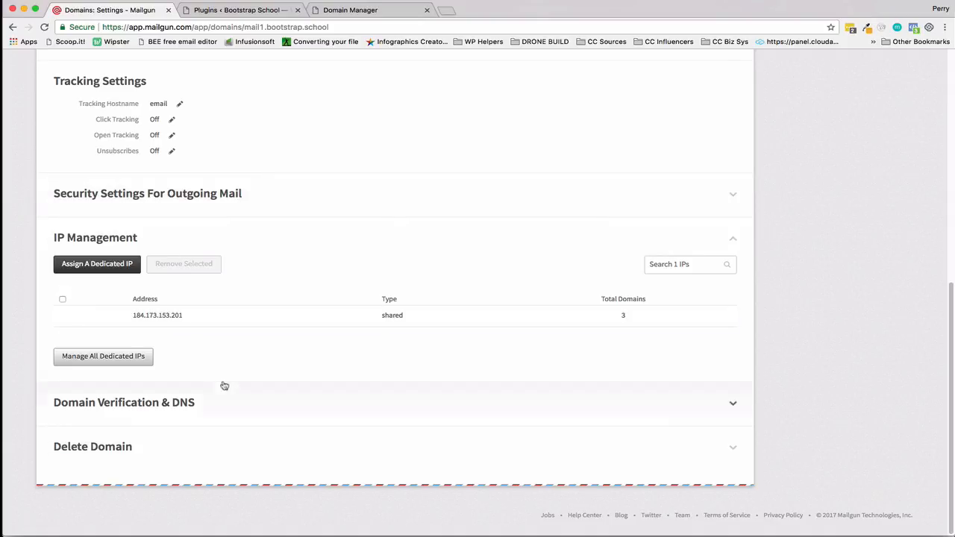
scroll(up, 3)
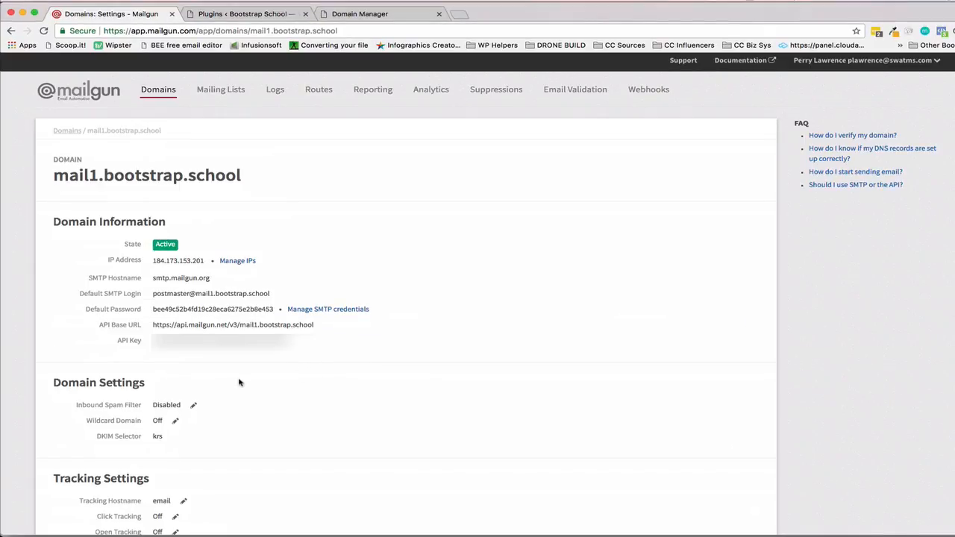
mouse_move(271, 286)
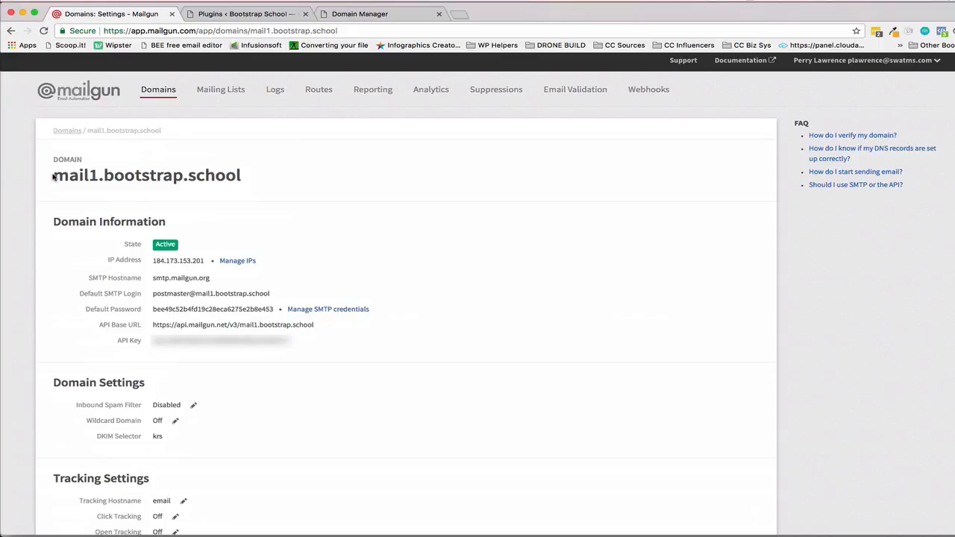
double_click(146, 175)
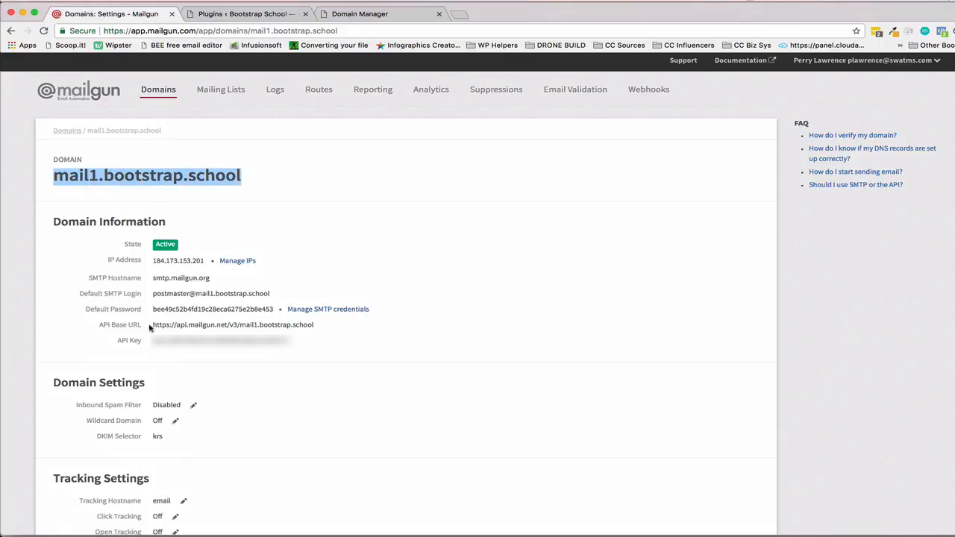
mouse_move(283, 349)
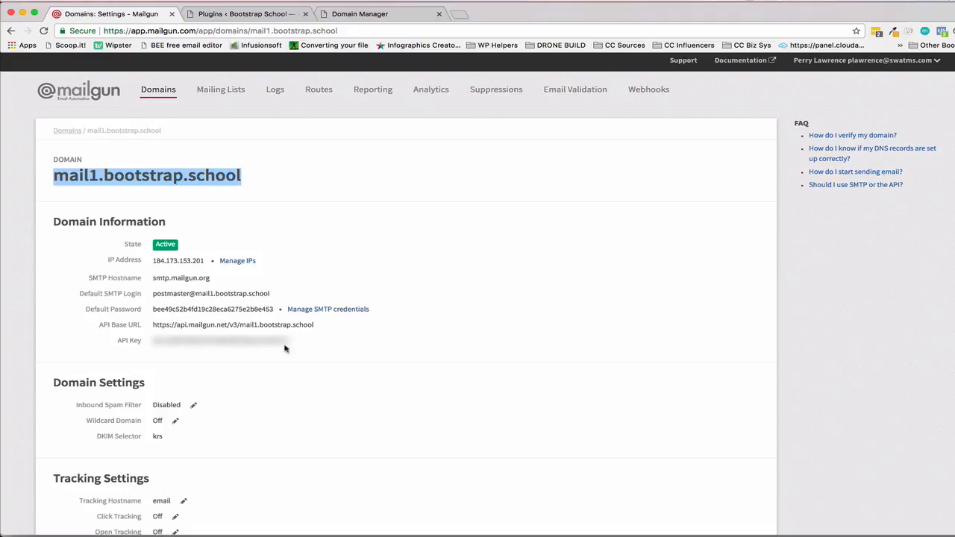
mouse_move(293, 343)
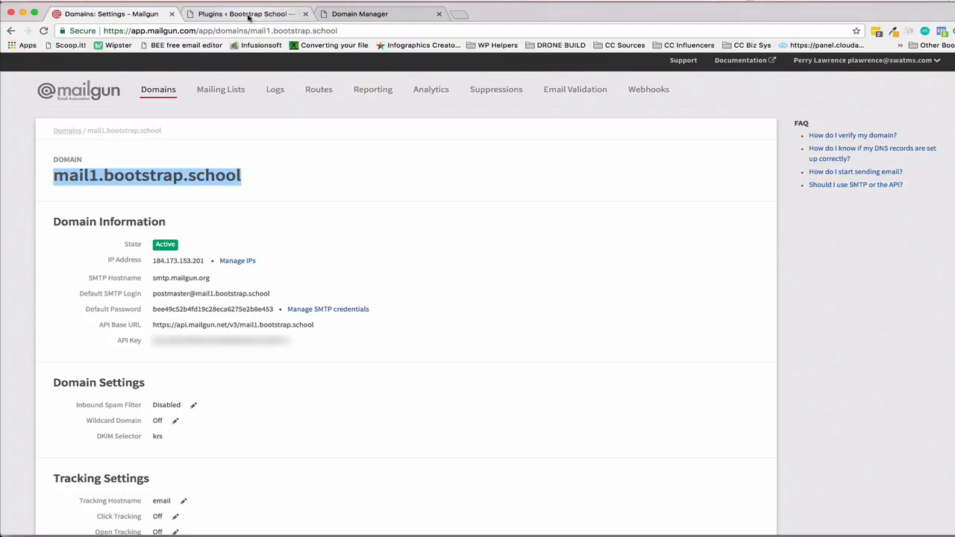
Search Add Plugins for mailgun and install Mailgun for WordPress
click(239, 13)
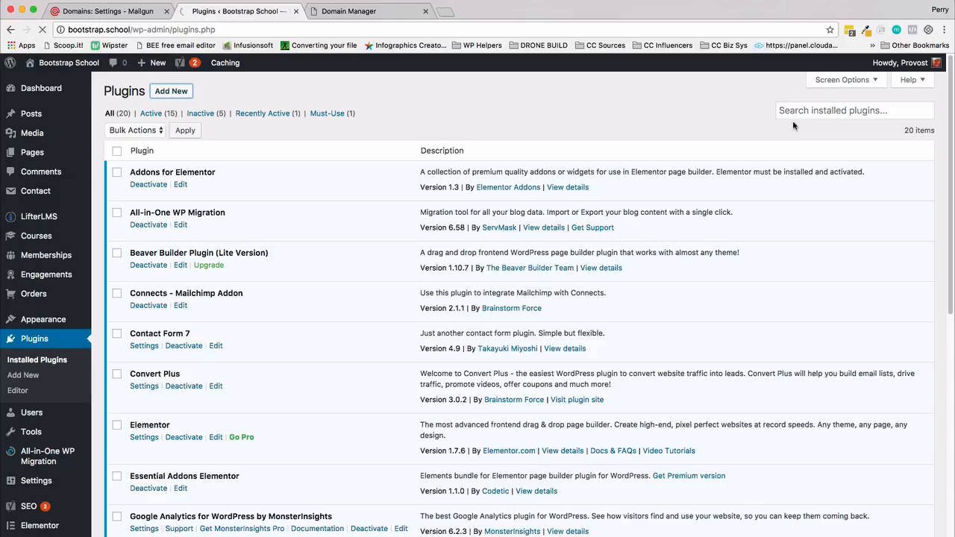
click(170, 91)
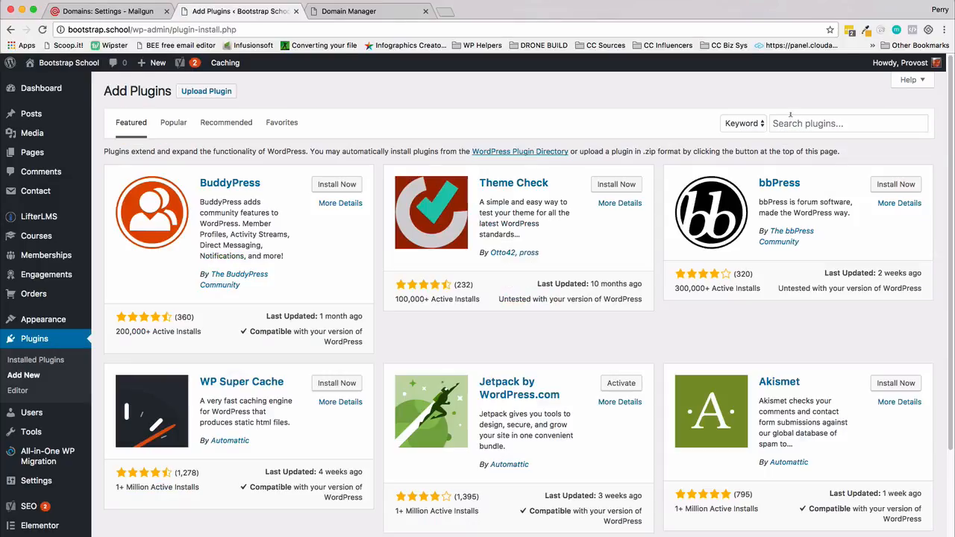
text(mailgun)
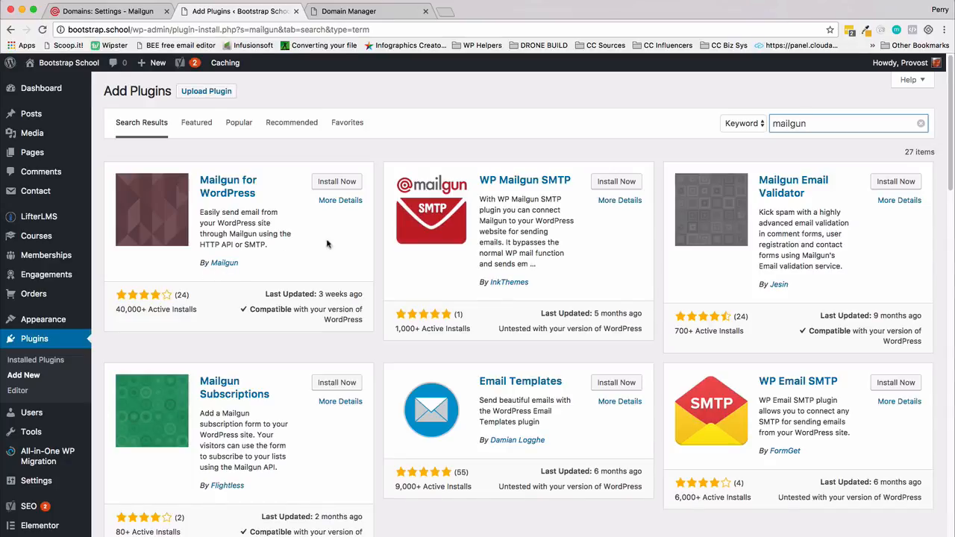
click(337, 182)
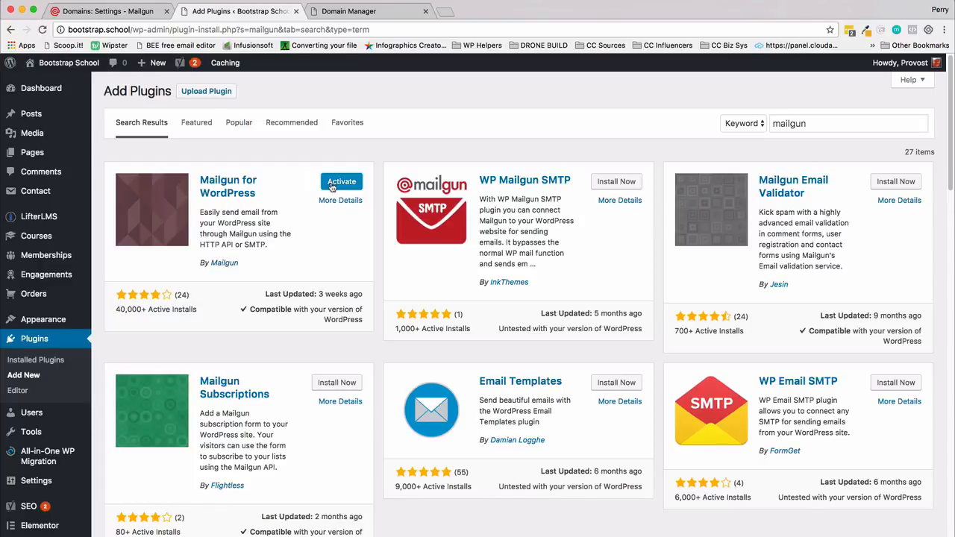
click(340, 182)
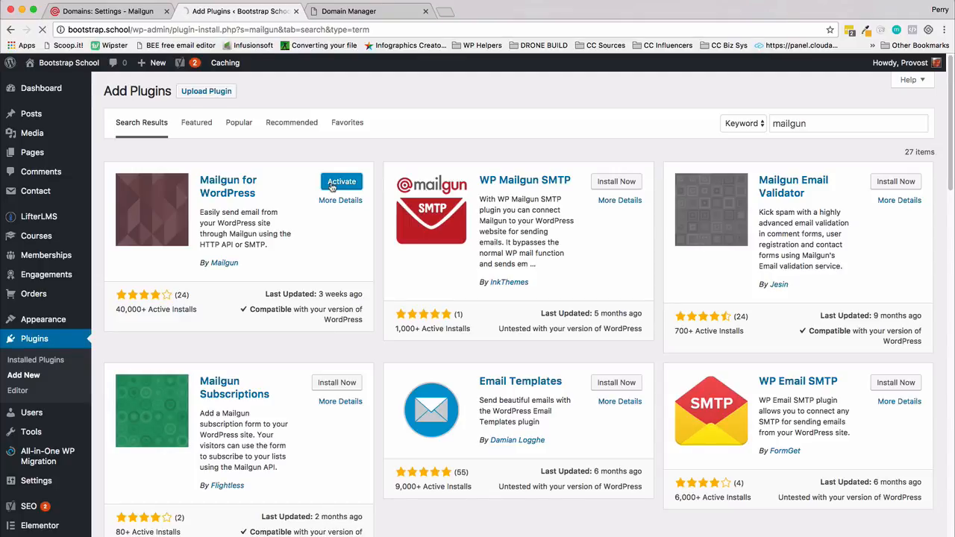
Activate Mailgun for WordPress and go to its settings under Settings > Mailgun
click(340, 182)
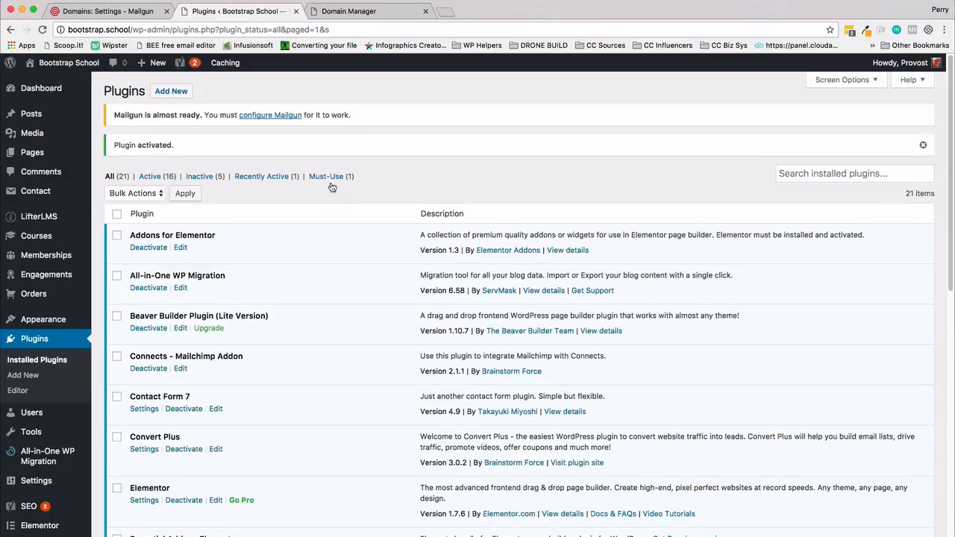
scroll(down, 3)
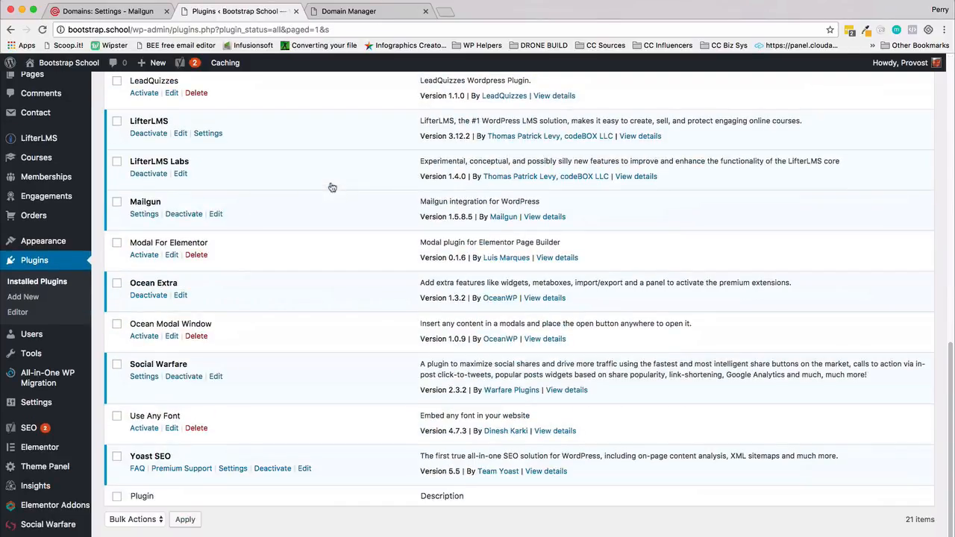
mouse_move(349, 382)
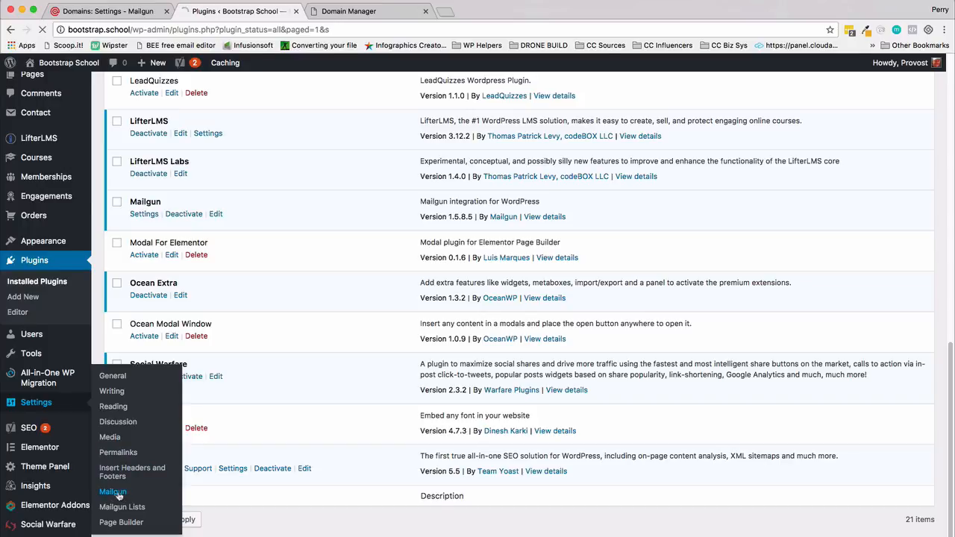
click(114, 492)
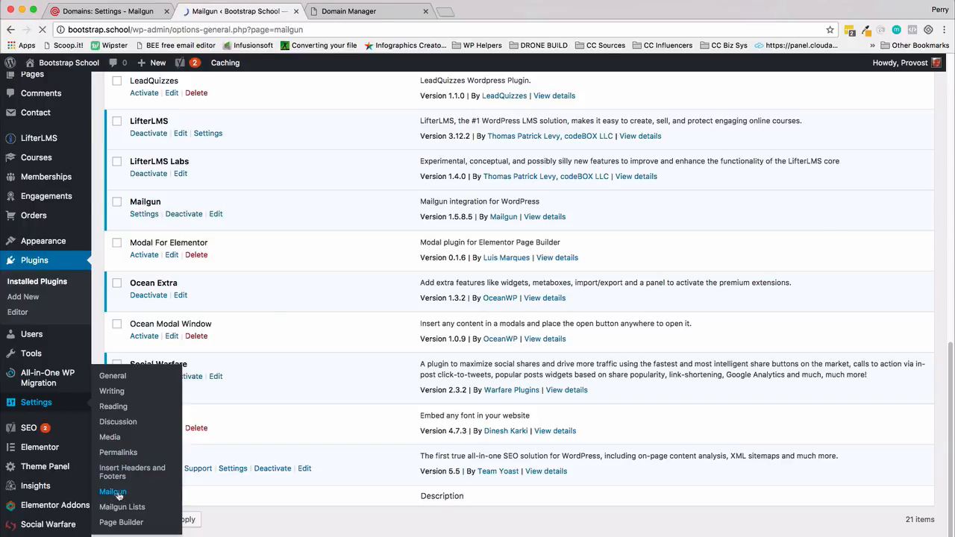
Enter mail1.bootstrap.school as Mailgun Domain Name and switch to Mailgun for its API key
click(114, 492)
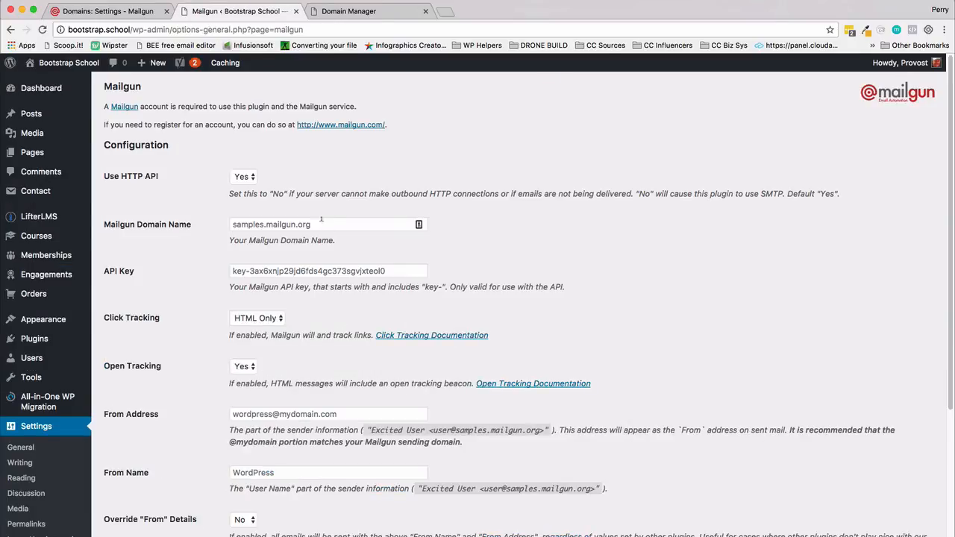
click(325, 224)
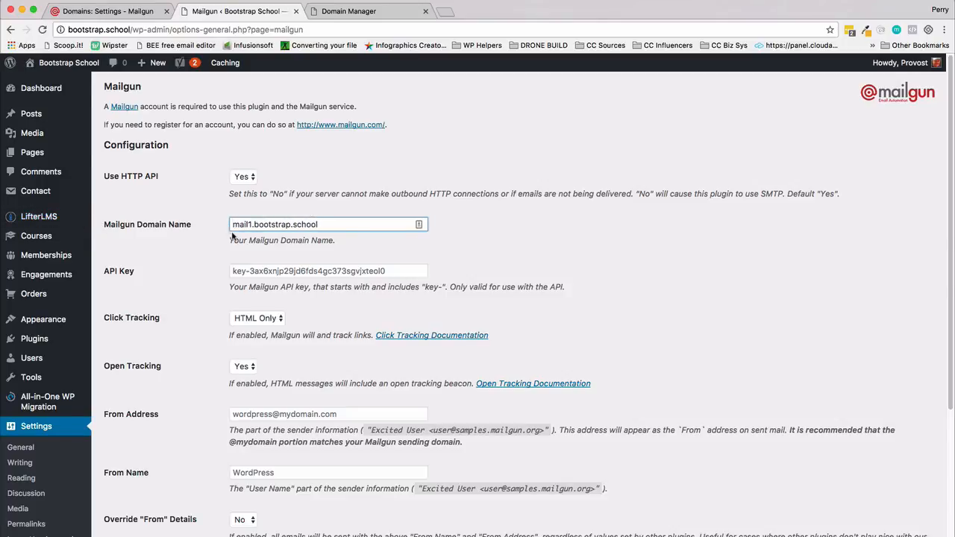
mouse_move(188, 291)
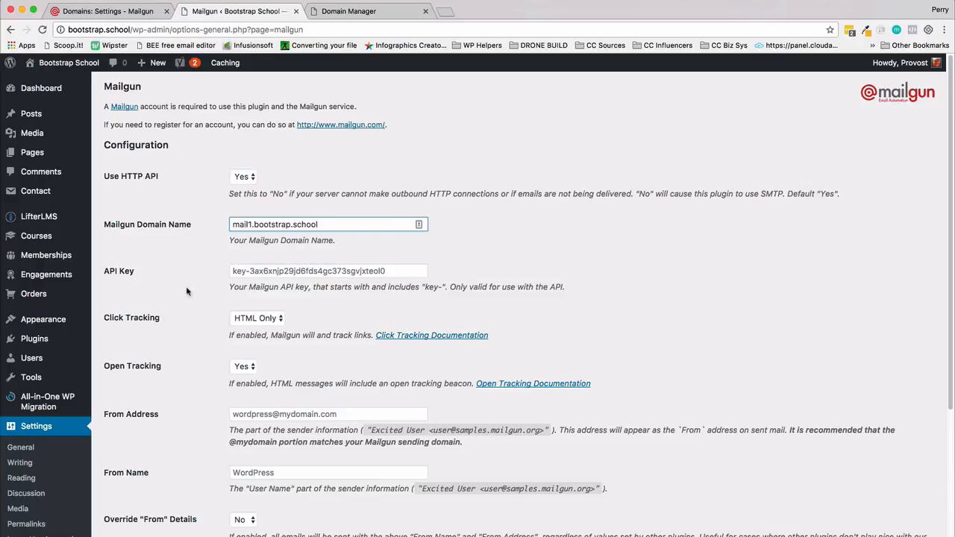
click(349, 11)
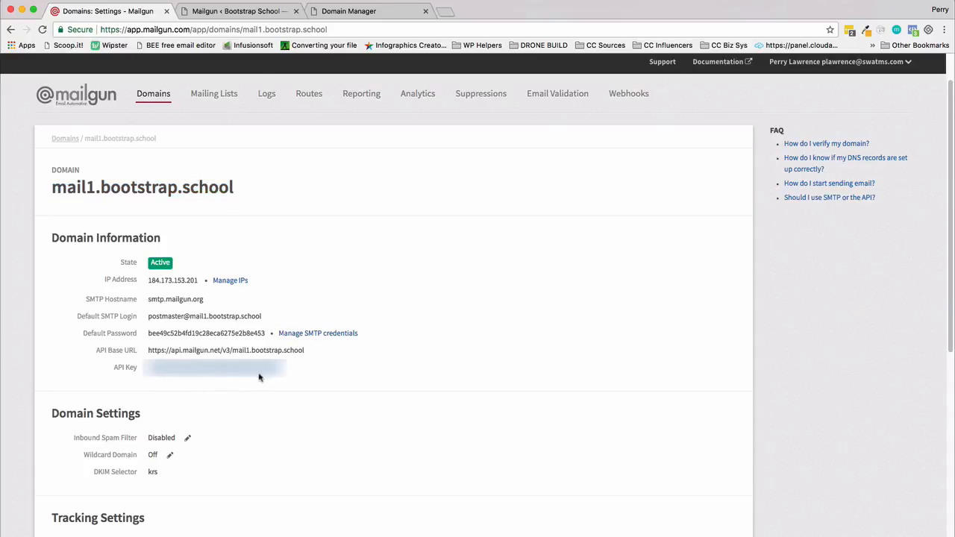
mouse_move(280, 376)
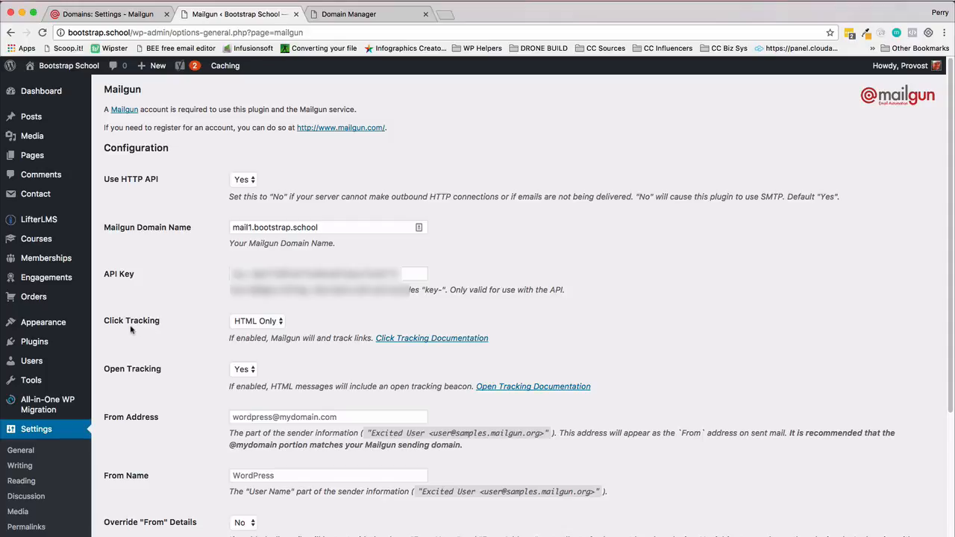
Set both Click Tracking and Open Tracking to No
click(257, 321)
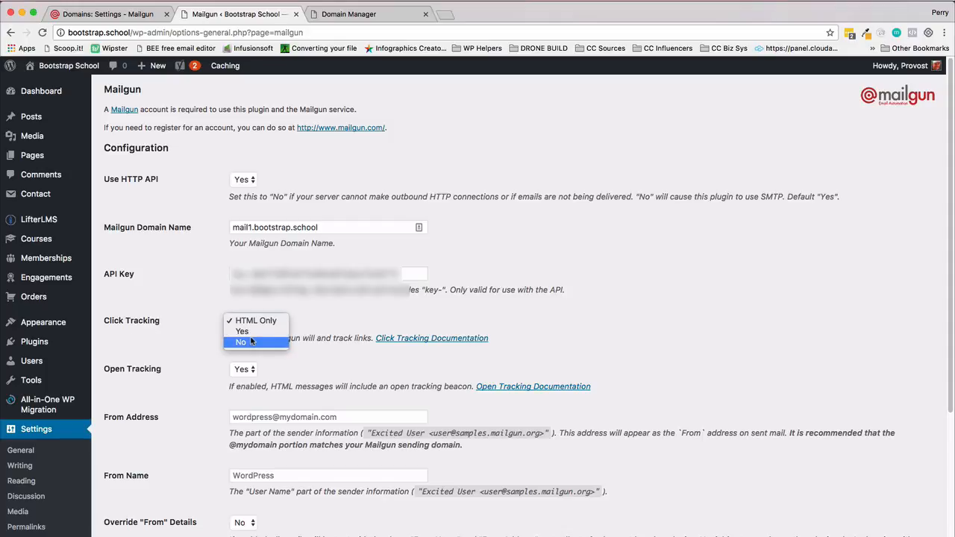
click(241, 341)
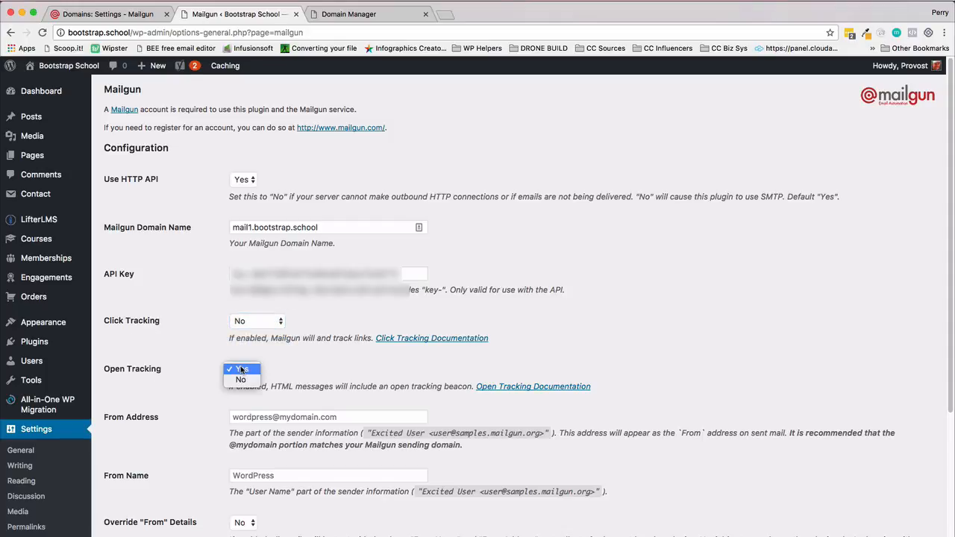
click(241, 380)
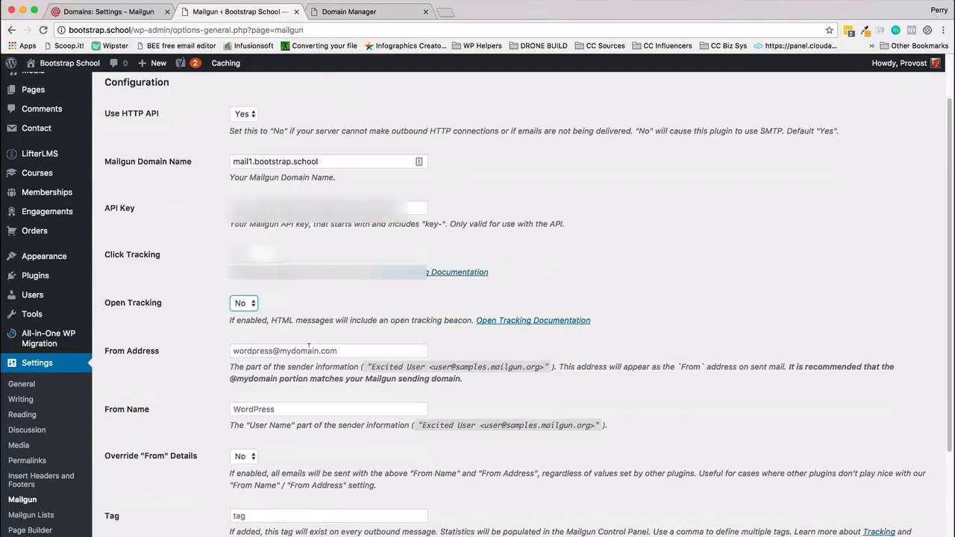
click(328, 351)
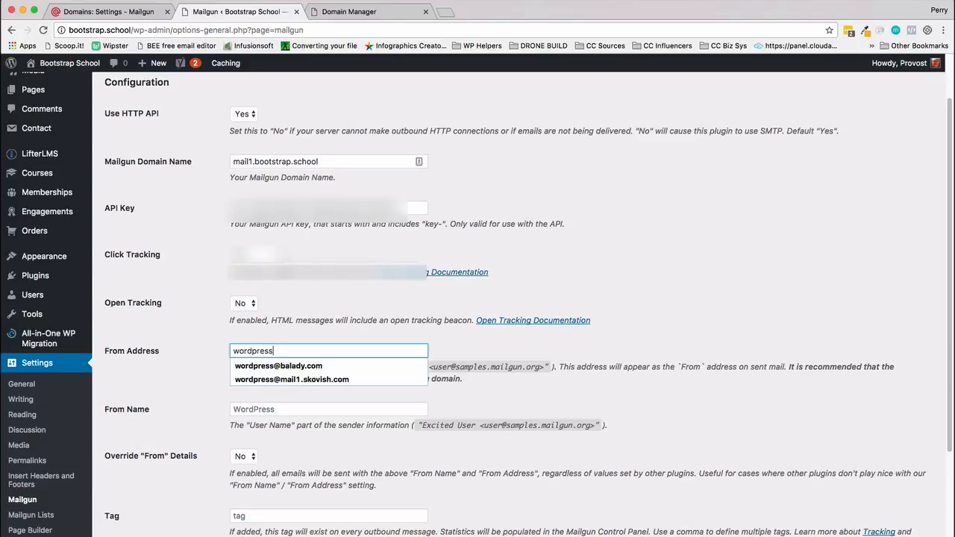
text(@mail)
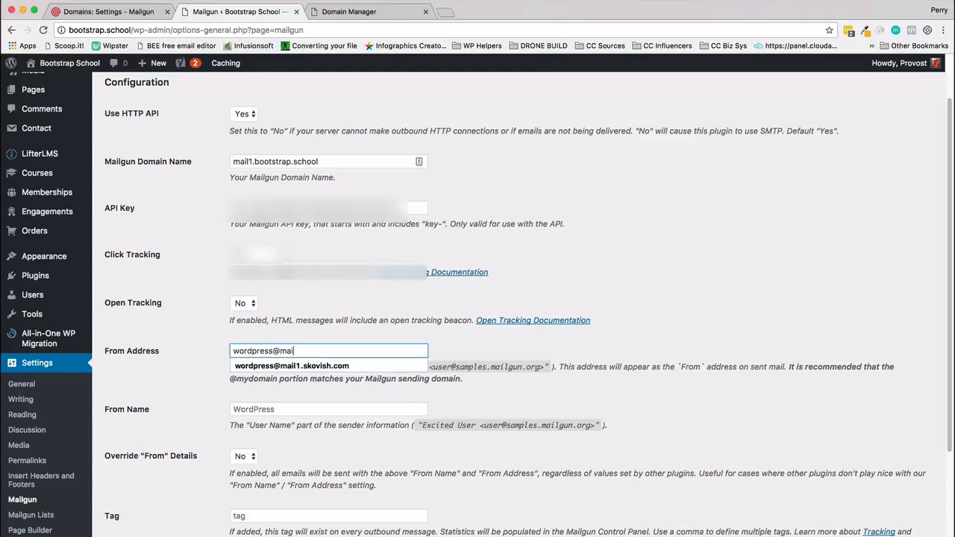
text(1.bootstrap)
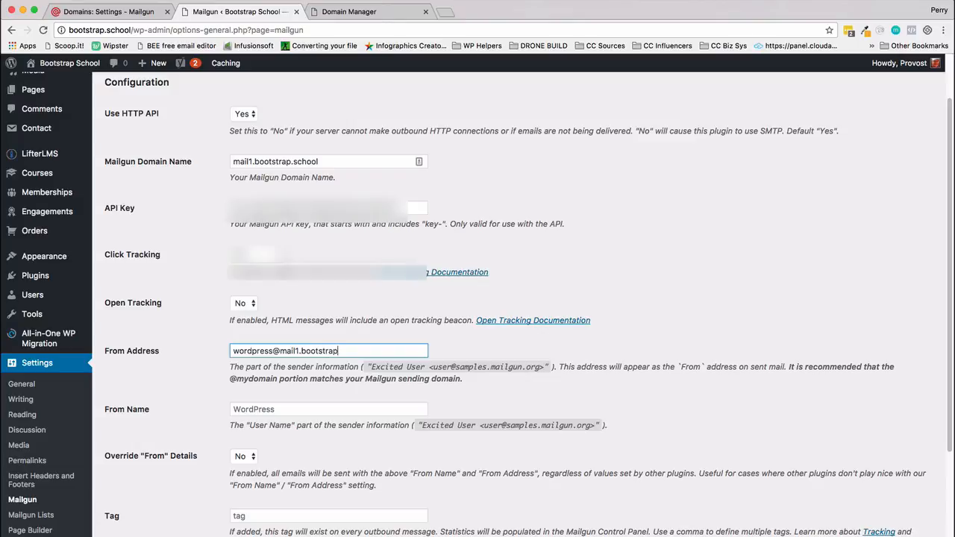
text(.school)
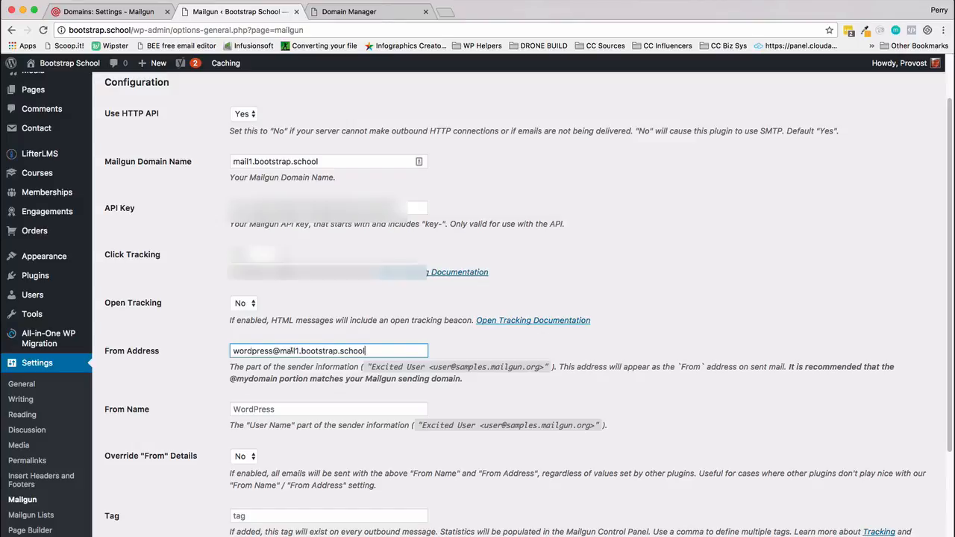
click(328, 409)
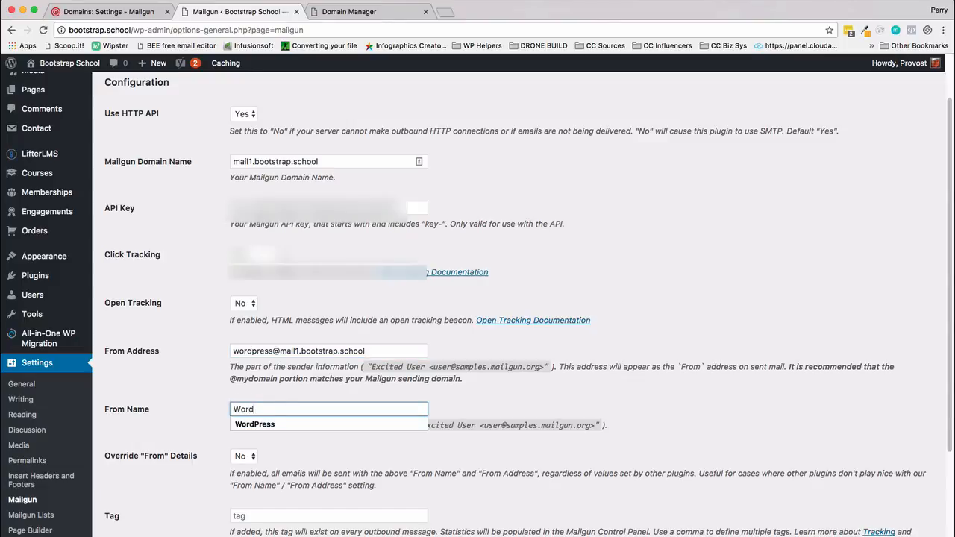
text(B)
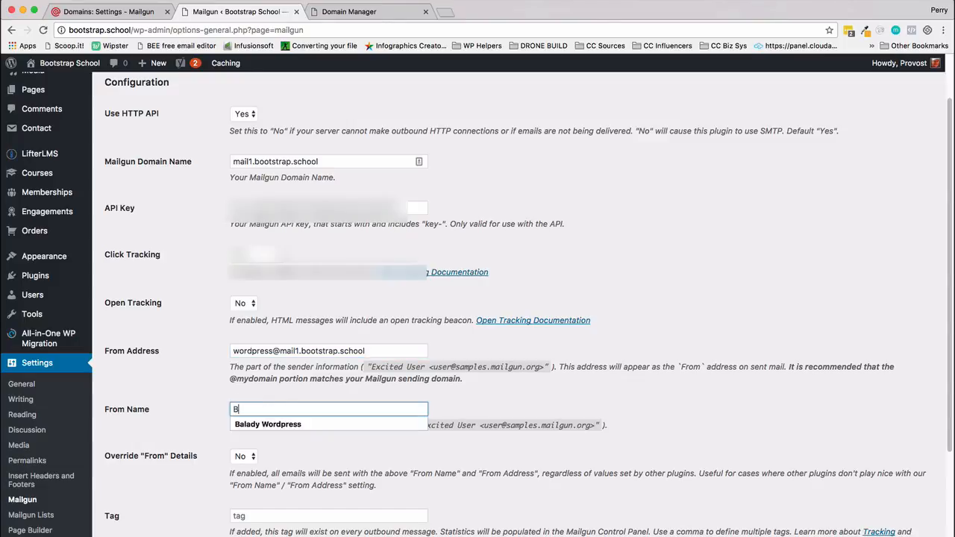
text(ootstr)
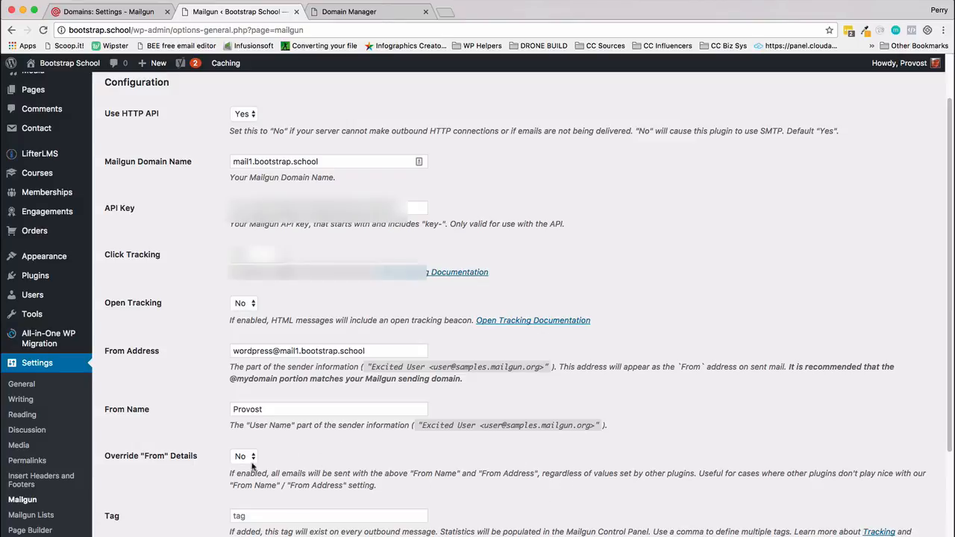
mouse_move(176, 330)
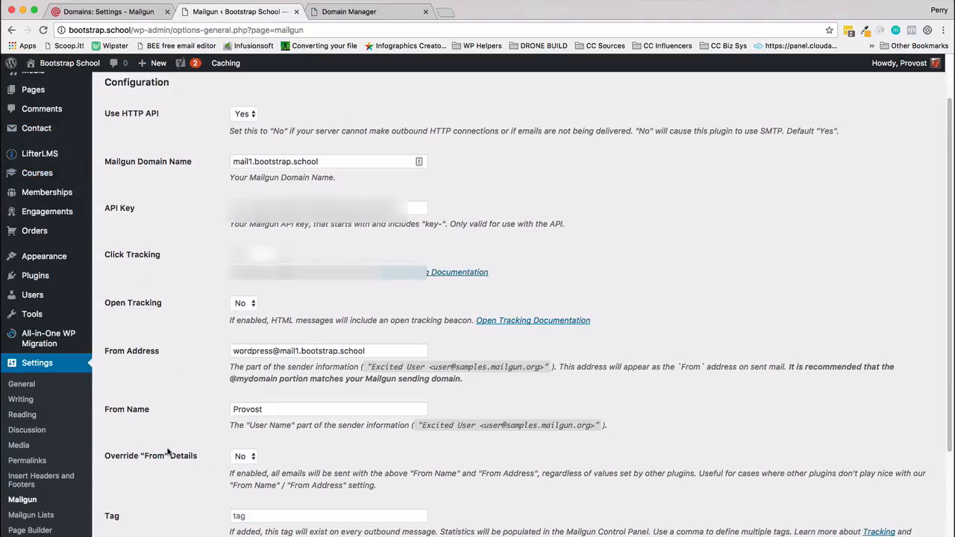
scroll(down, 3)
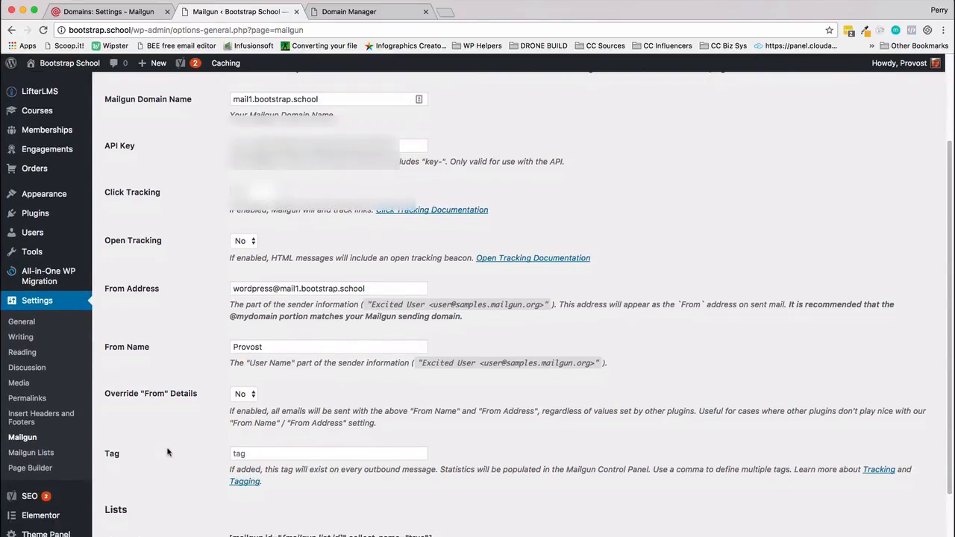
scroll(down, 3)
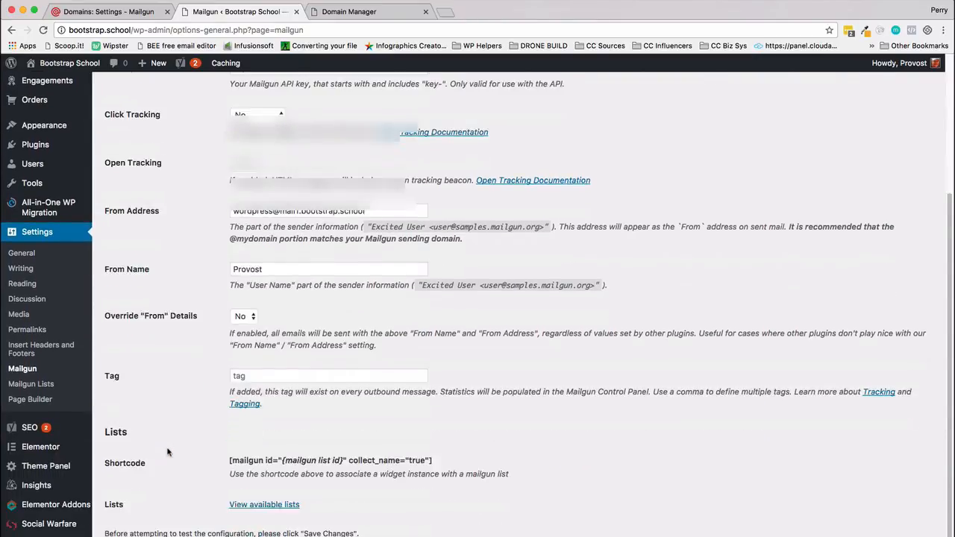
scroll(down, 3)
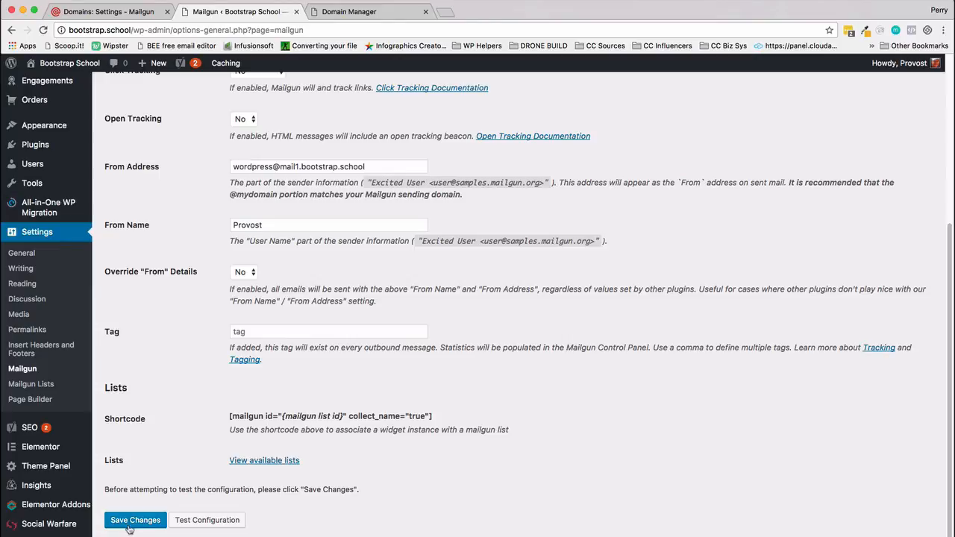
Save the settings, run Test Configuration to an HTTP API success, and dismiss the alert
click(134, 519)
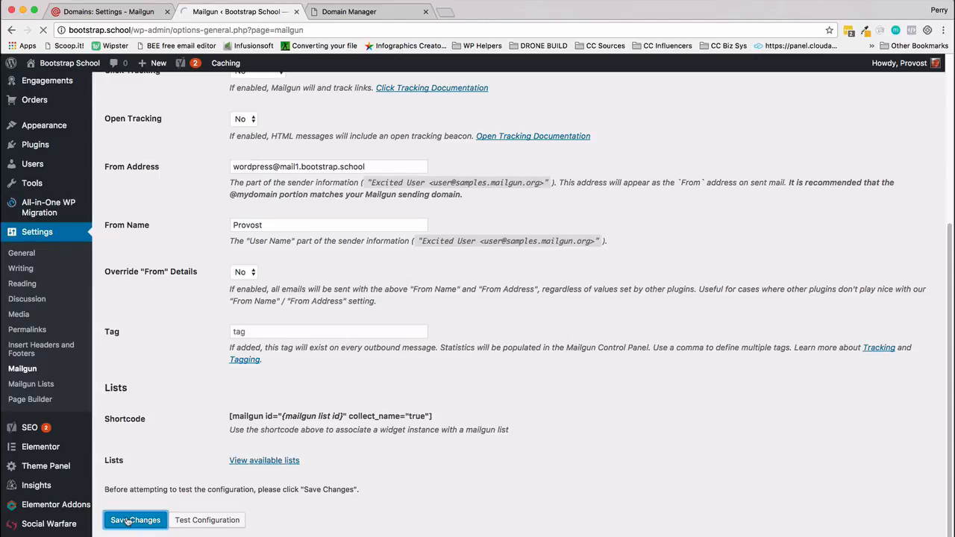
click(205, 519)
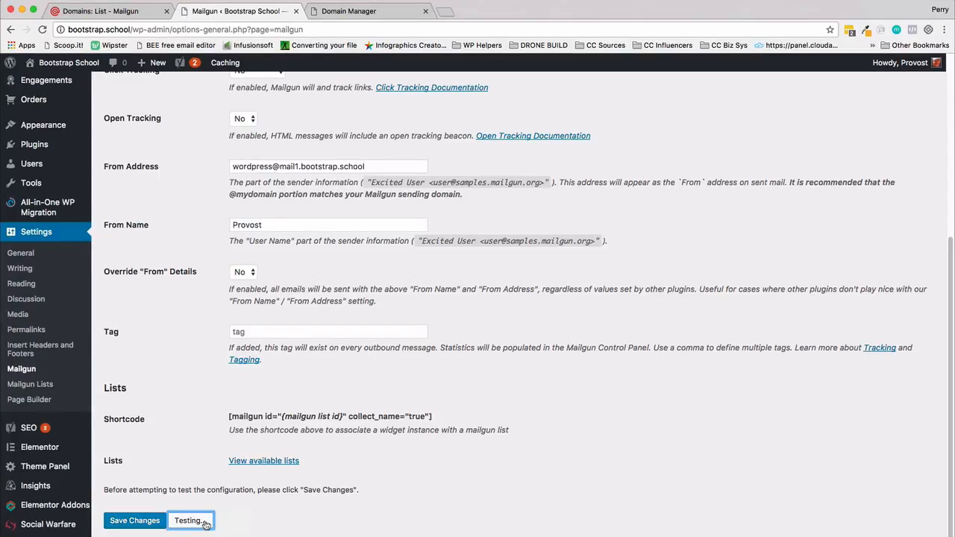
click(188, 519)
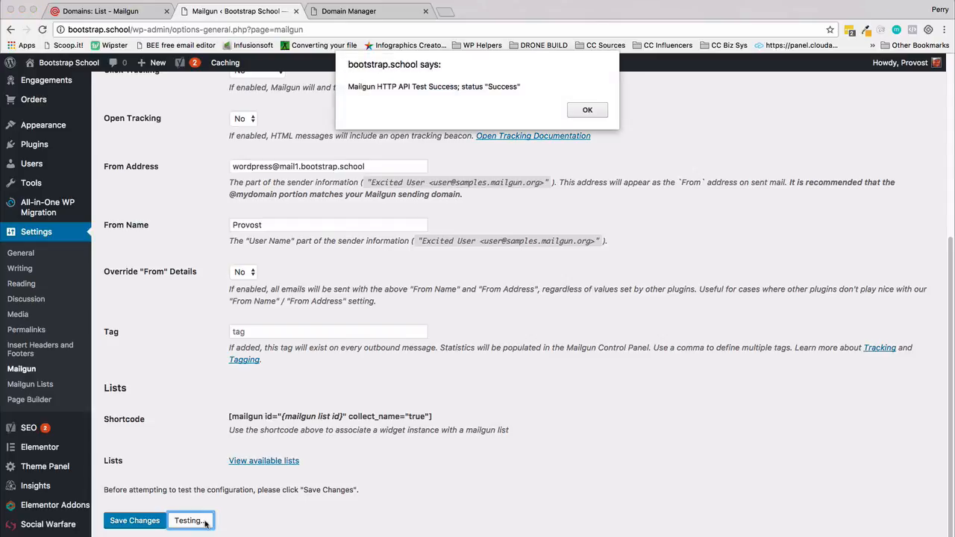
mouse_move(401, 101)
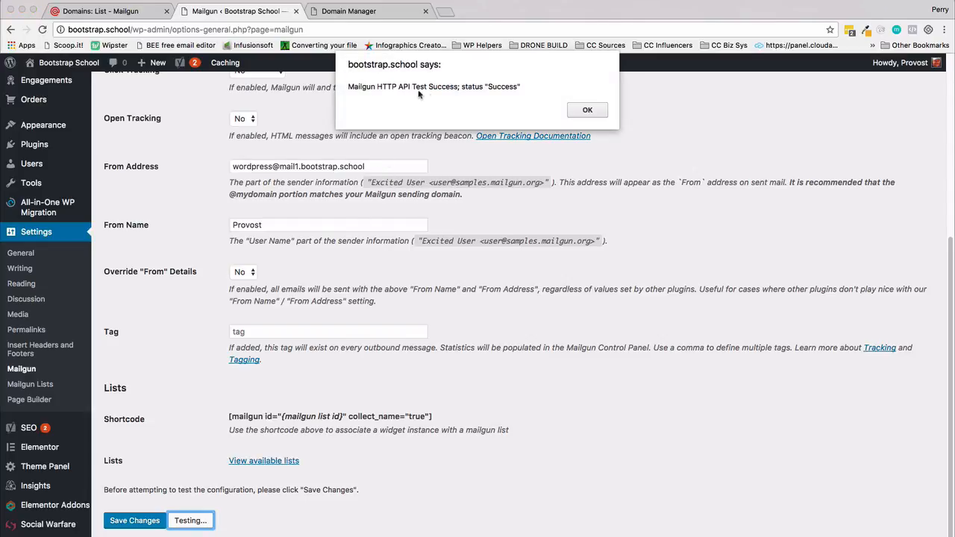
mouse_move(500, 88)
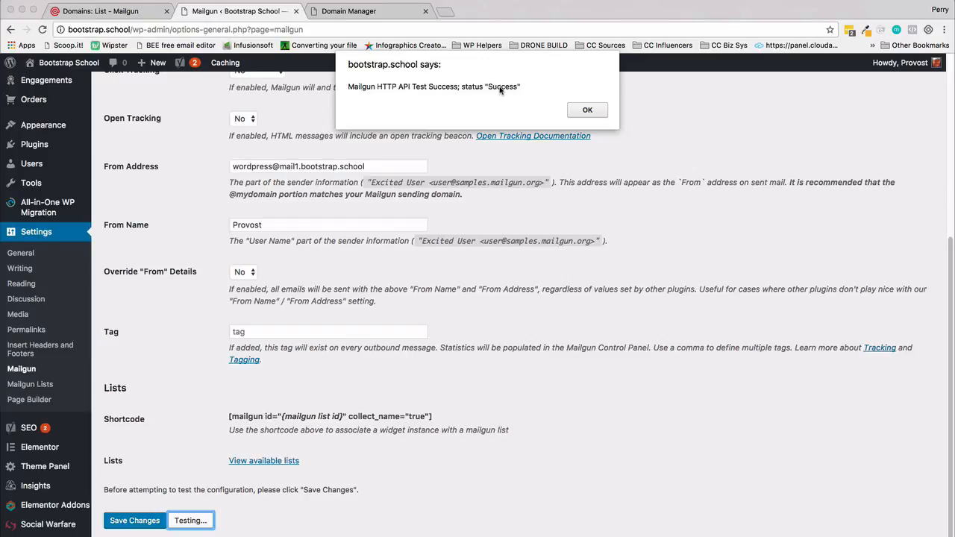
click(588, 111)
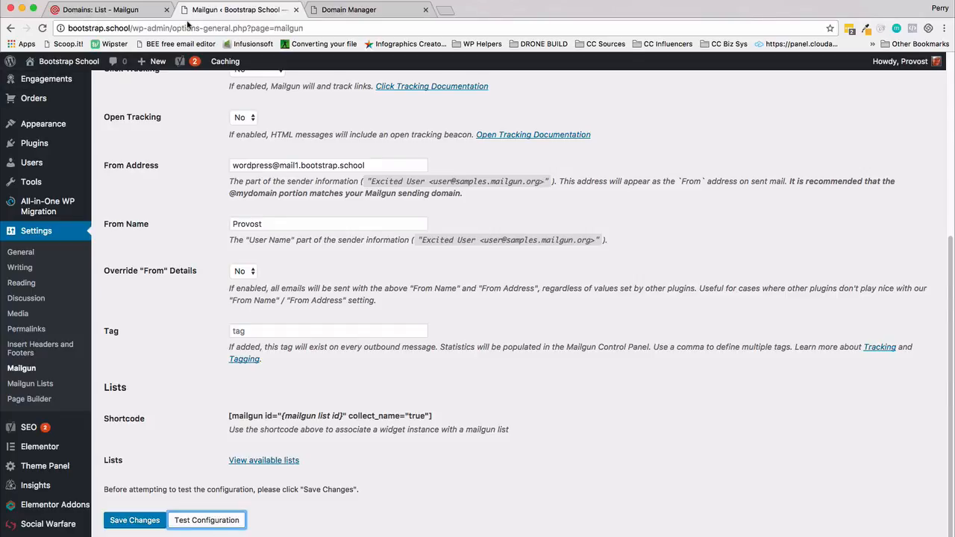
View the mail1.bootstrap.school sending logs and briefly expand the Accepted plugin test email entry
click(105, 9)
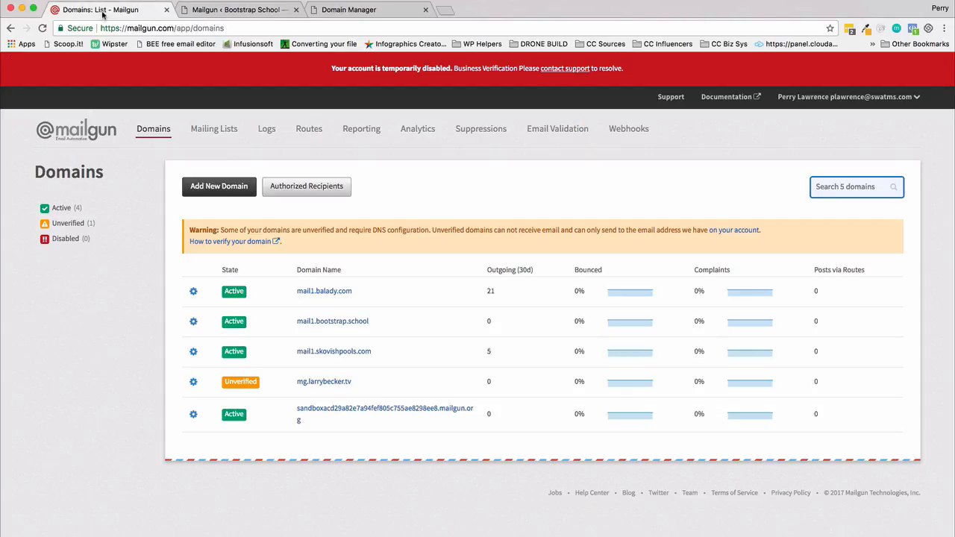
mouse_move(367, 420)
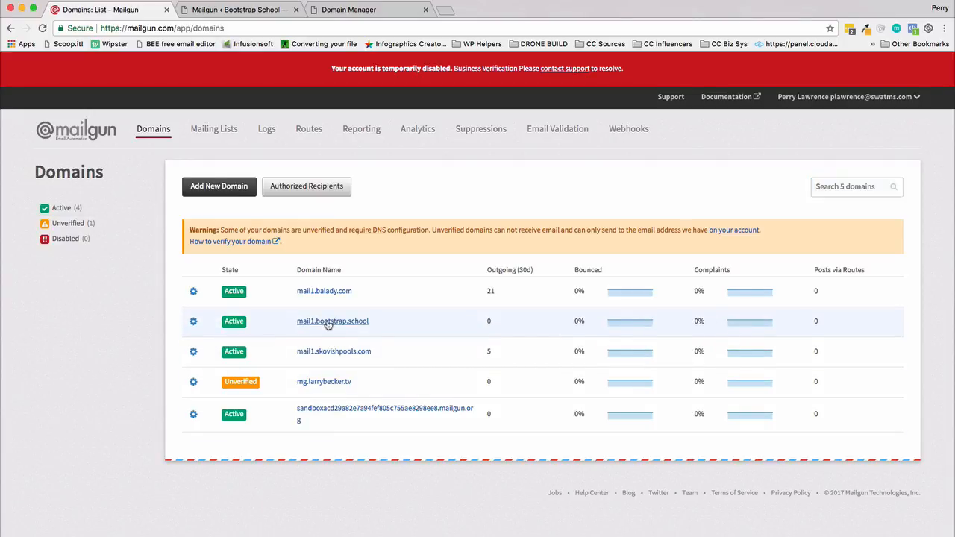
click(331, 321)
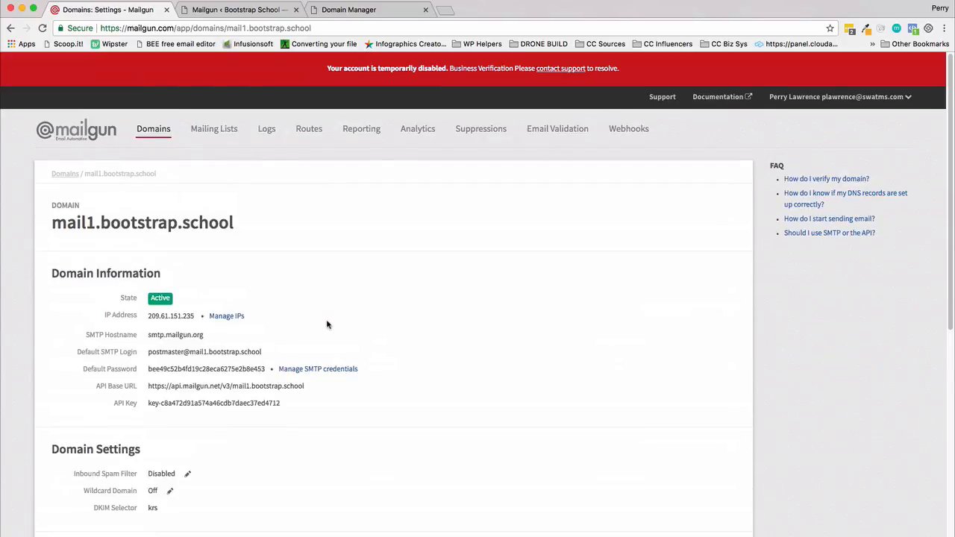
click(266, 128)
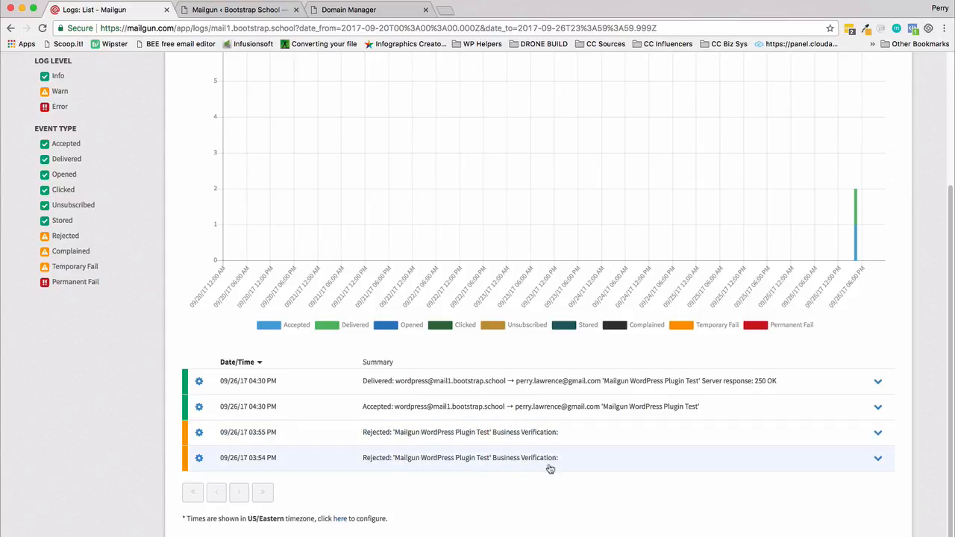
mouse_move(498, 432)
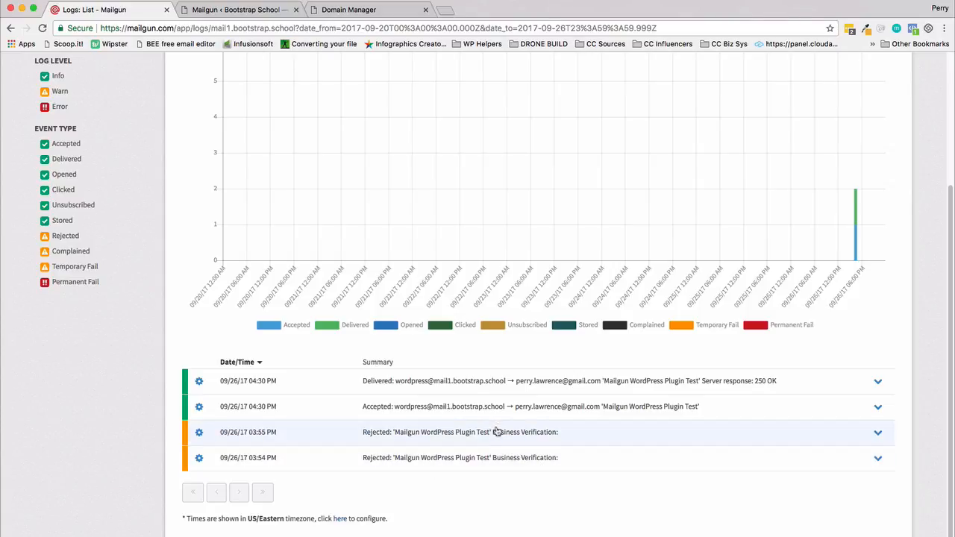
mouse_move(471, 416)
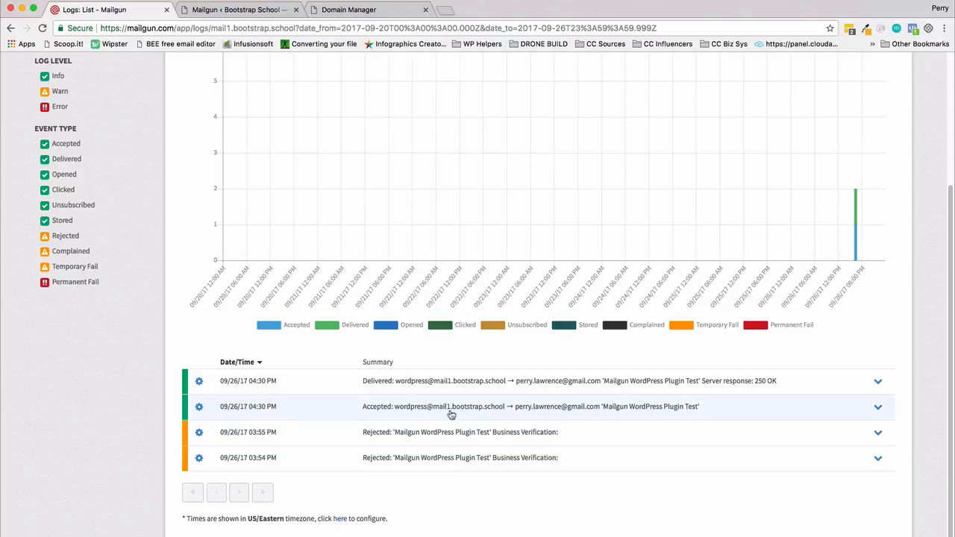
mouse_move(239, 412)
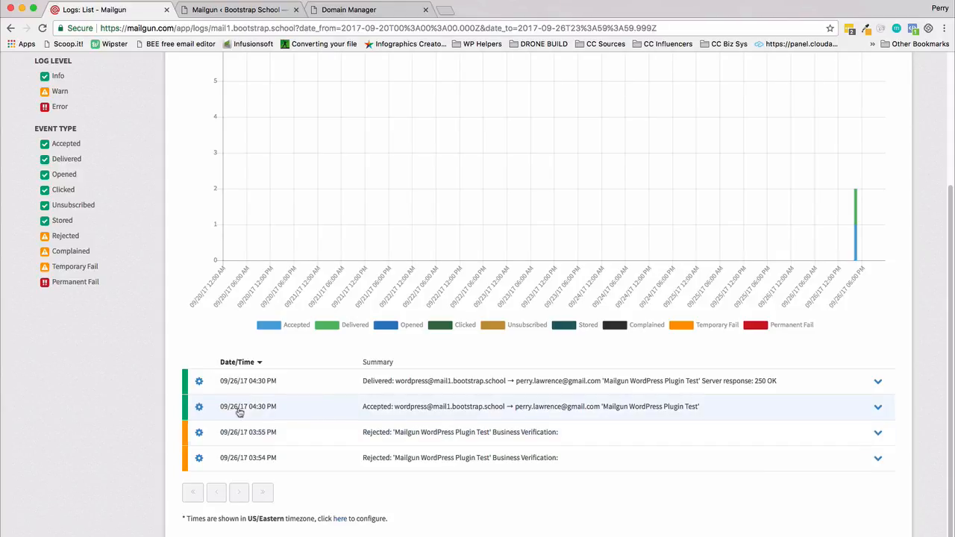
mouse_move(418, 424)
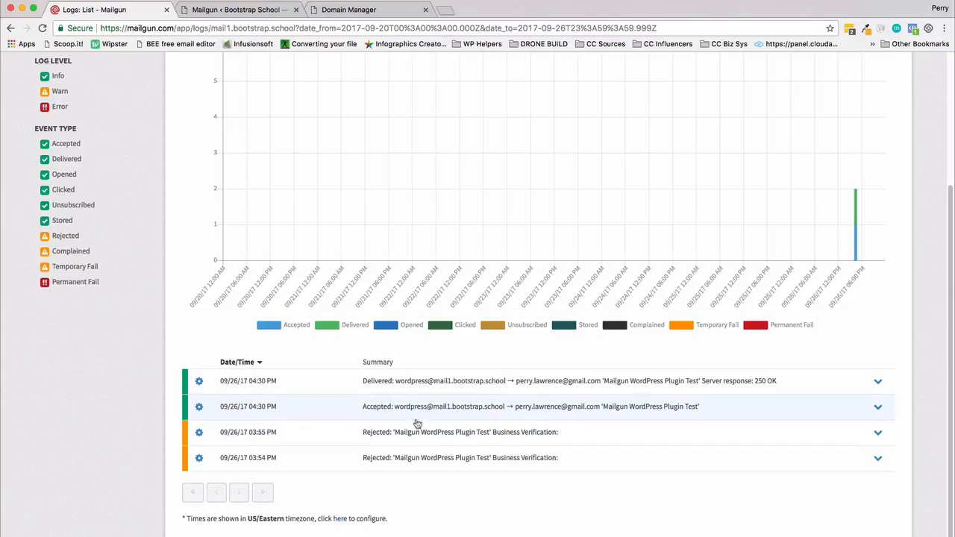
click(877, 406)
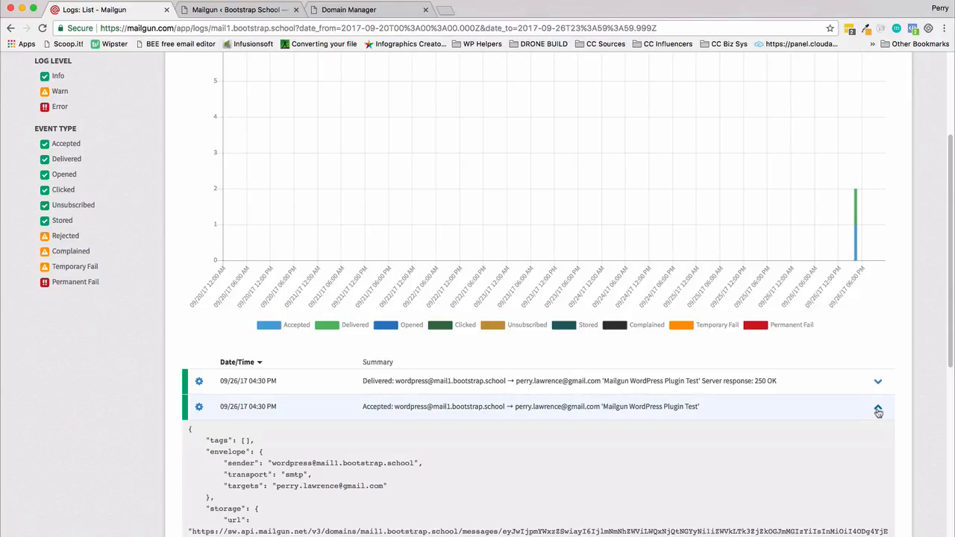
click(877, 412)
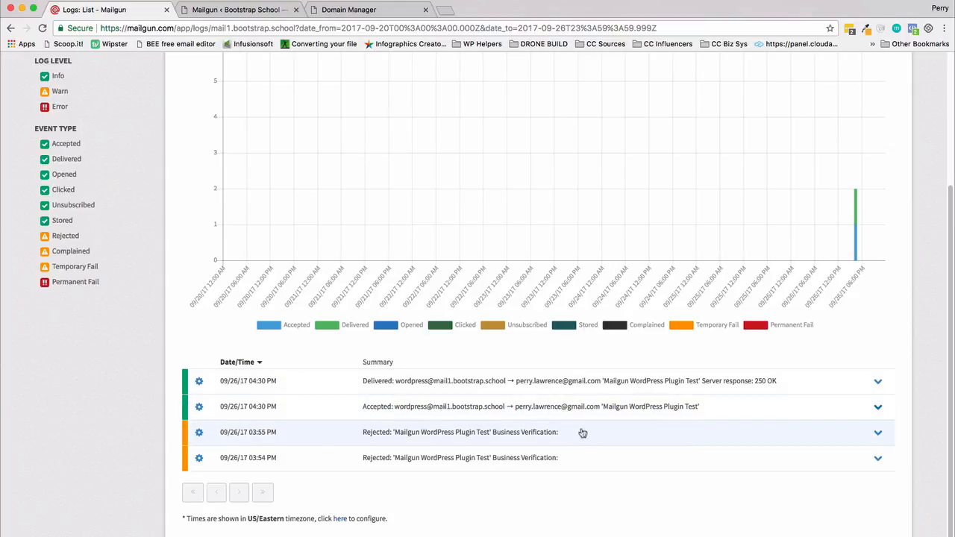
mouse_move(630, 400)
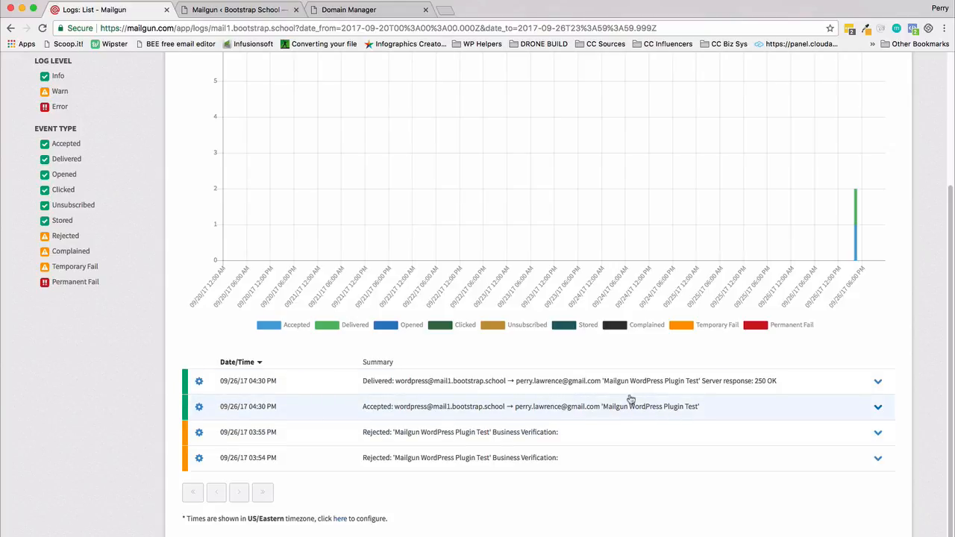
mouse_move(327, 270)
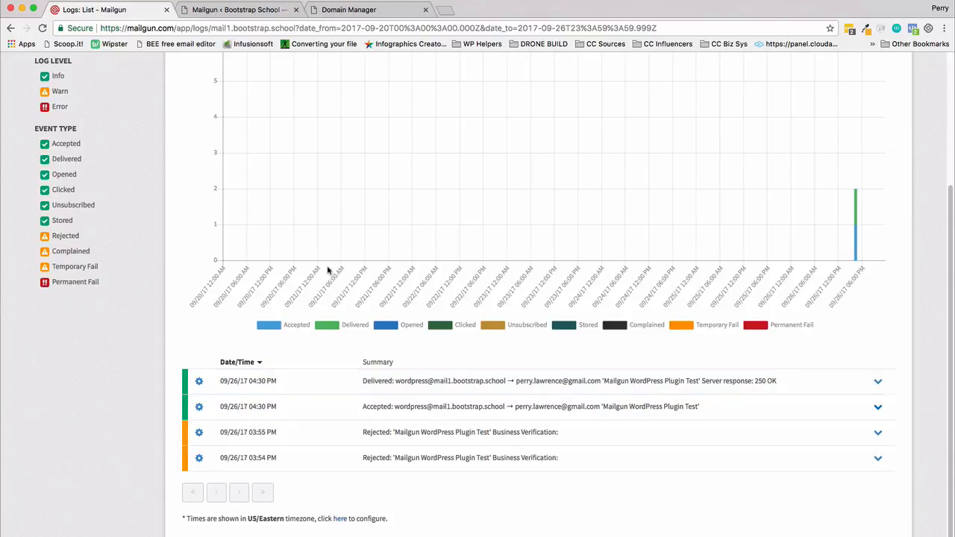
mouse_move(200, 406)
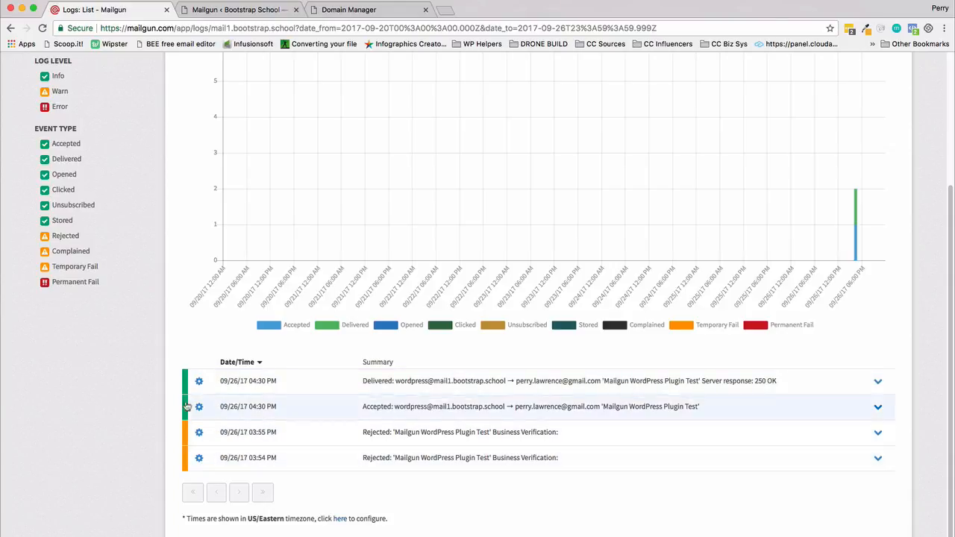
mouse_move(221, 445)
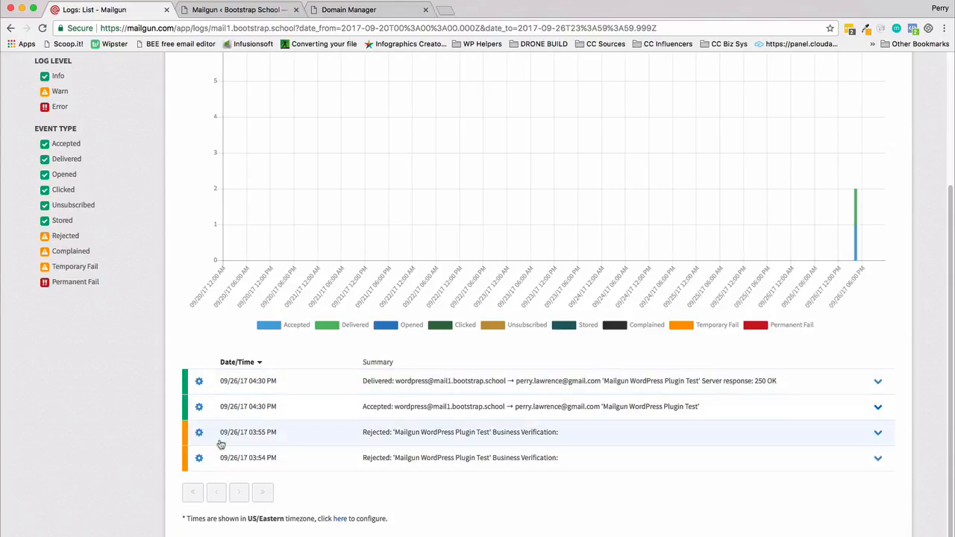
mouse_move(346, 335)
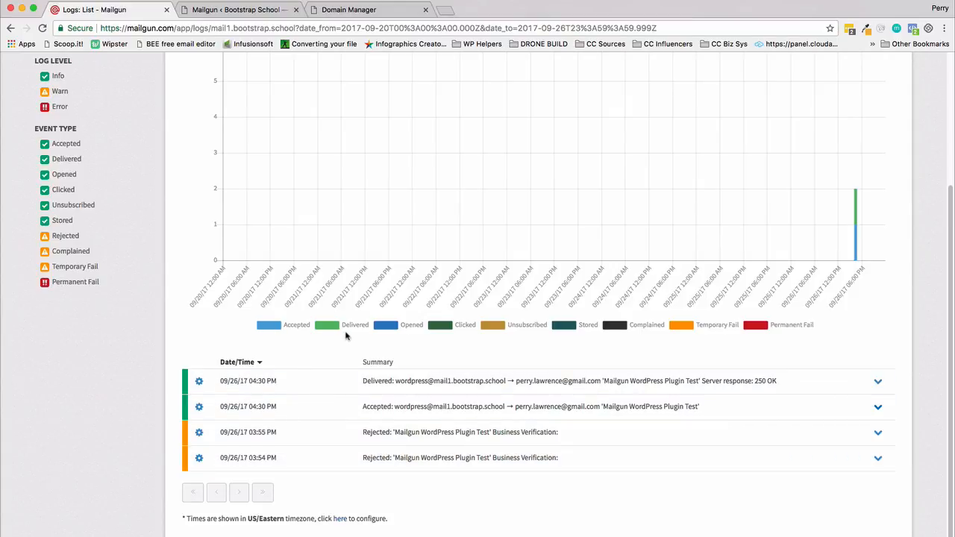
scroll(up, 3)
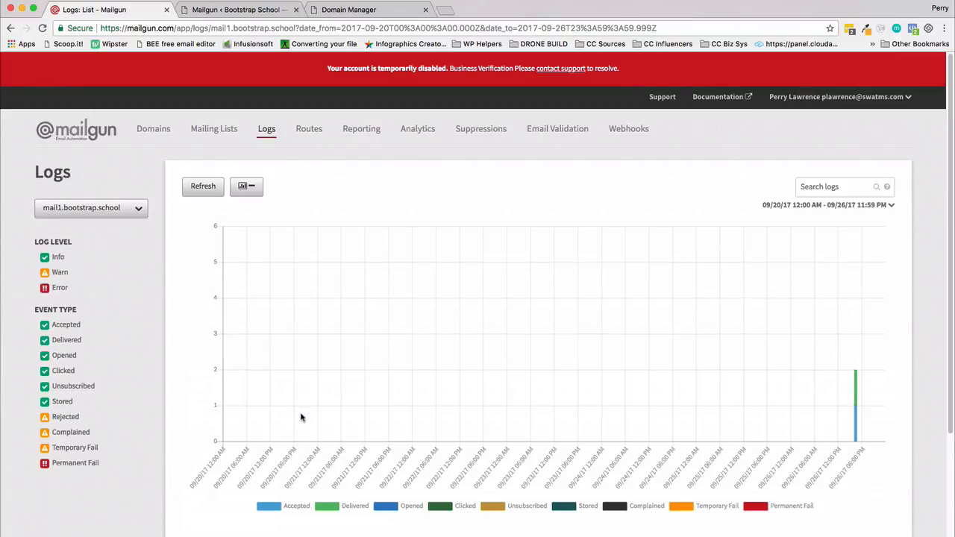
mouse_move(855, 381)
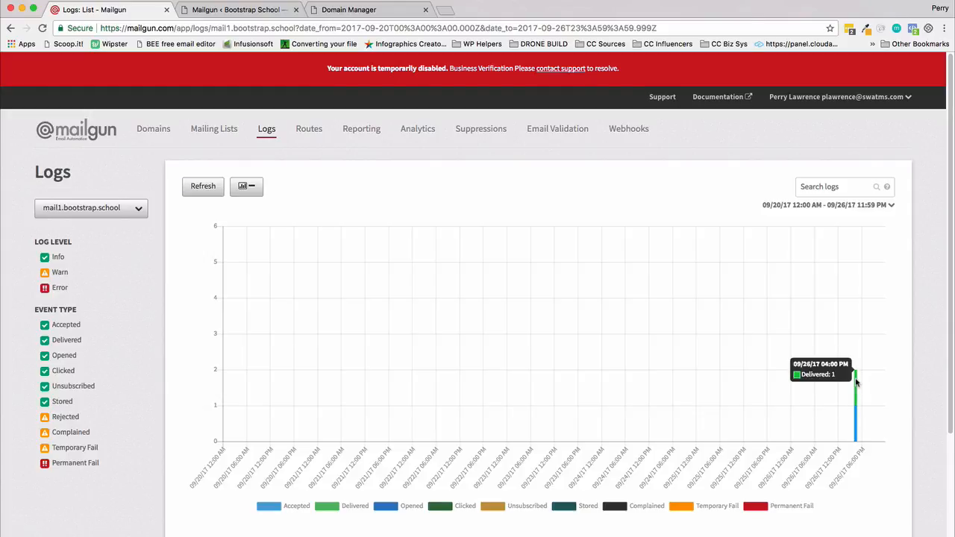
mouse_move(625, 399)
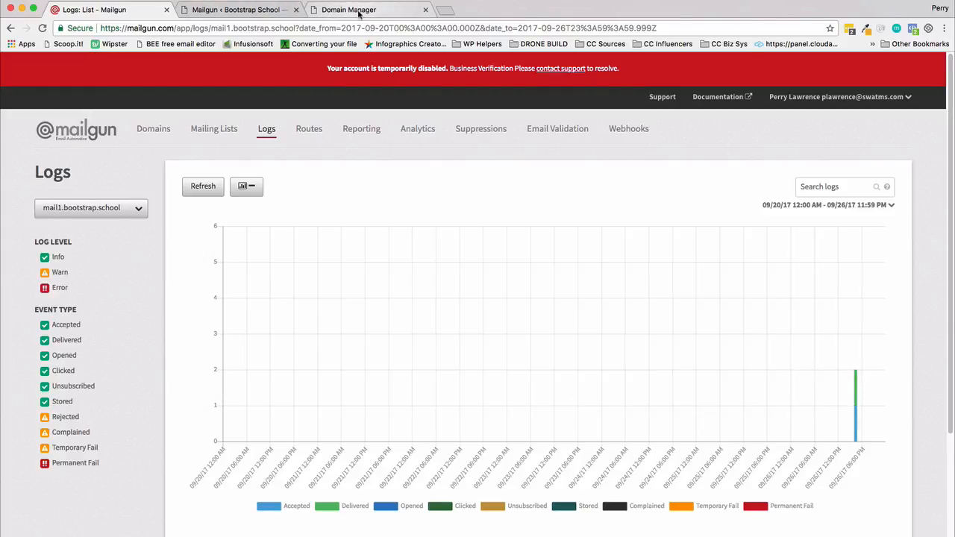
Go to the Bootstrap School site and reach its Contact page via the footer link
click(236, 9)
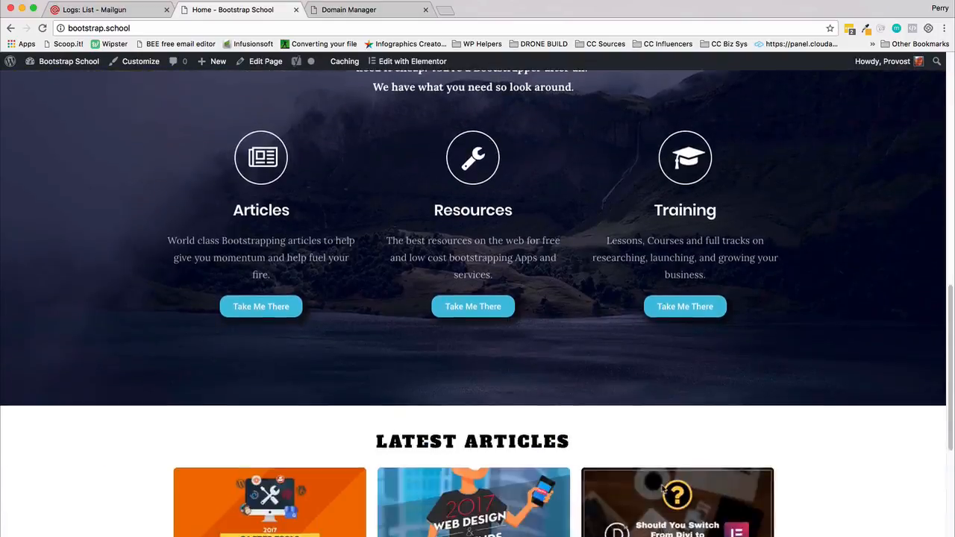
scroll(down, 3)
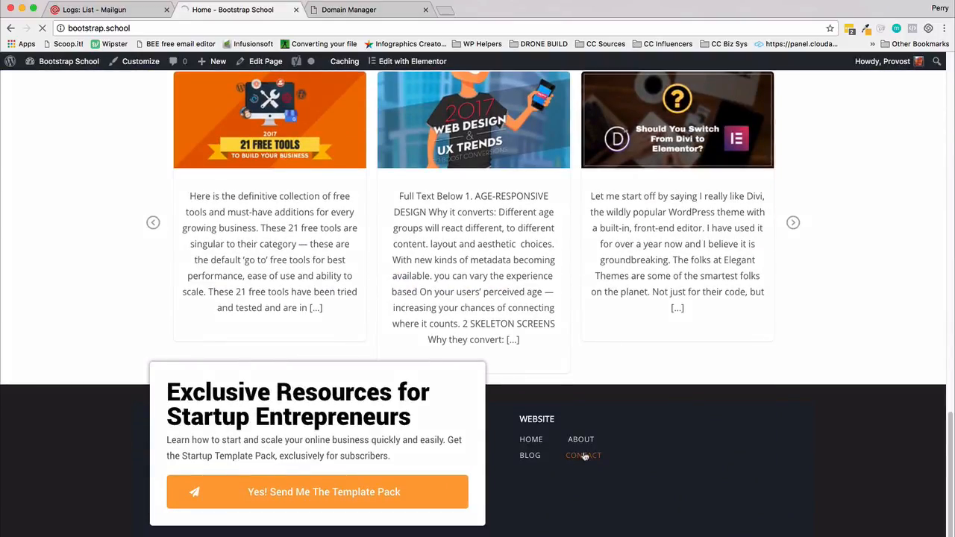
click(582, 455)
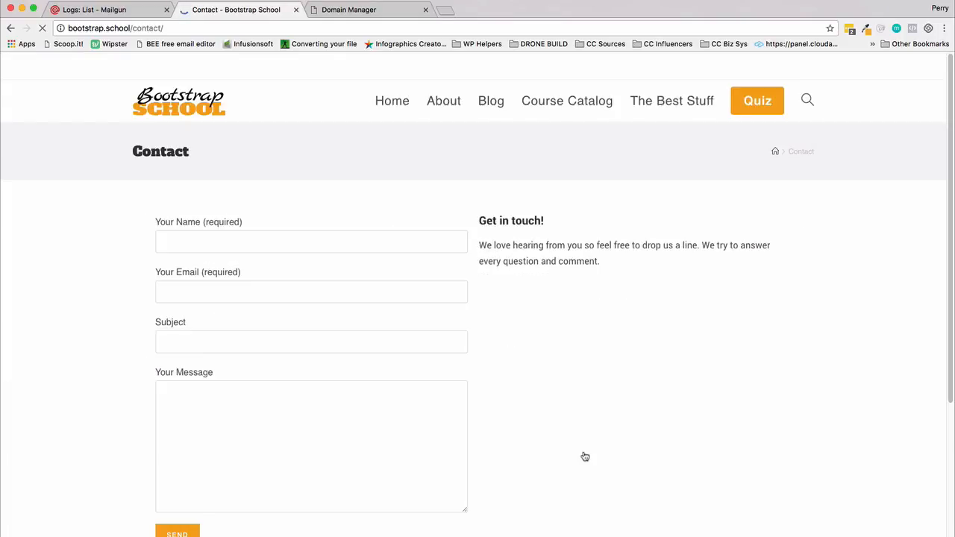
Fill the contact form with saved name/email, subject 'Testing Contact form for Deb' and test message text
click(310, 242)
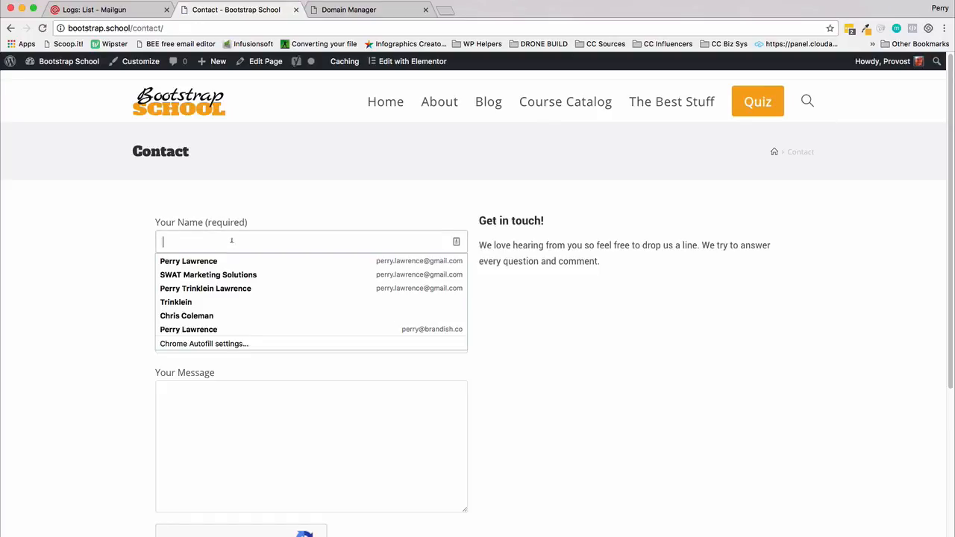
click(188, 261)
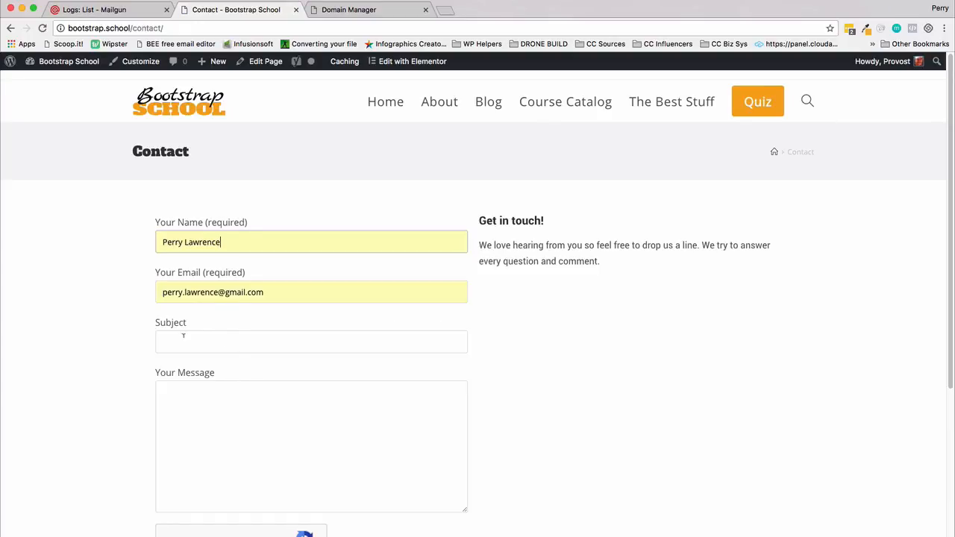
text(Testing Contact form for Deb)
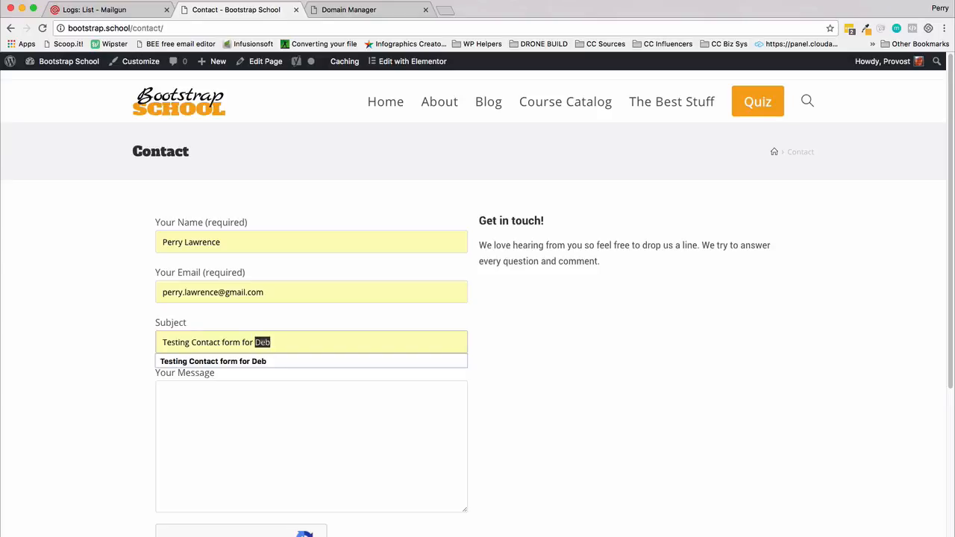
text(Contact Form)
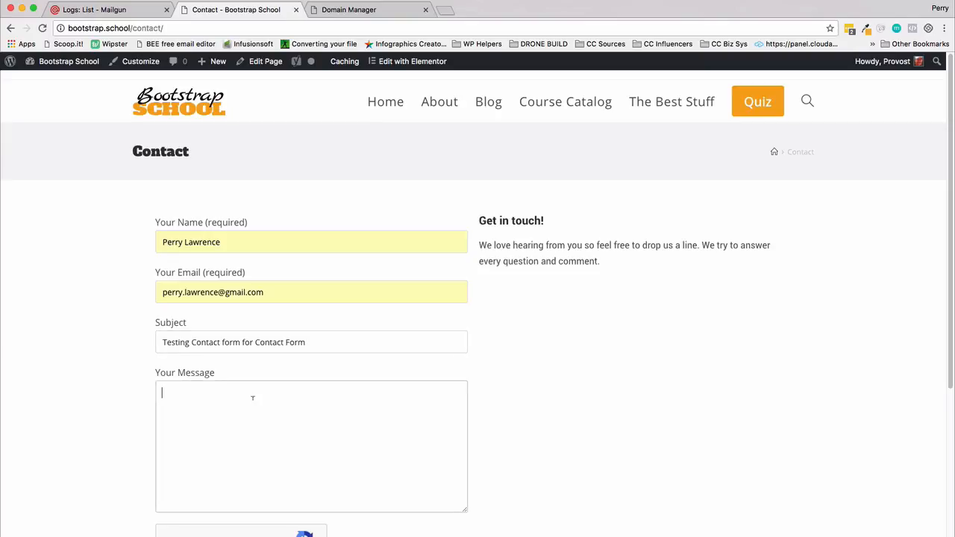
text(Testing)
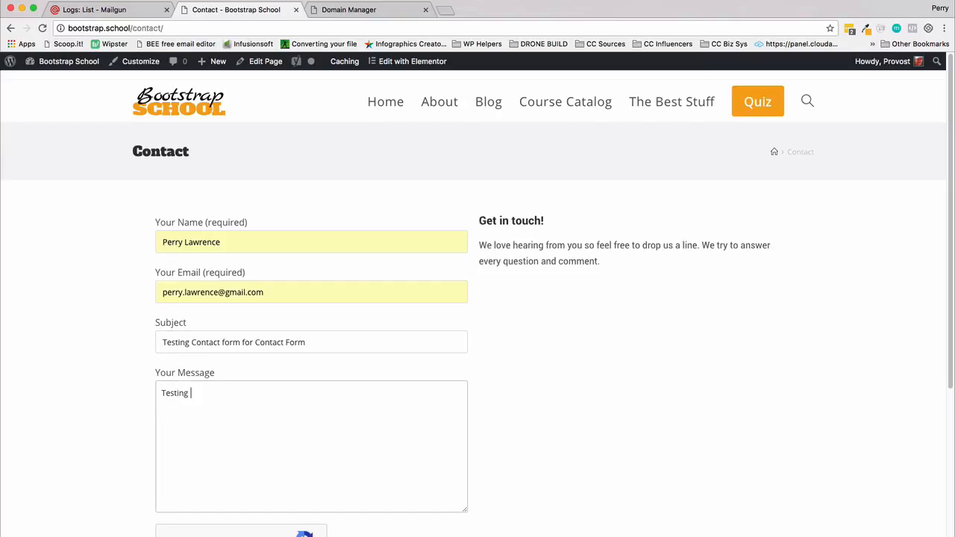
text(123 hellp)
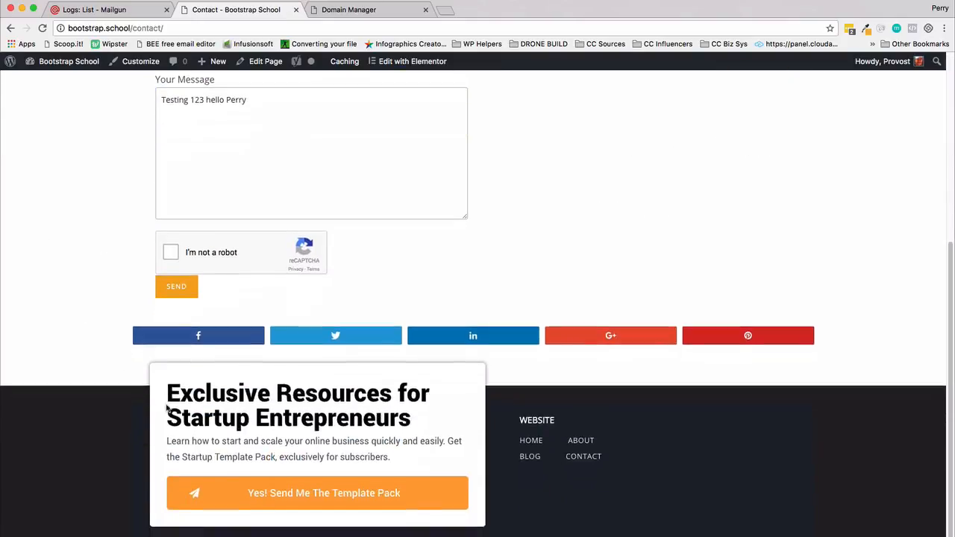
Pass the reCAPTCHA check and send the test message, getting the thank-you confirmation
click(170, 251)
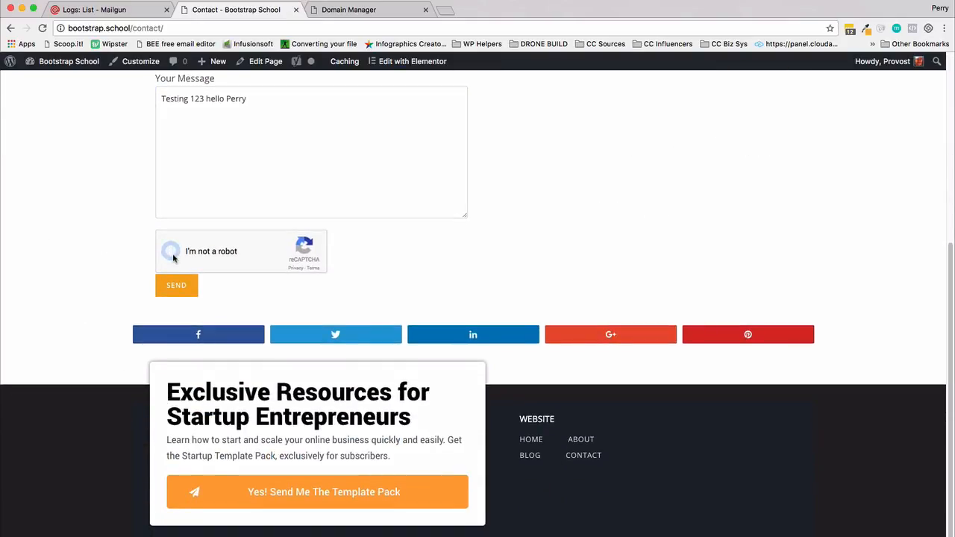
click(172, 251)
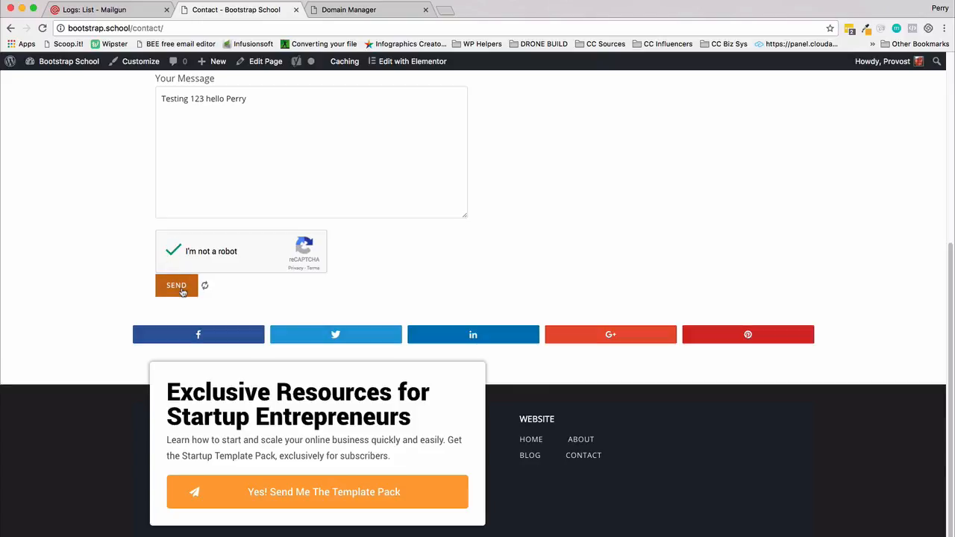
click(177, 285)
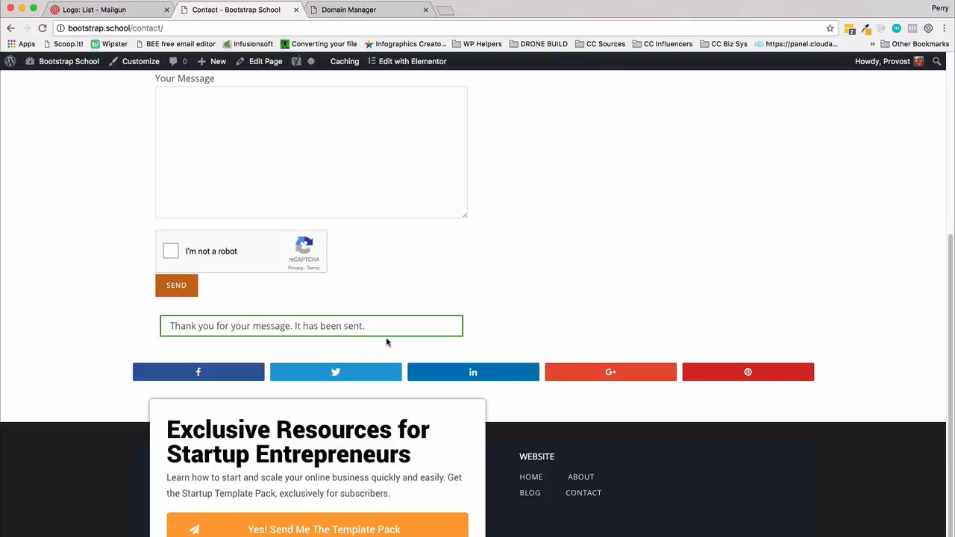
mouse_move(379, 340)
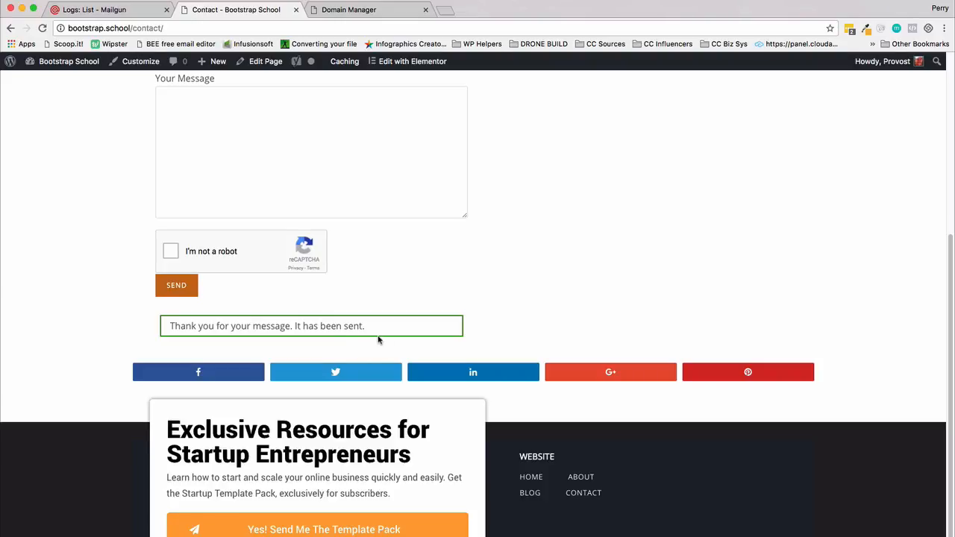
mouse_move(435, 263)
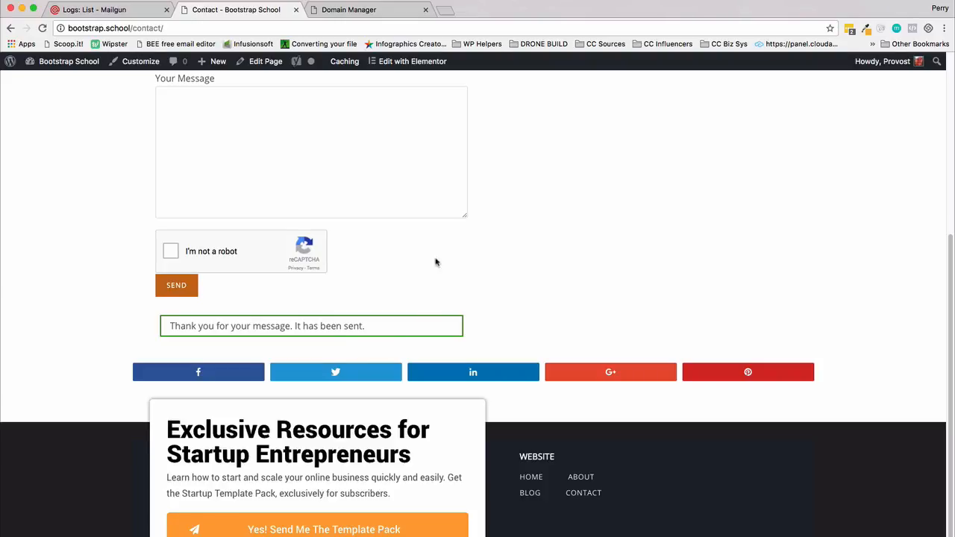
mouse_move(442, 314)
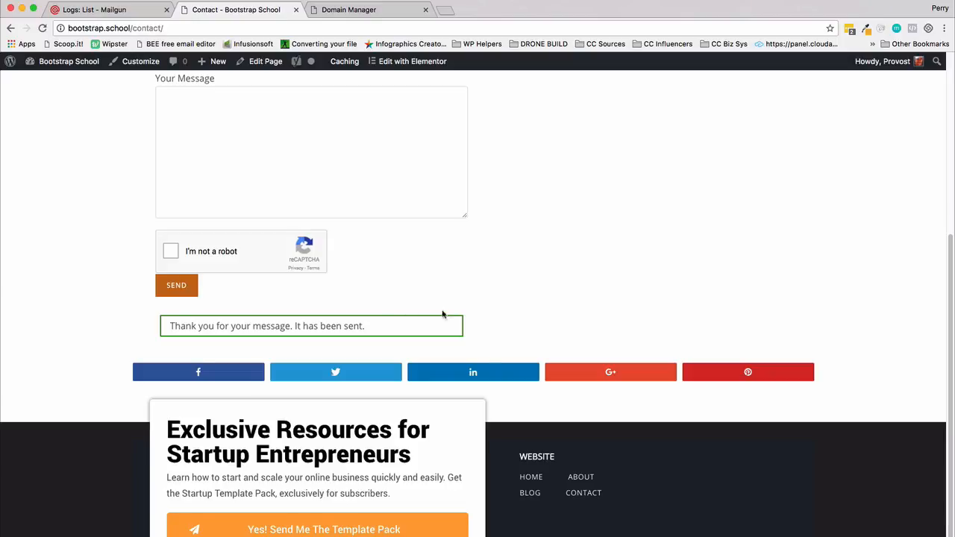
mouse_move(430, 337)
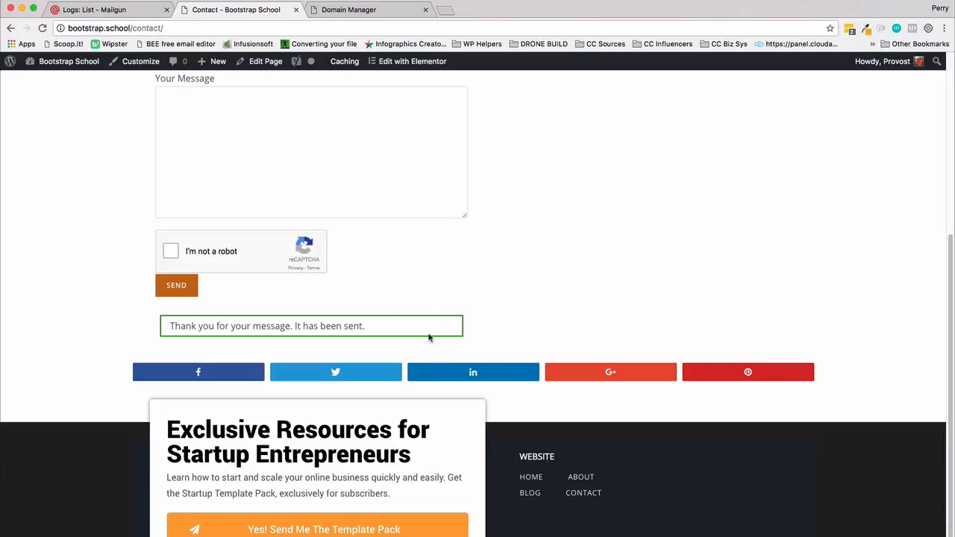
mouse_move(402, 312)
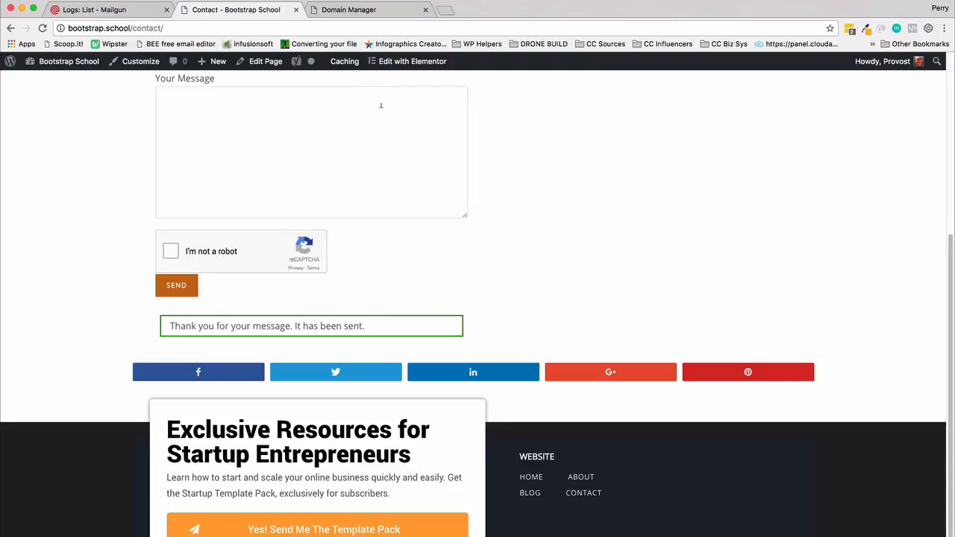
Return to the Mailgun logs and reload them so the chart shows about four new events
click(349, 9)
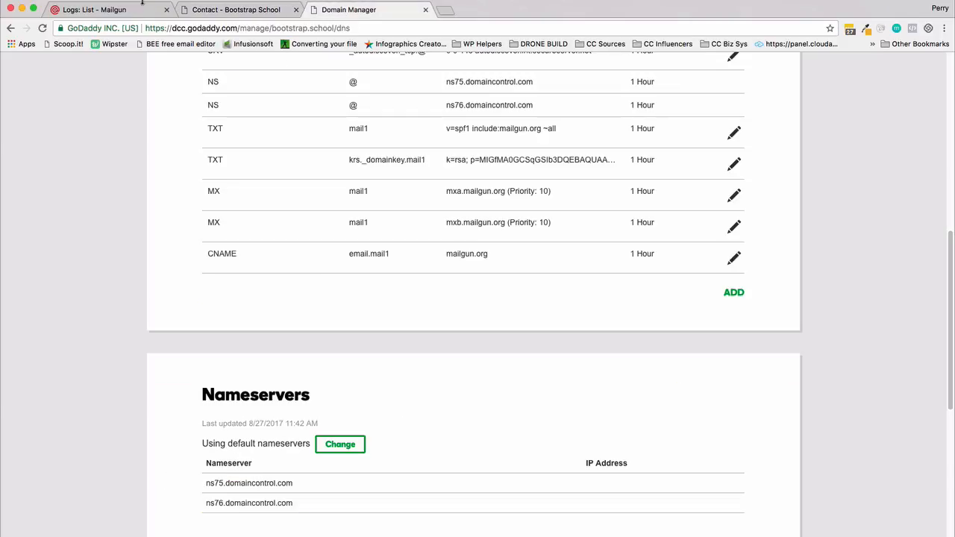
click(93, 9)
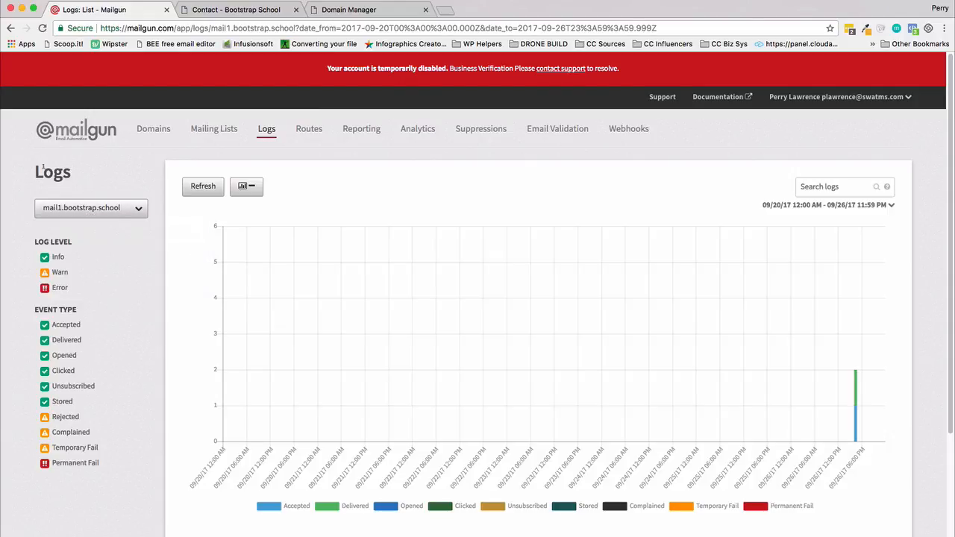
click(266, 128)
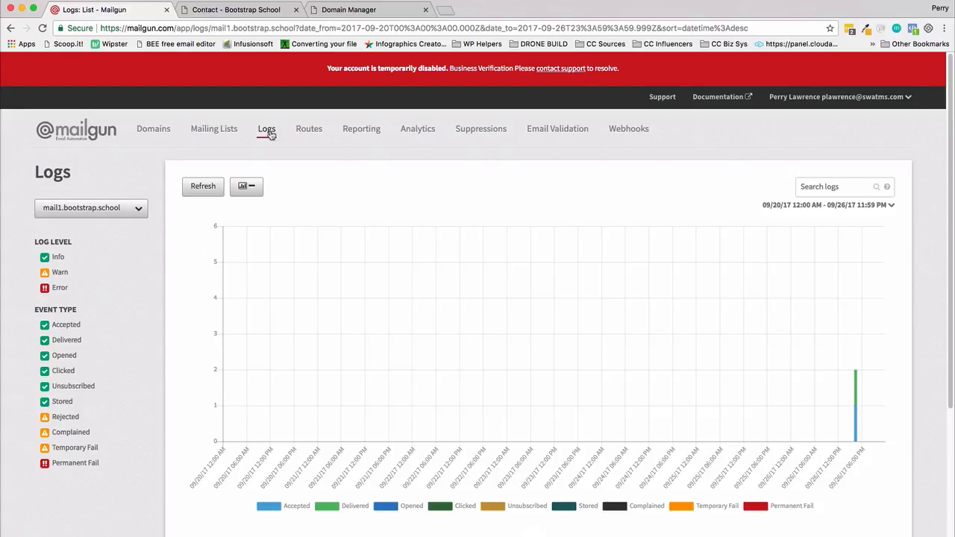
click(214, 129)
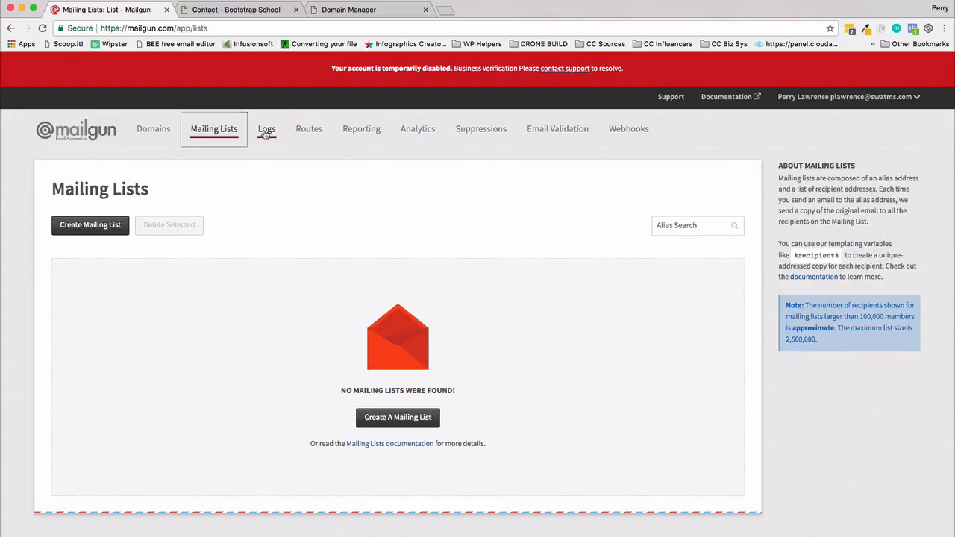
click(265, 128)
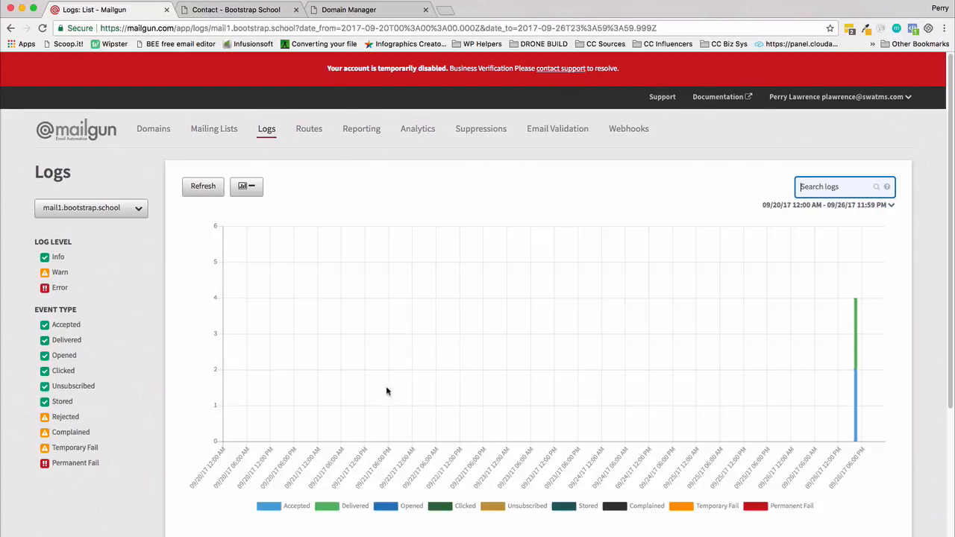
Expand the Delivered 'Testing Contact form' log entry to show its JSON details with 250 OK
scroll(down, 3)
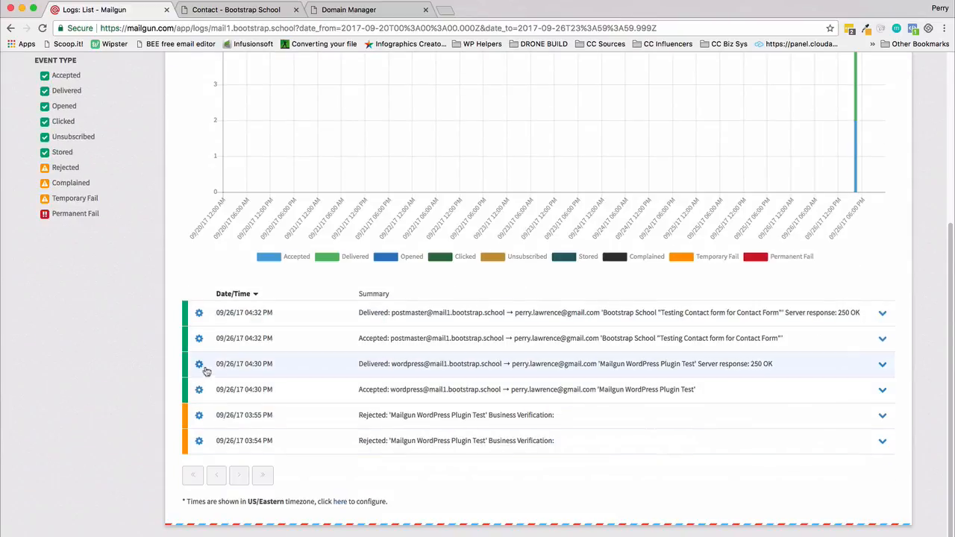
mouse_move(373, 337)
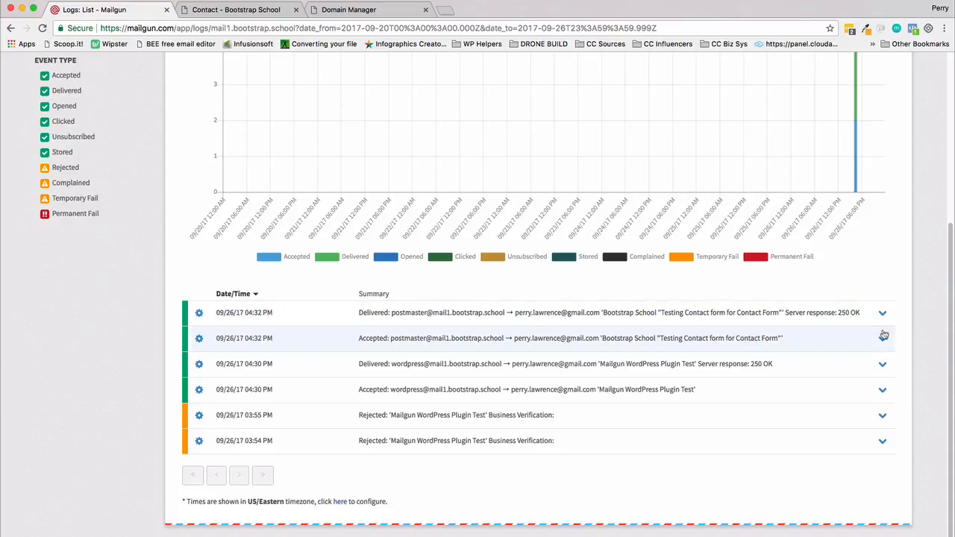
click(884, 312)
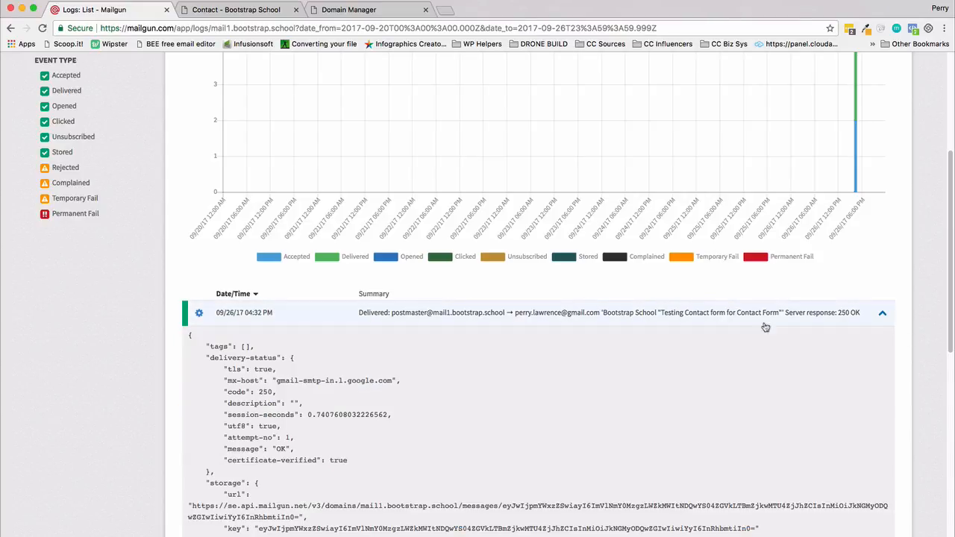
mouse_move(842, 321)
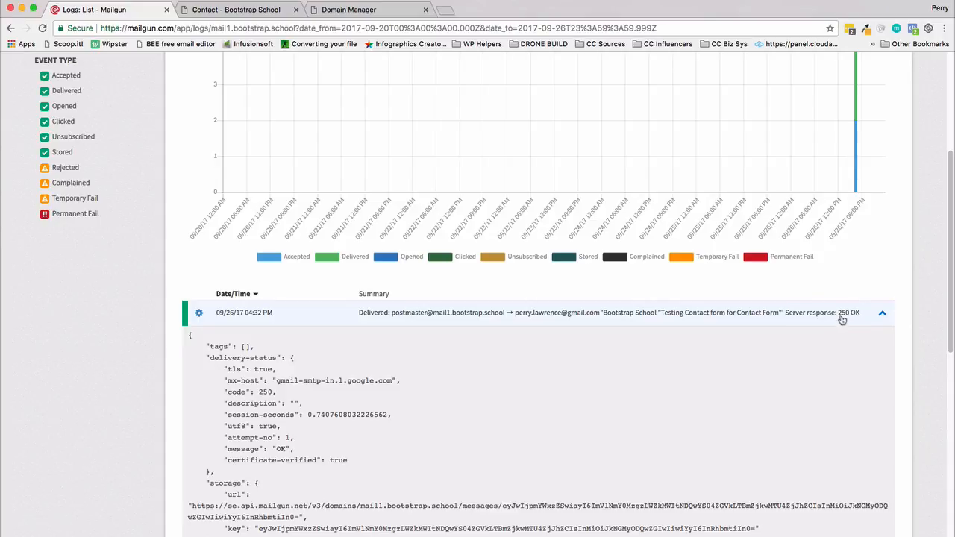
mouse_move(485, 346)
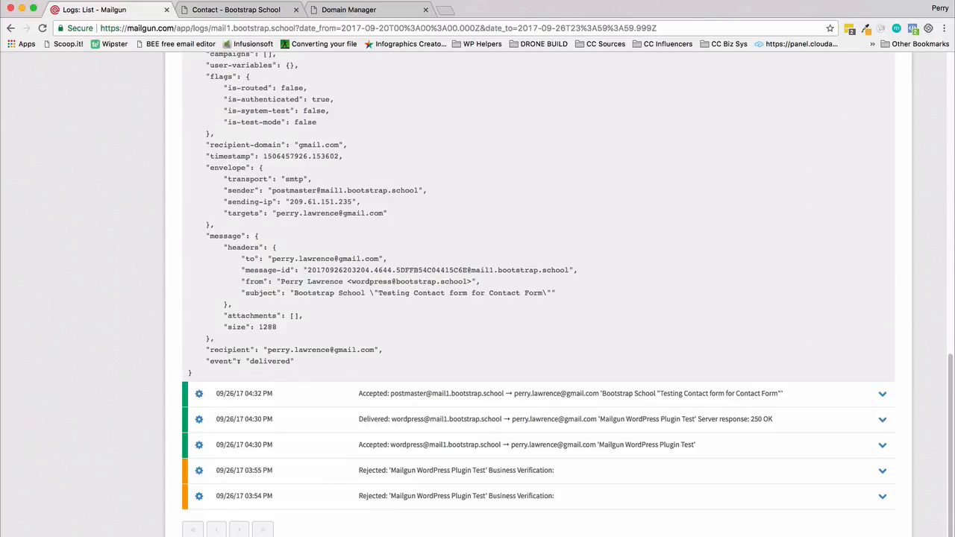
mouse_move(353, 370)
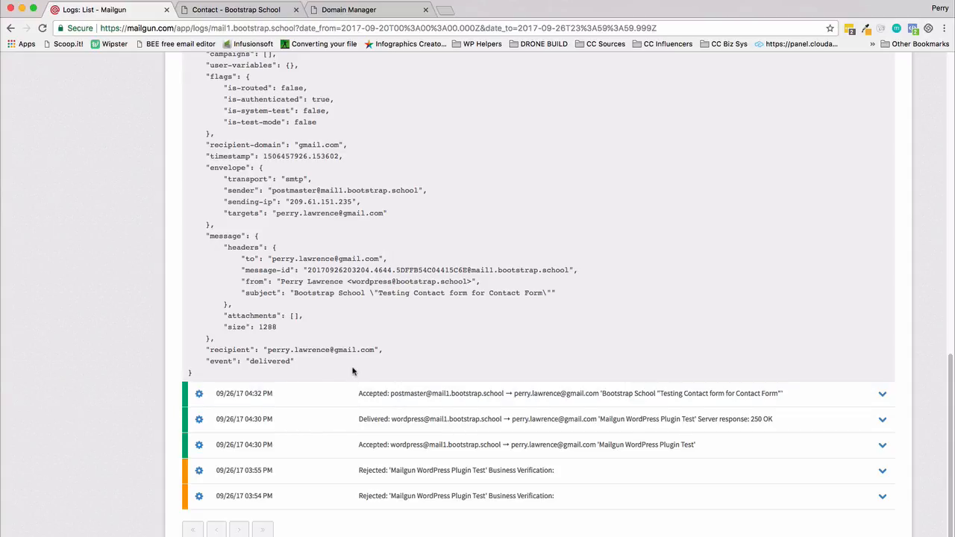
mouse_move(425, 365)
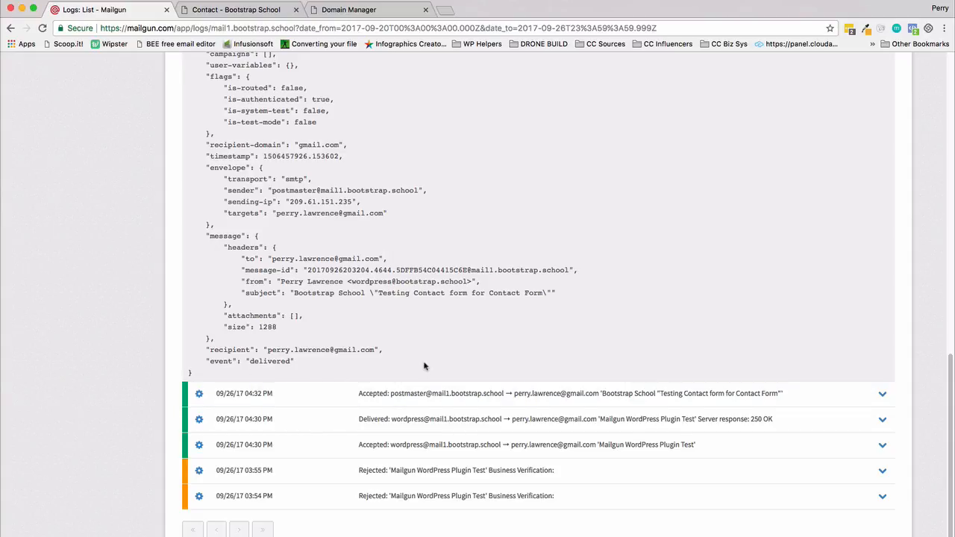
scroll(up, 3)
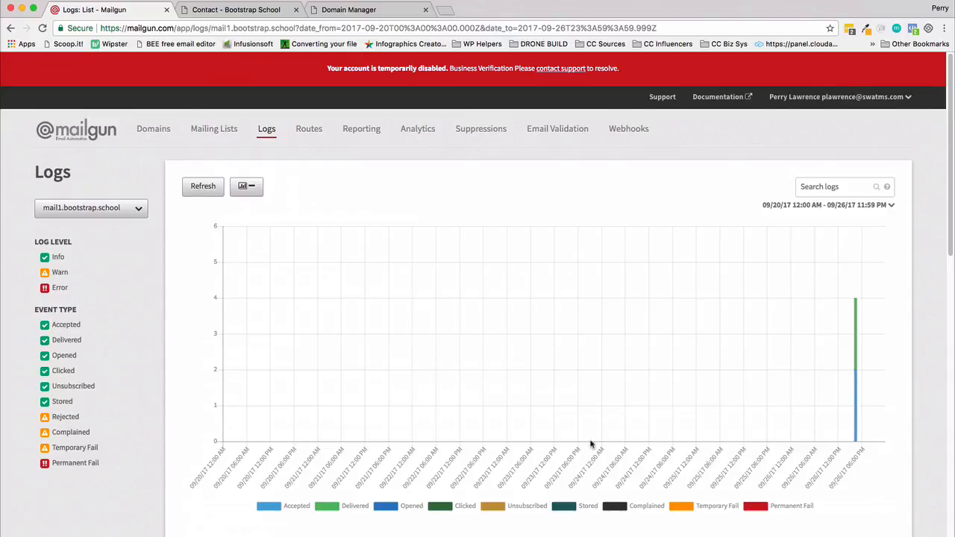
mouse_move(720, 373)
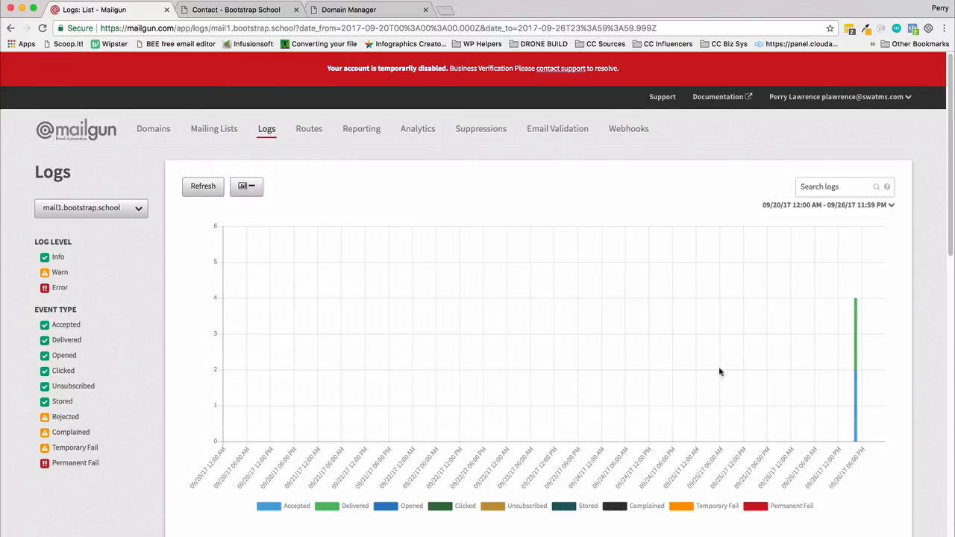
mouse_move(114, 159)
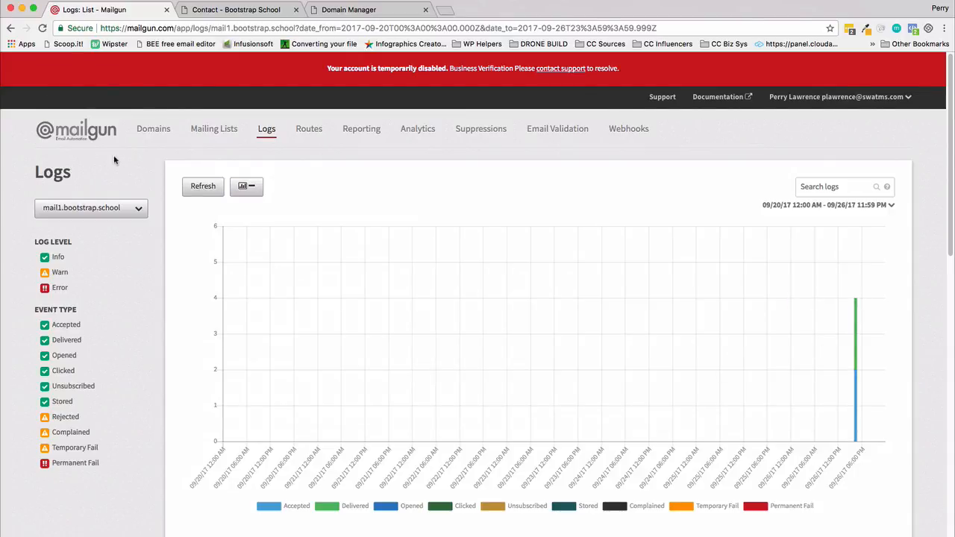
mouse_move(67, 152)
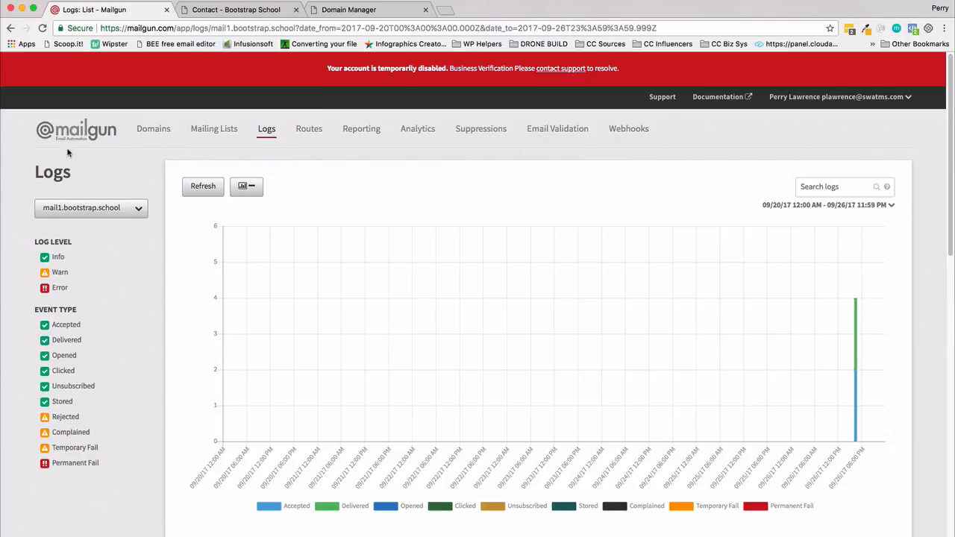
mouse_move(97, 168)
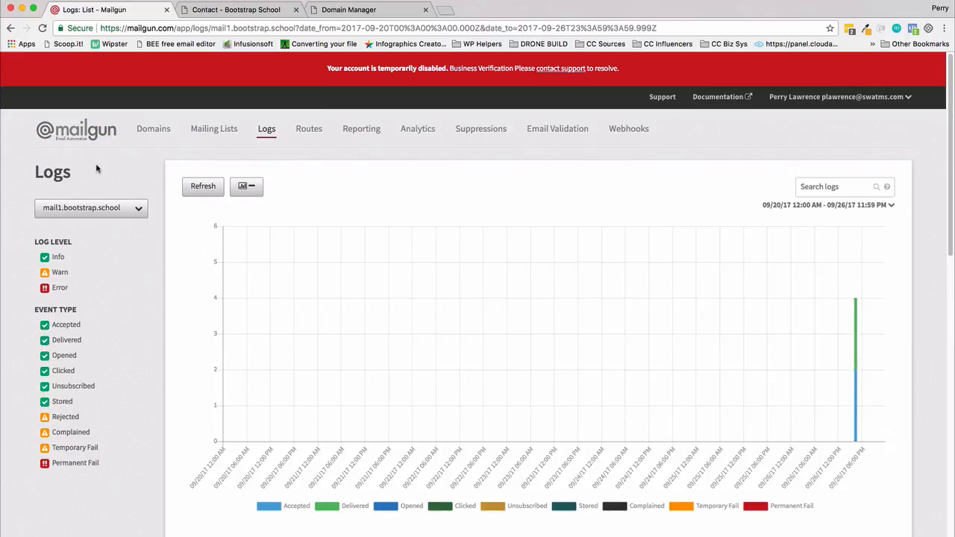